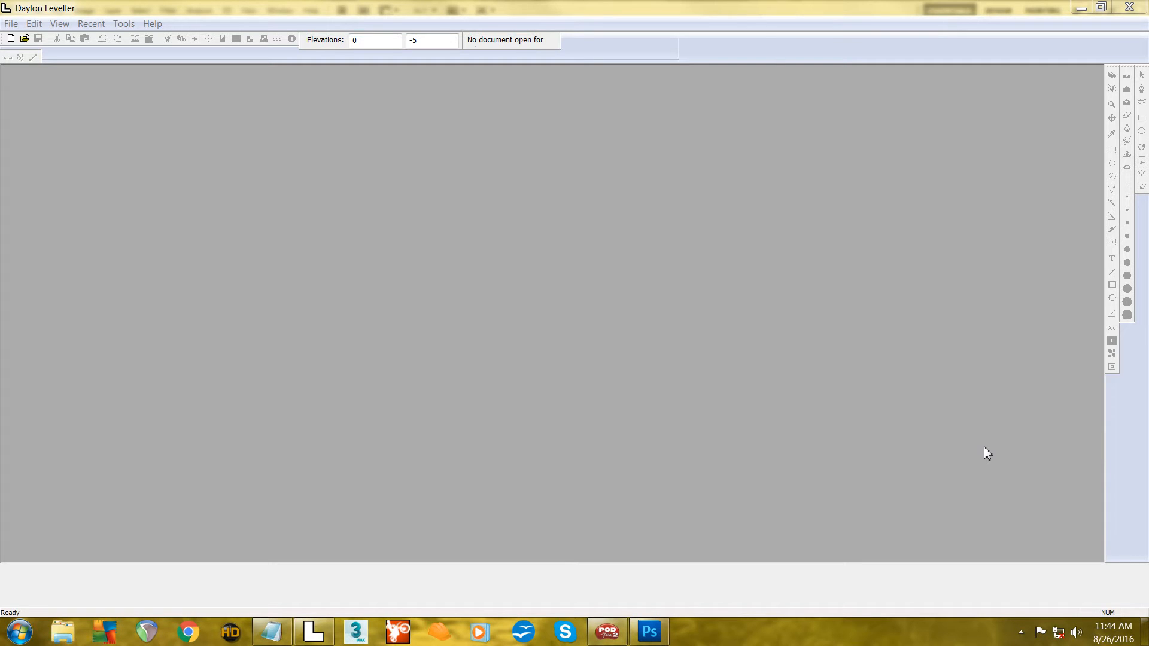
pyautogui.moveTo(983, 449)
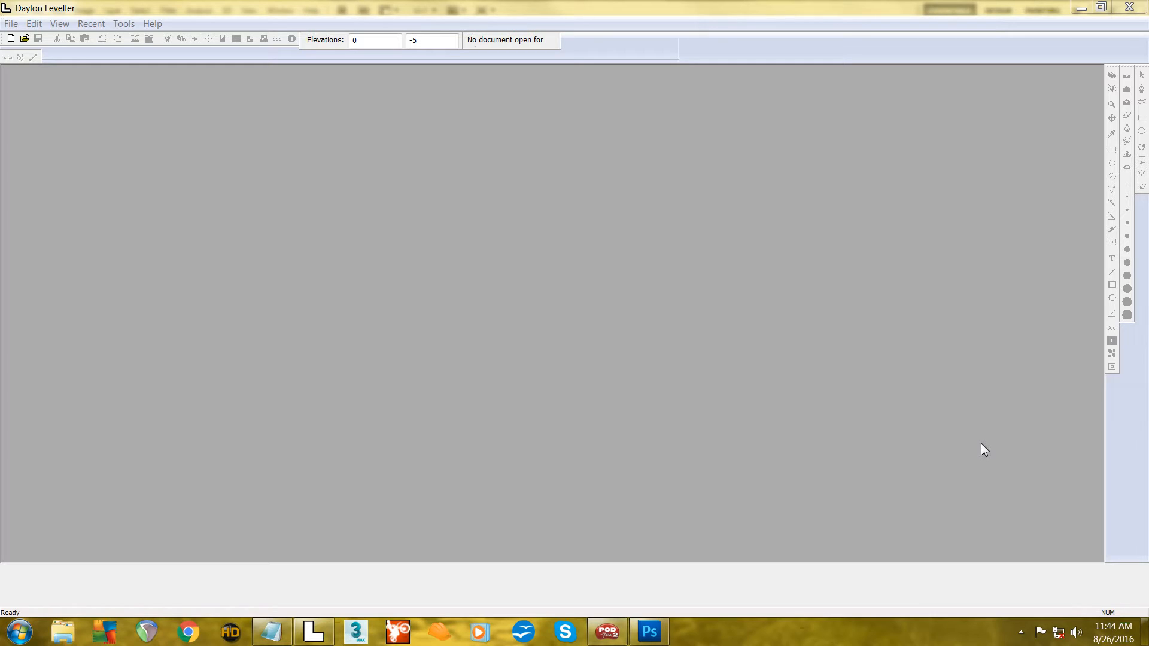
pyautogui.moveTo(797, 284)
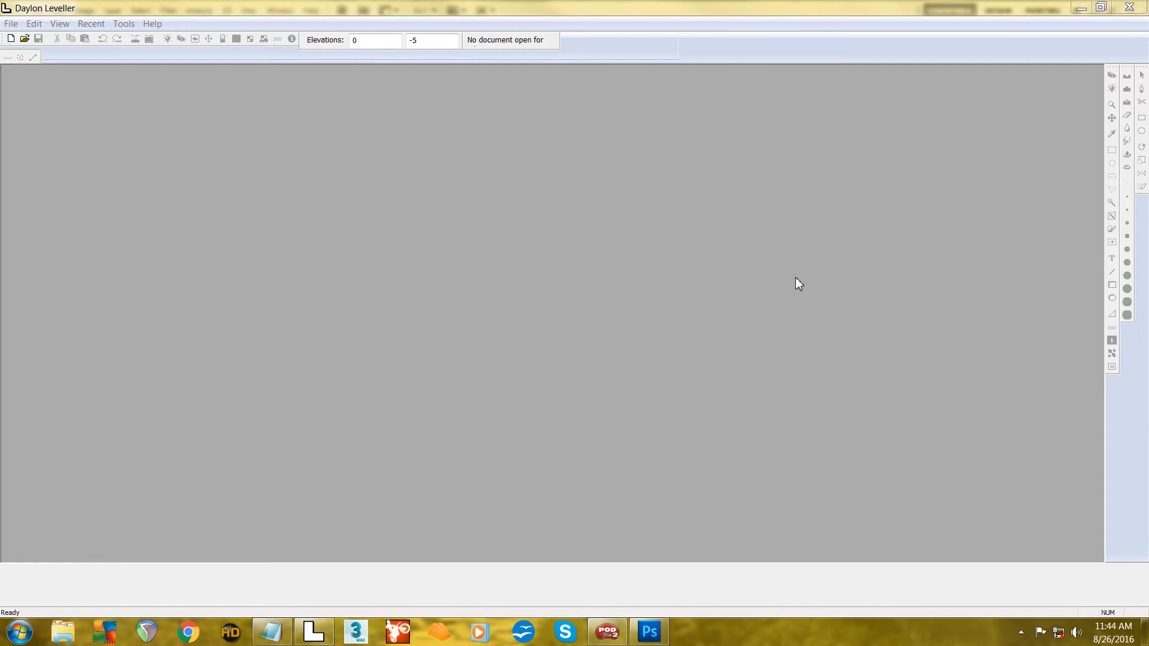
pyautogui.moveTo(790, 283)
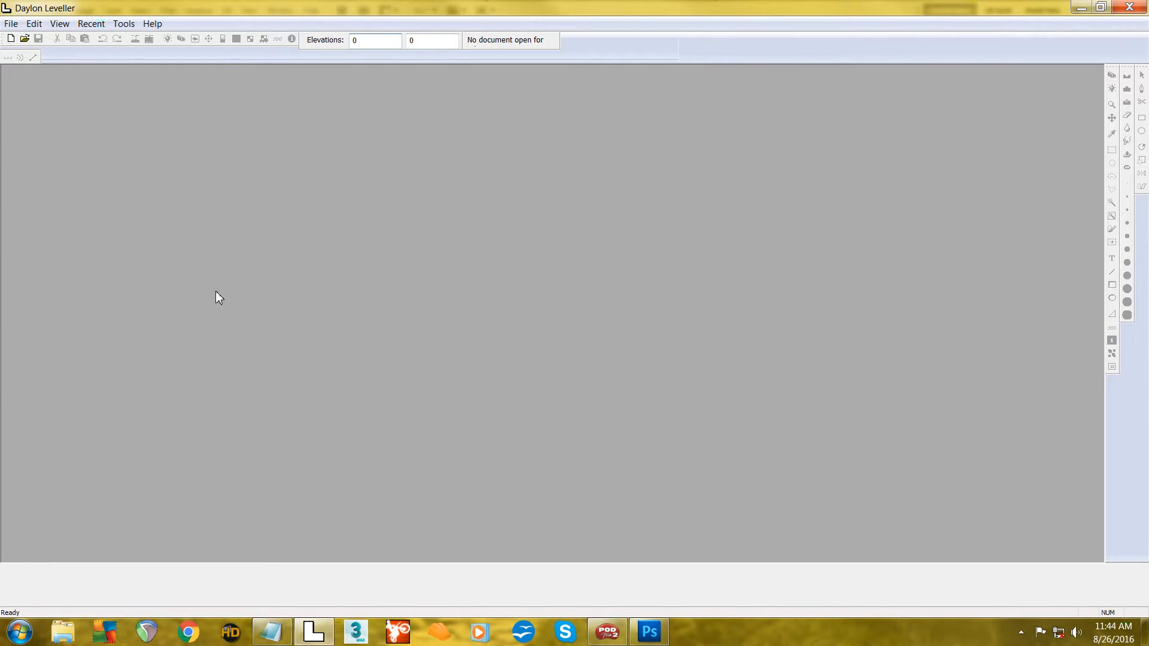
pyautogui.moveTo(340, 361)
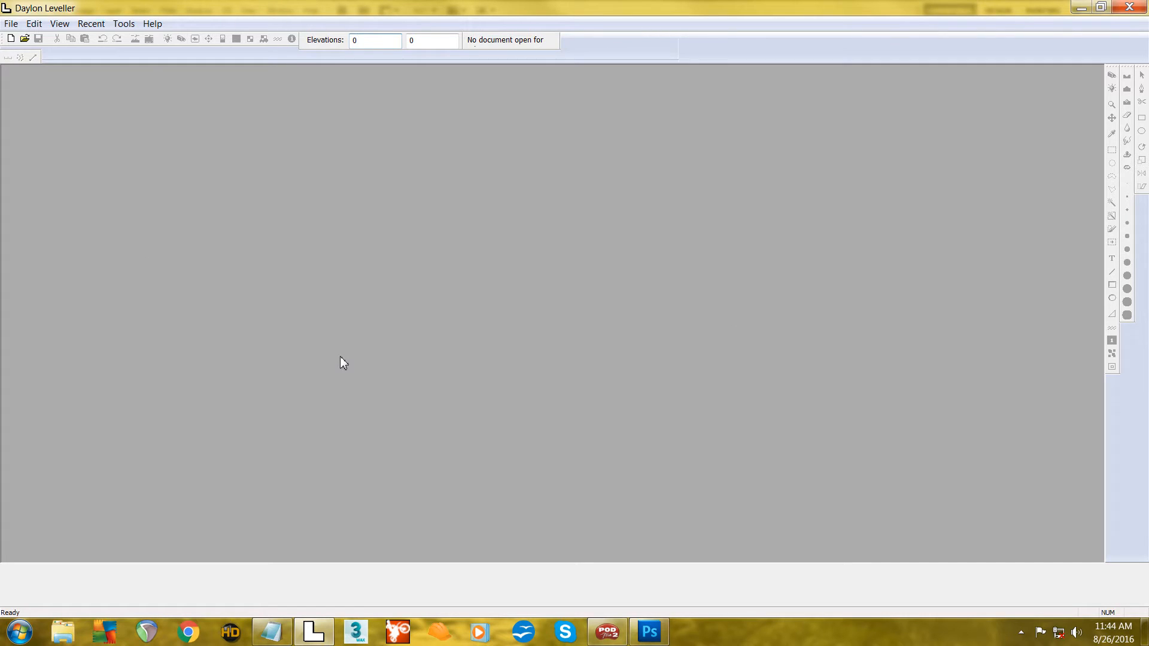
pyautogui.moveTo(11, 39)
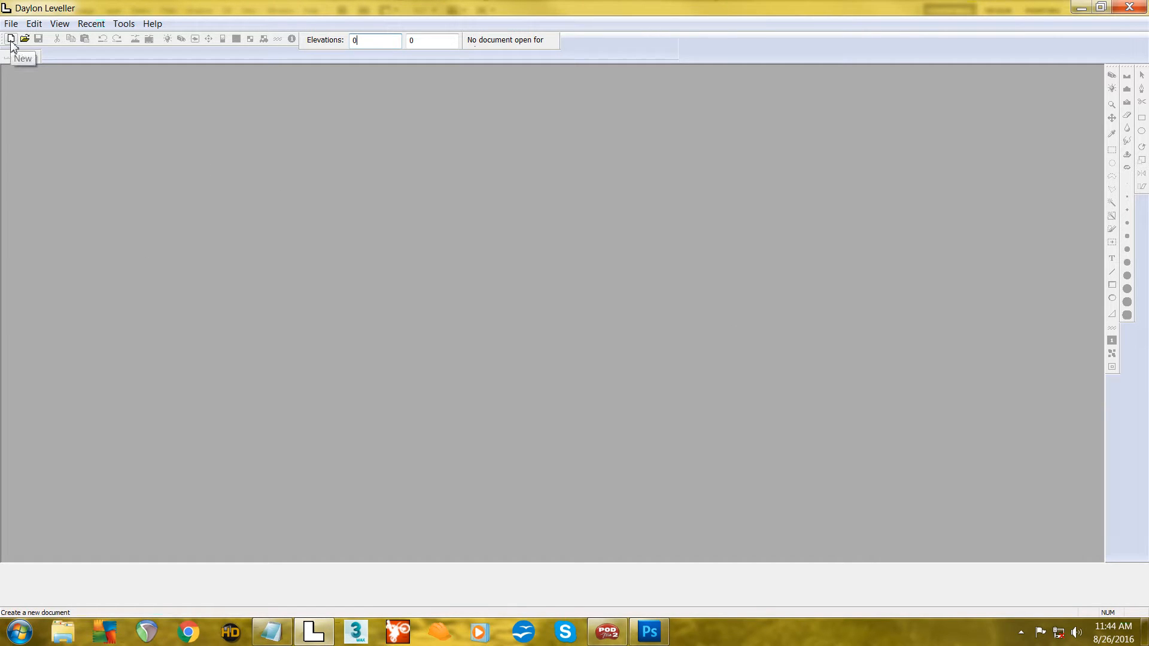
# - Set up a new 1024 x 1024 heightfield document with the Local coordinate system
pyautogui.click(11, 39)
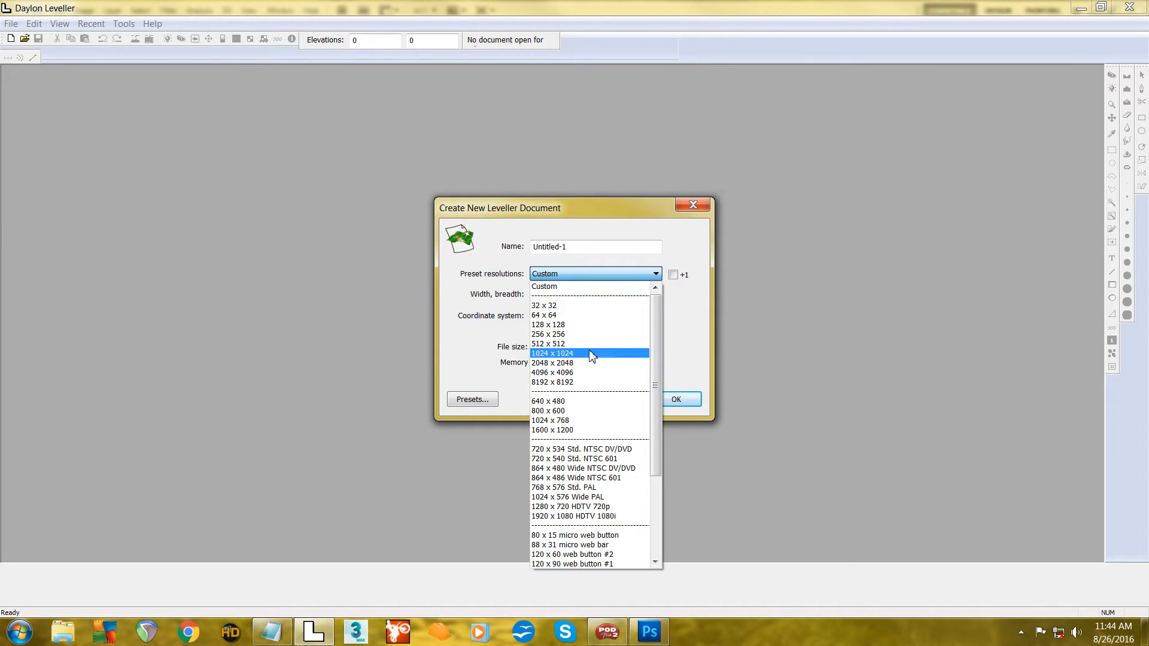
pyautogui.click(552, 352)
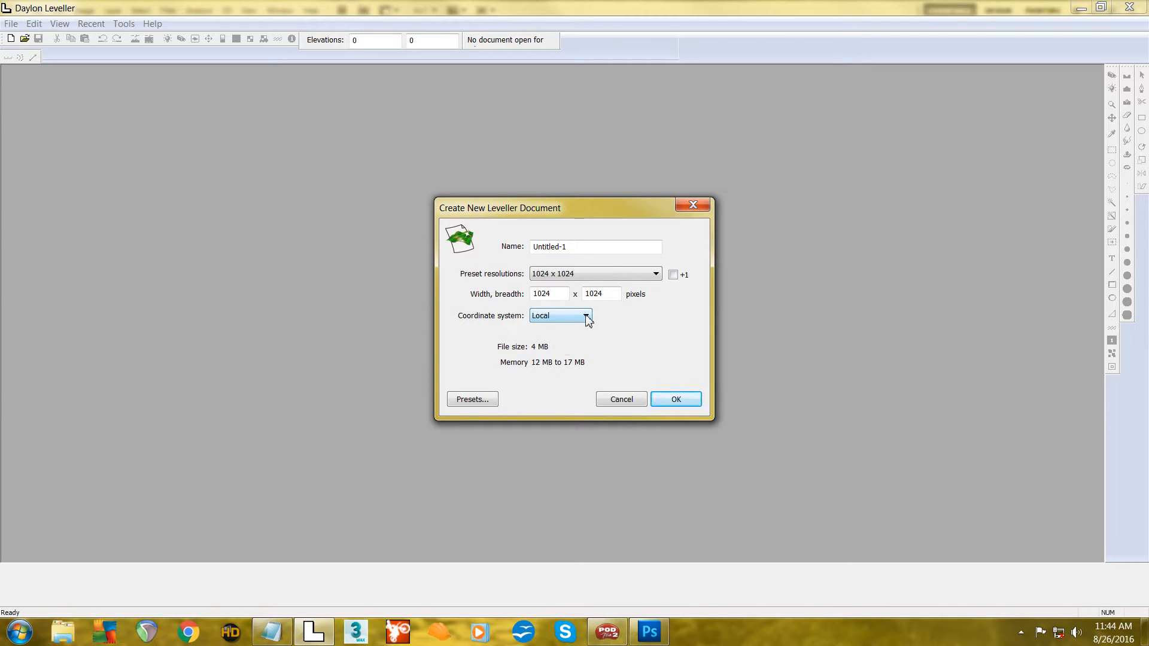
pyautogui.click(585, 315)
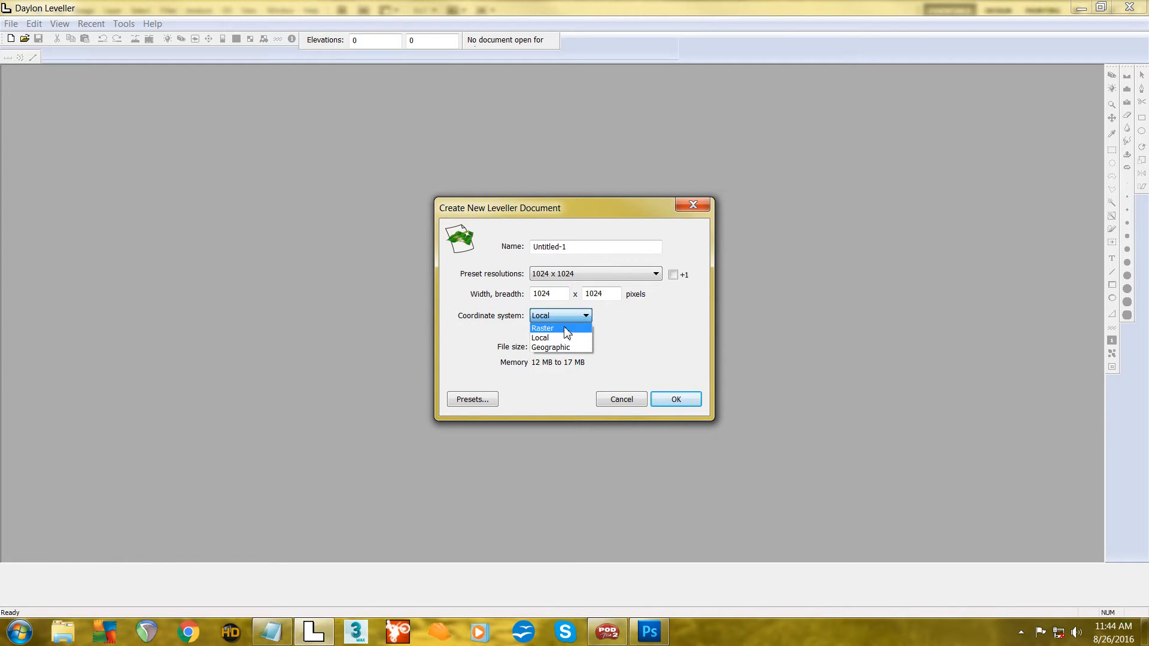
pyautogui.moveTo(561, 347)
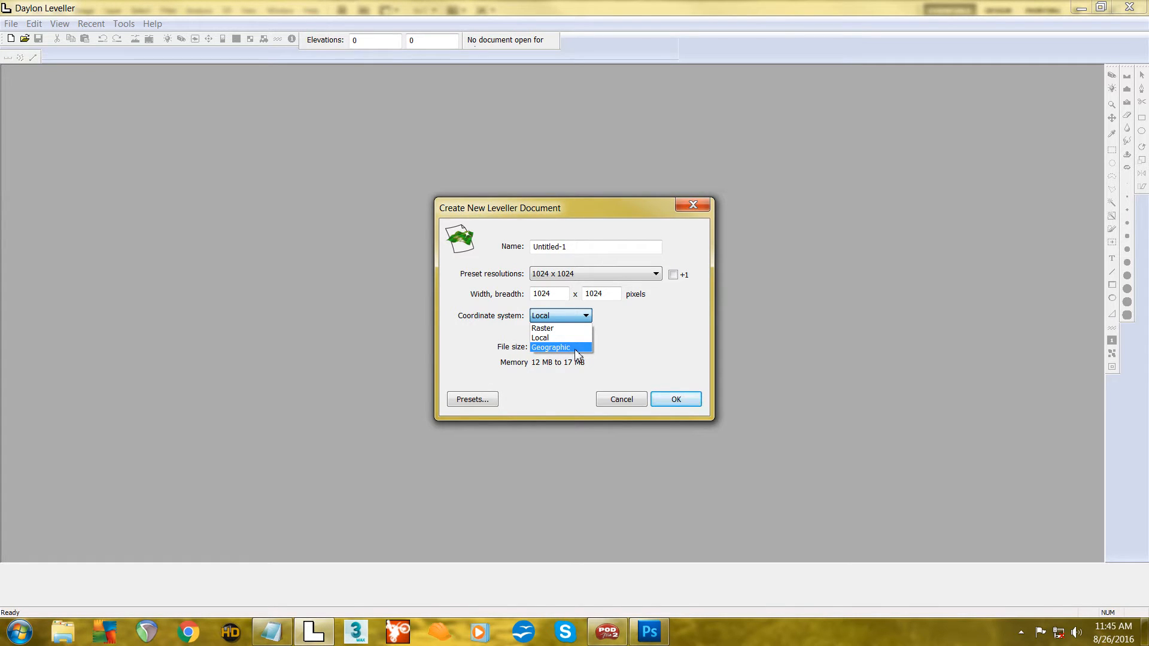
pyautogui.moveTo(561, 337)
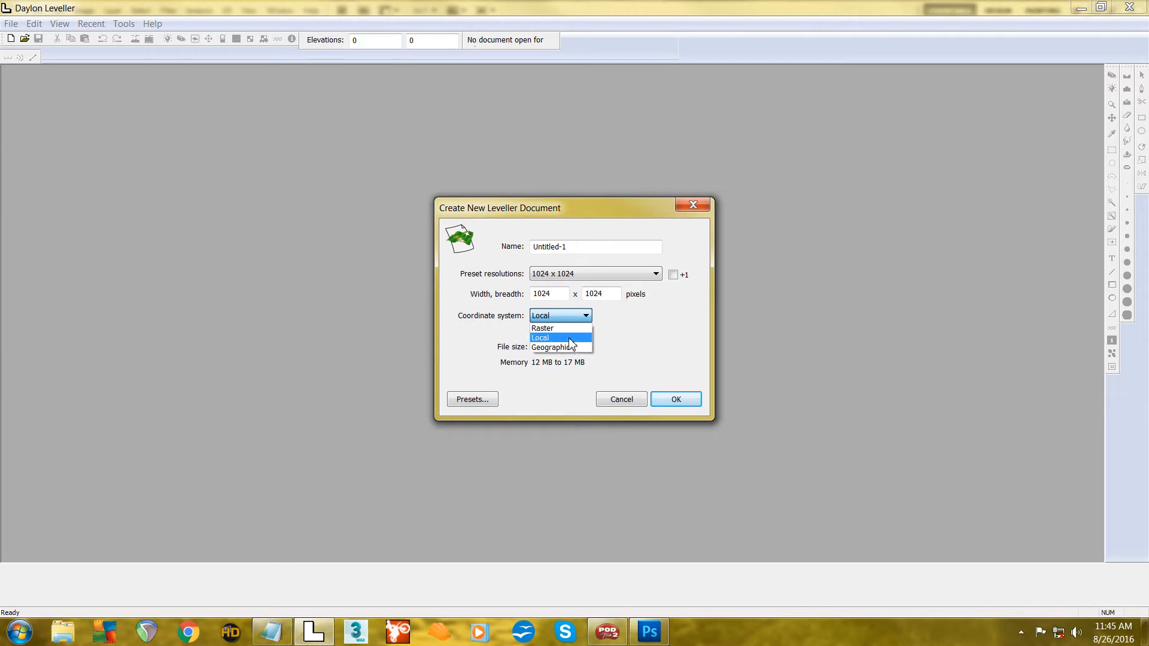
pyautogui.moveTo(554, 340)
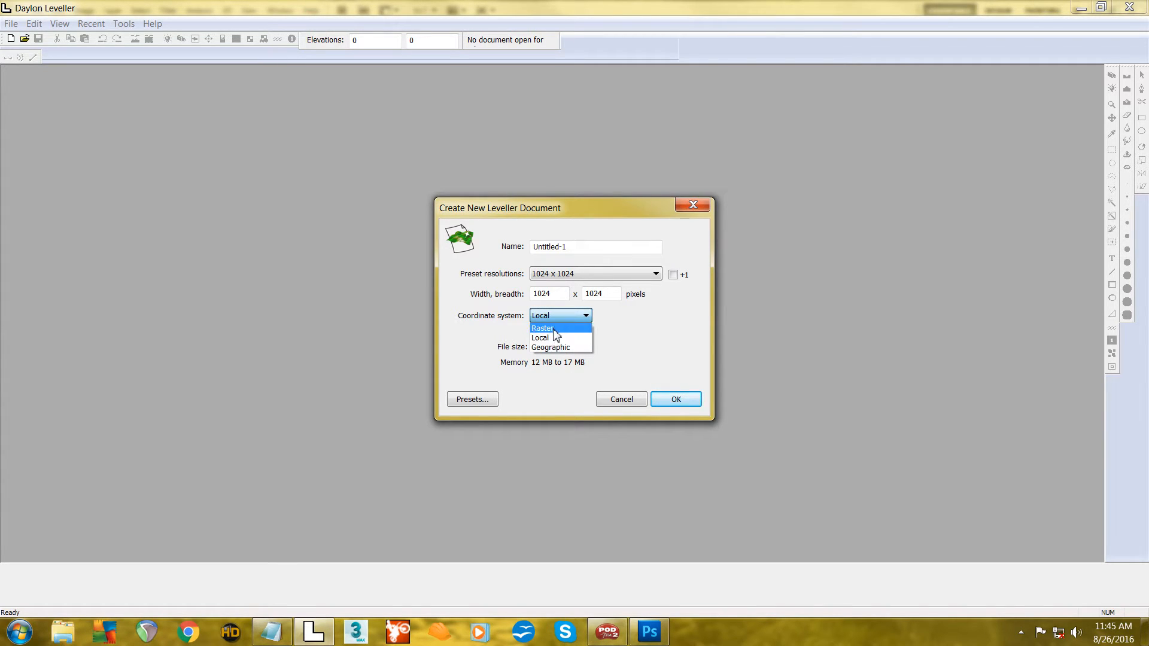
pyautogui.moveTo(546, 338)
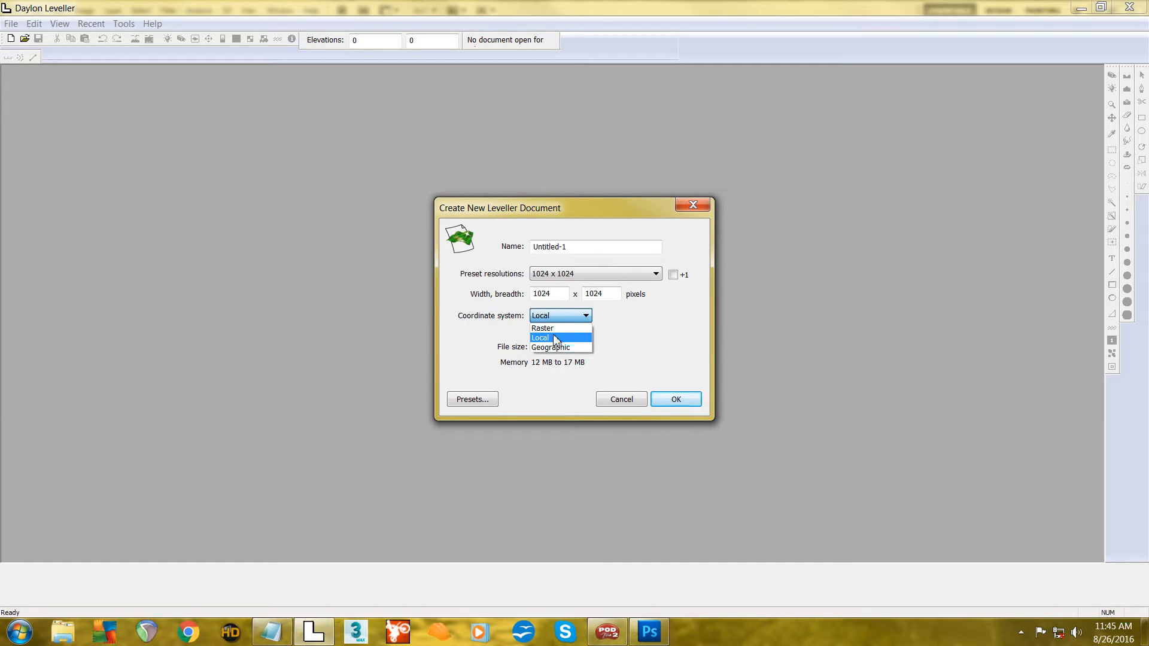
pyautogui.moveTo(565, 329)
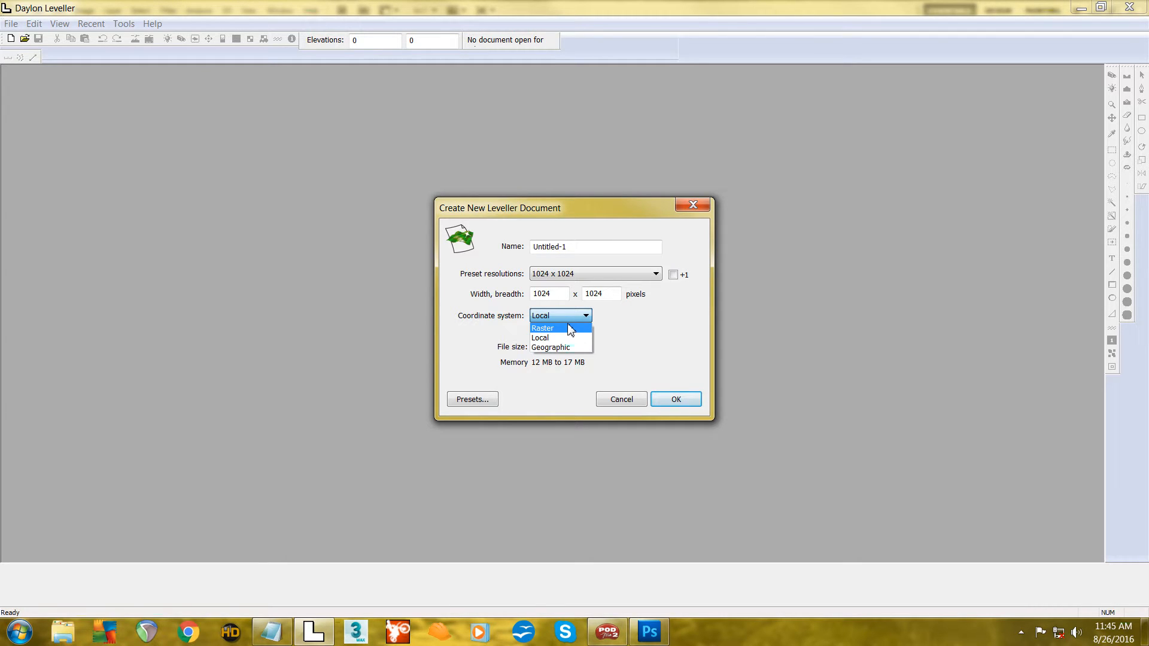
pyautogui.moveTo(566, 333)
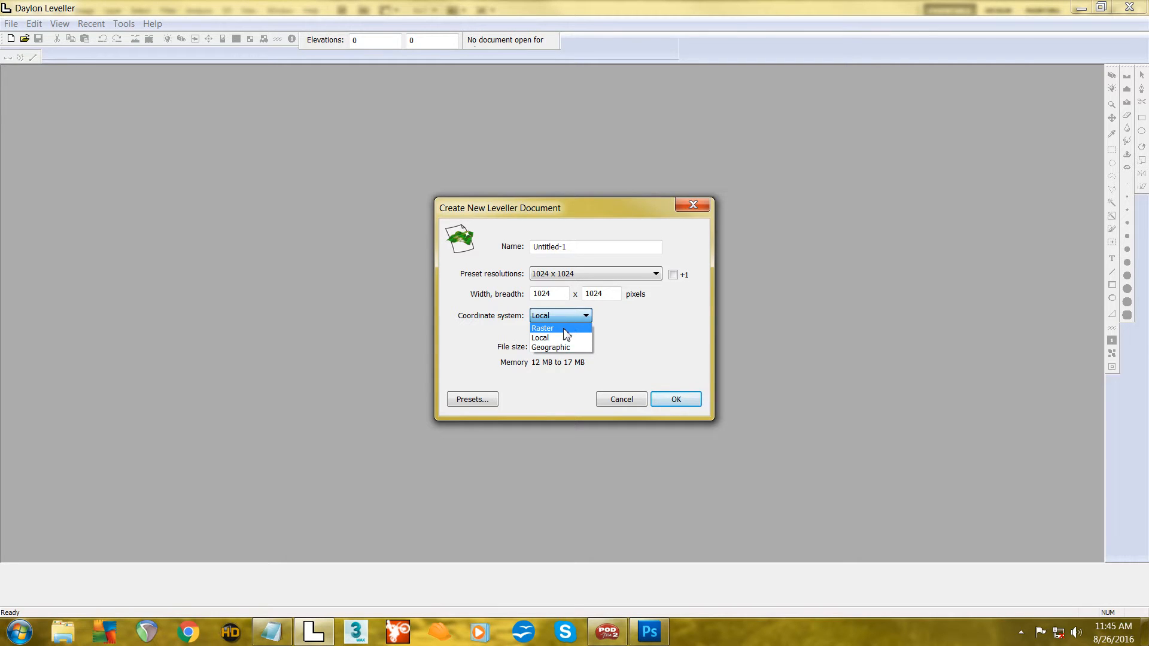
pyautogui.moveTo(539, 337)
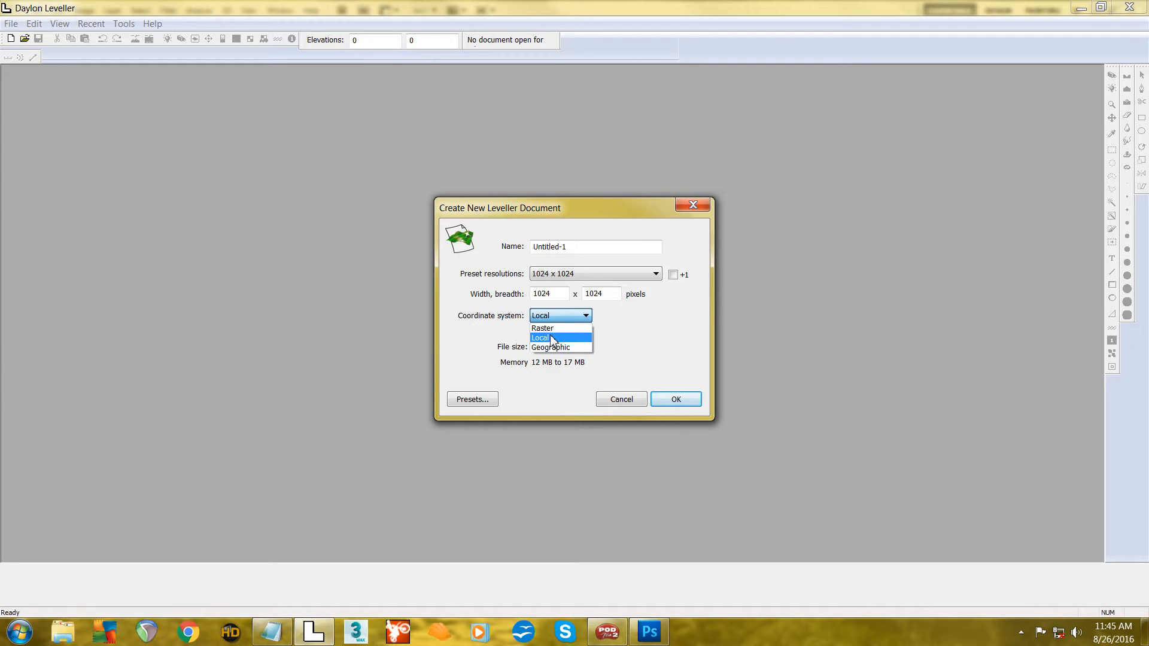
pyautogui.click(560, 338)
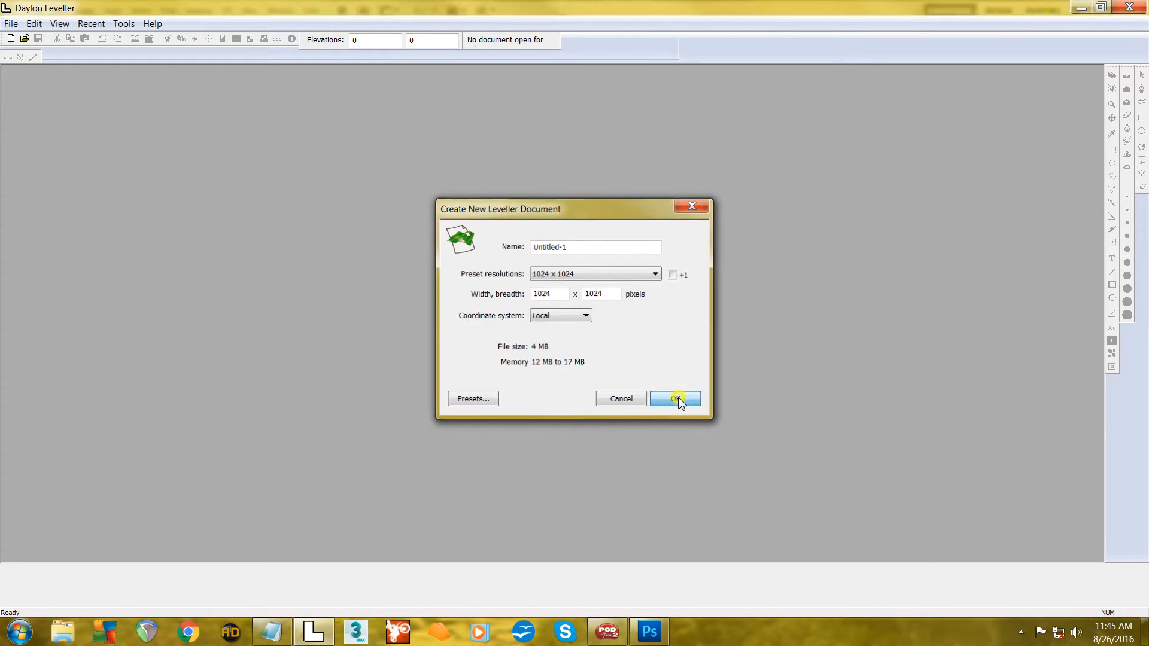
# - Create the flat Untitled-1 1024 x 1024 terrain and orbit the camera to view it
pyautogui.click(669, 398)
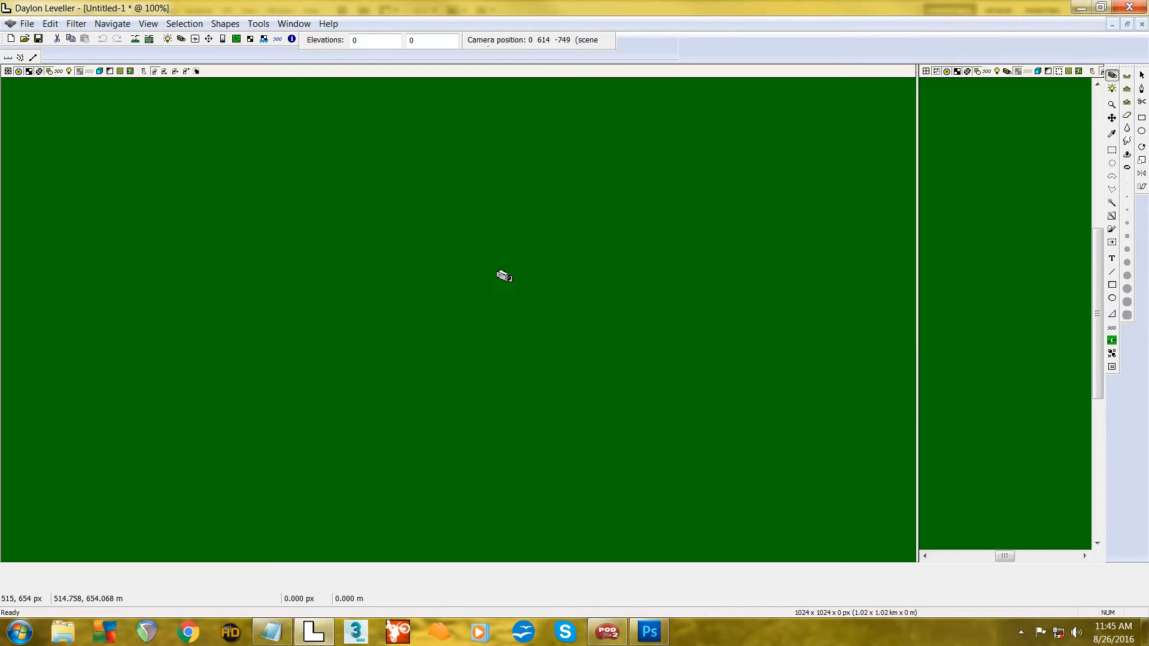
pyautogui.moveTo(952, 179)
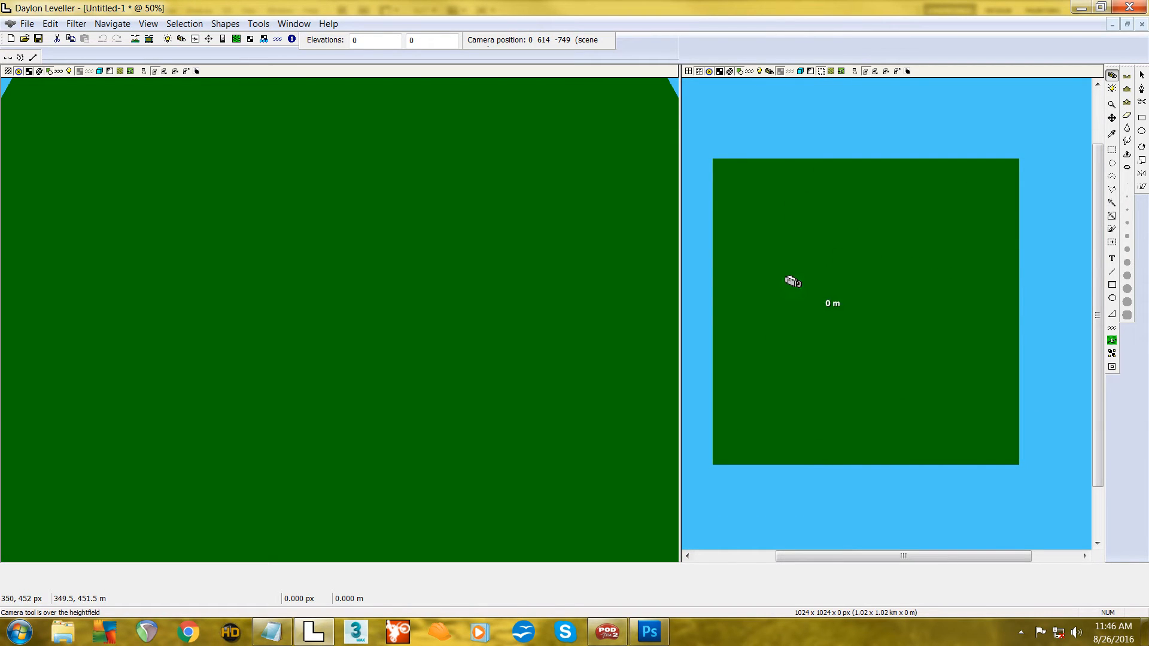
pyautogui.moveTo(281, 346)
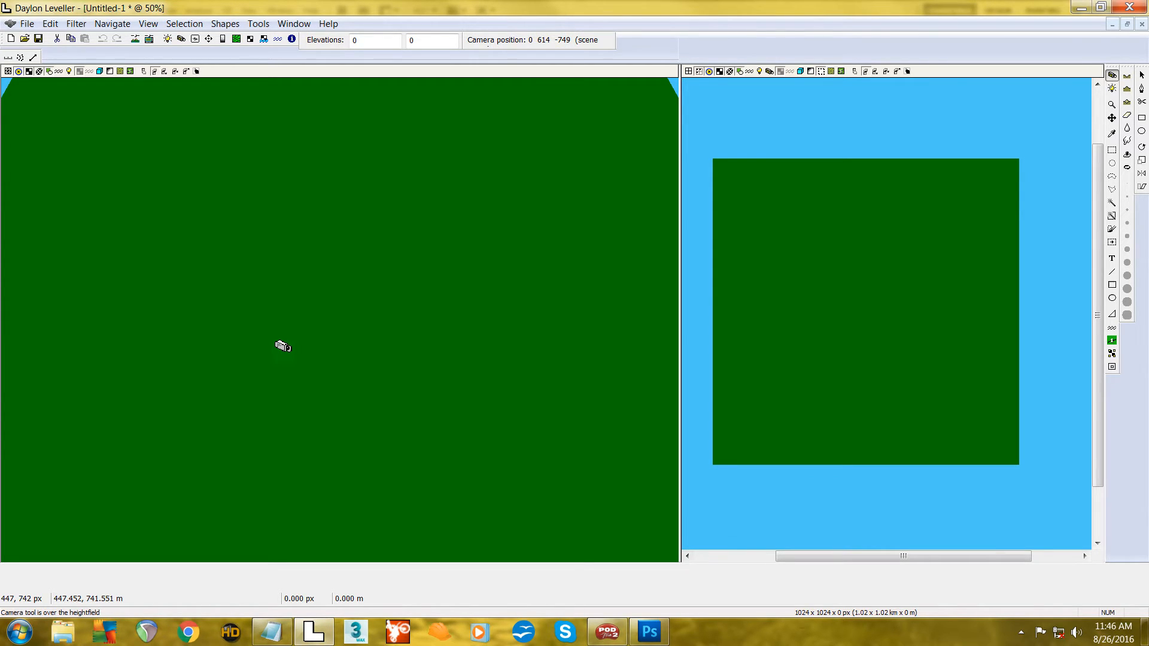
pyautogui.moveTo(277, 219)
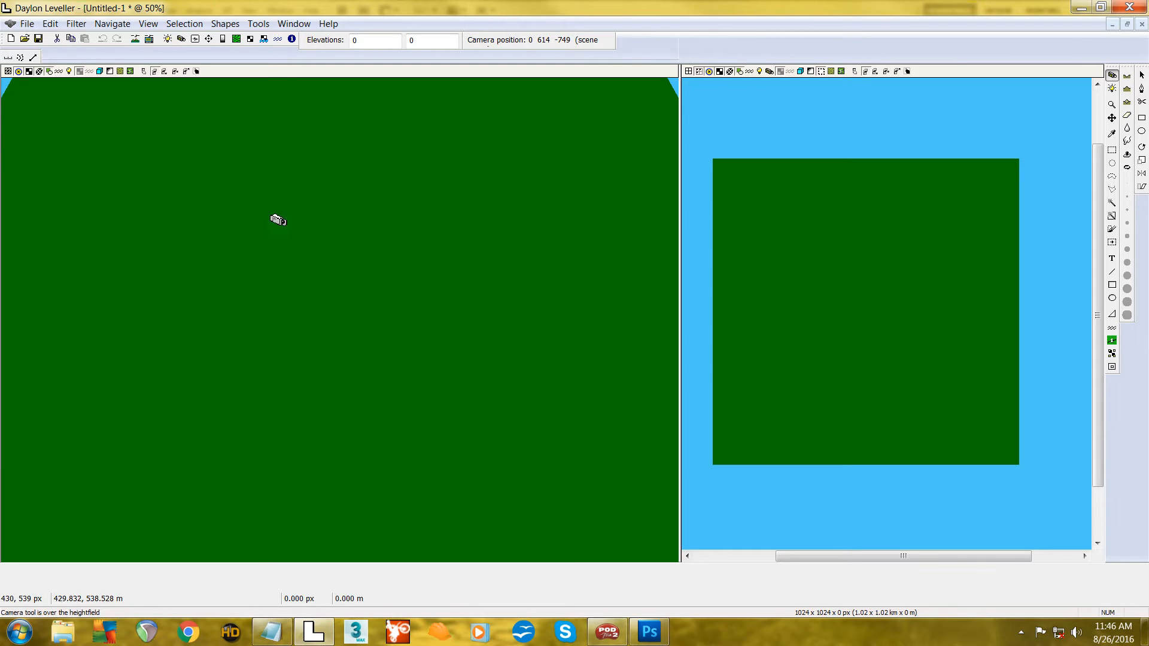
pyautogui.moveTo(232, 266)
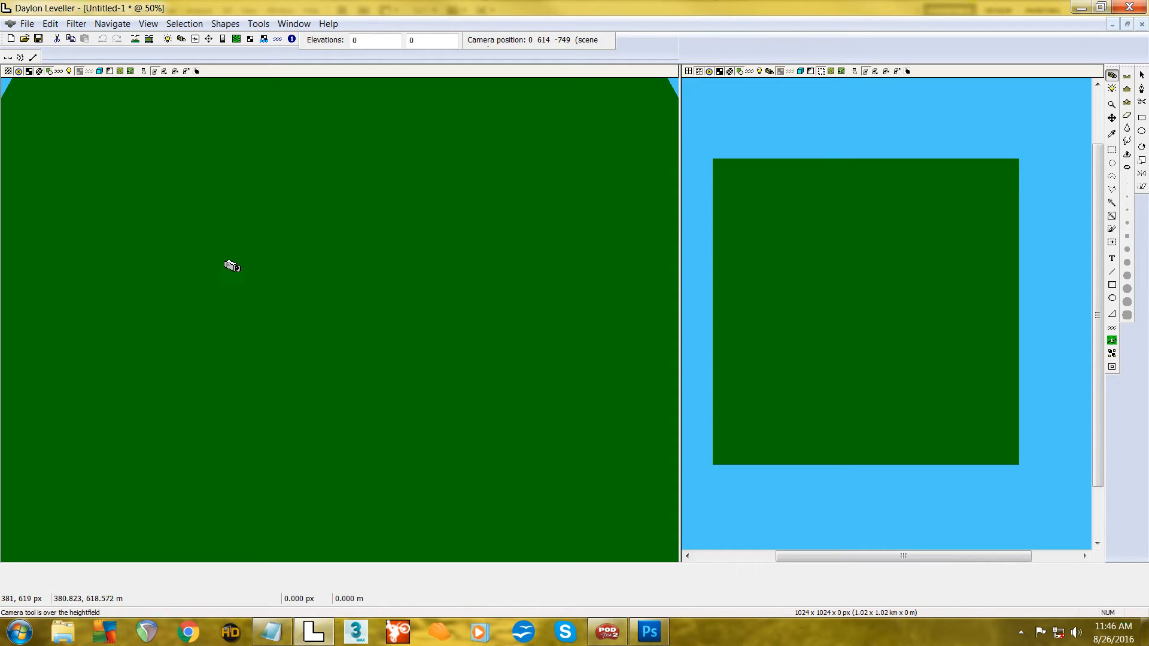
pyautogui.moveTo(231, 265); pyautogui.dragTo(343, 220)
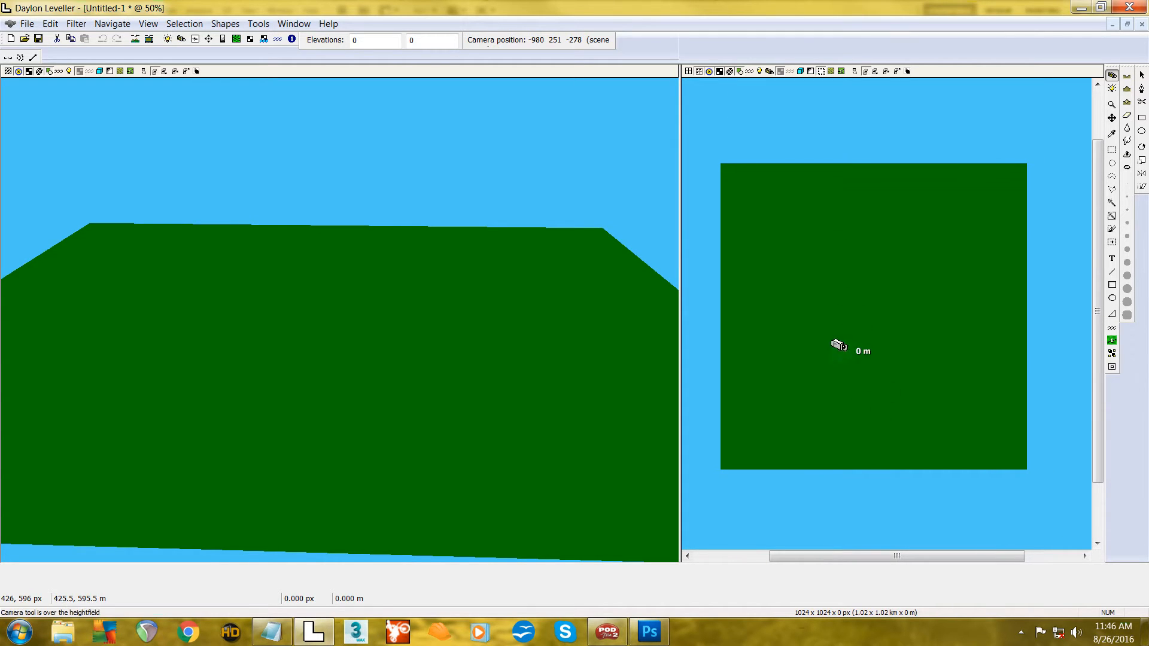
pyautogui.moveTo(303, 343)
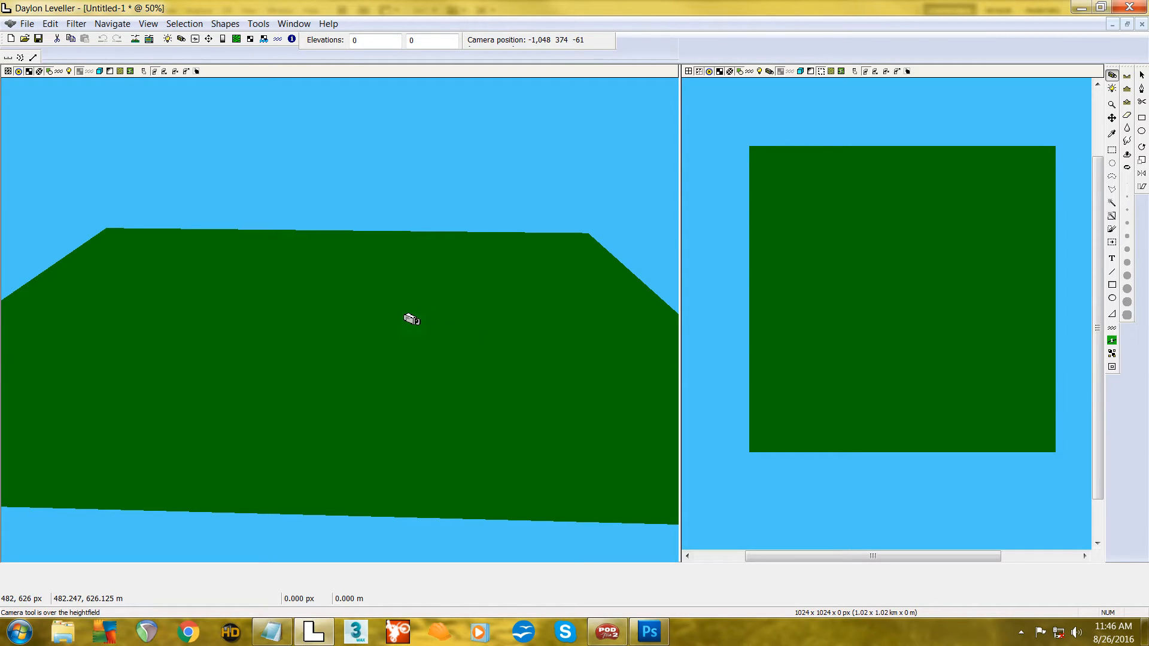
pyautogui.click(1111, 104)
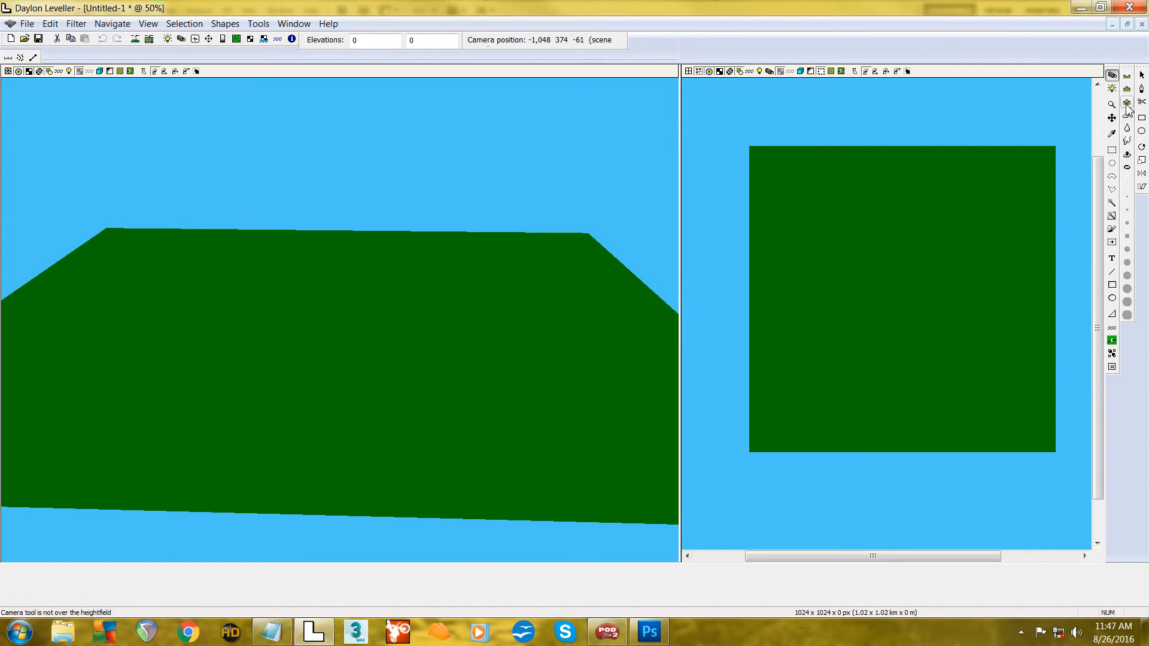
pyautogui.moveTo(1126, 89)
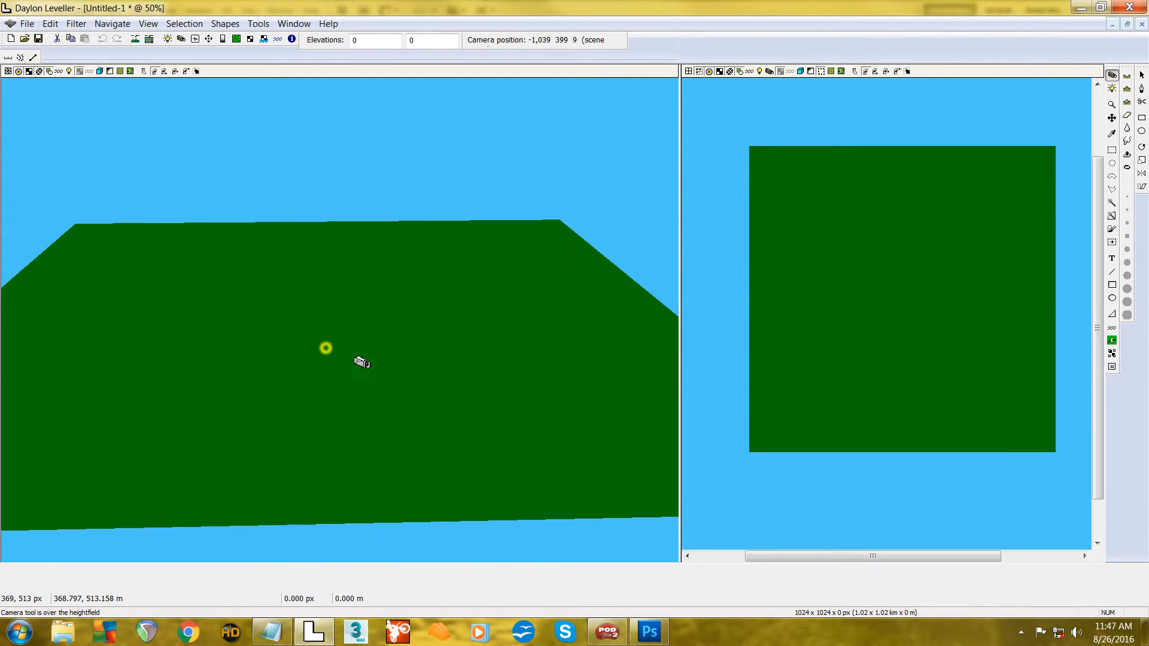
pyautogui.moveTo(326, 348); pyautogui.dragTo(370, 335)
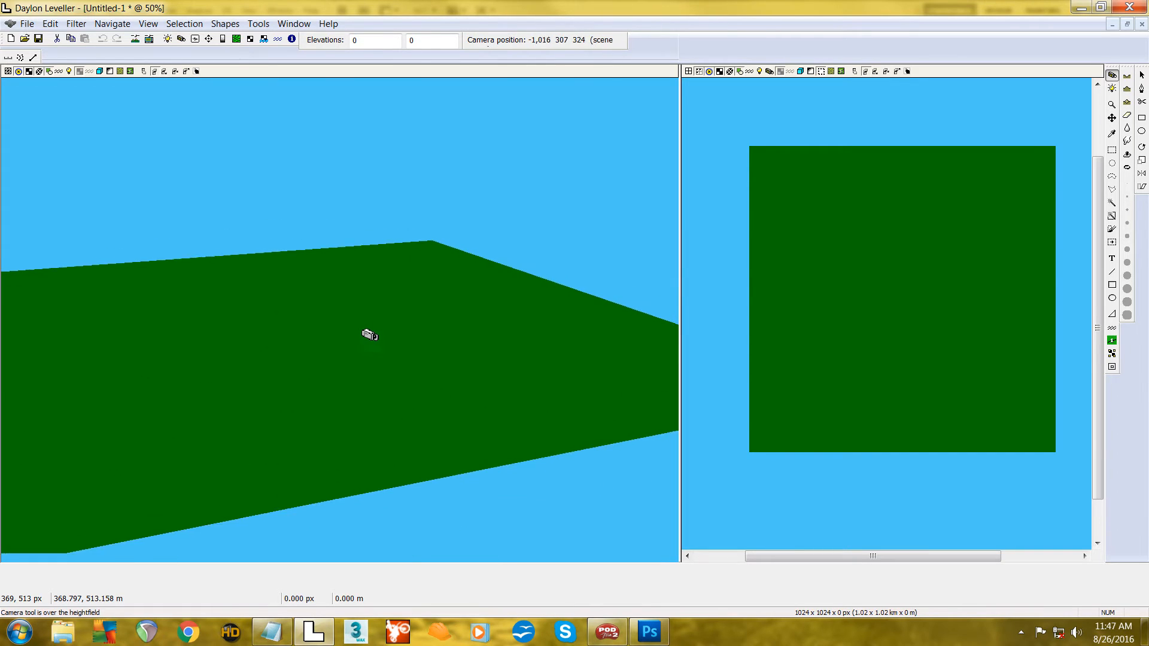
pyautogui.moveTo(369, 335); pyautogui.dragTo(404, 317)
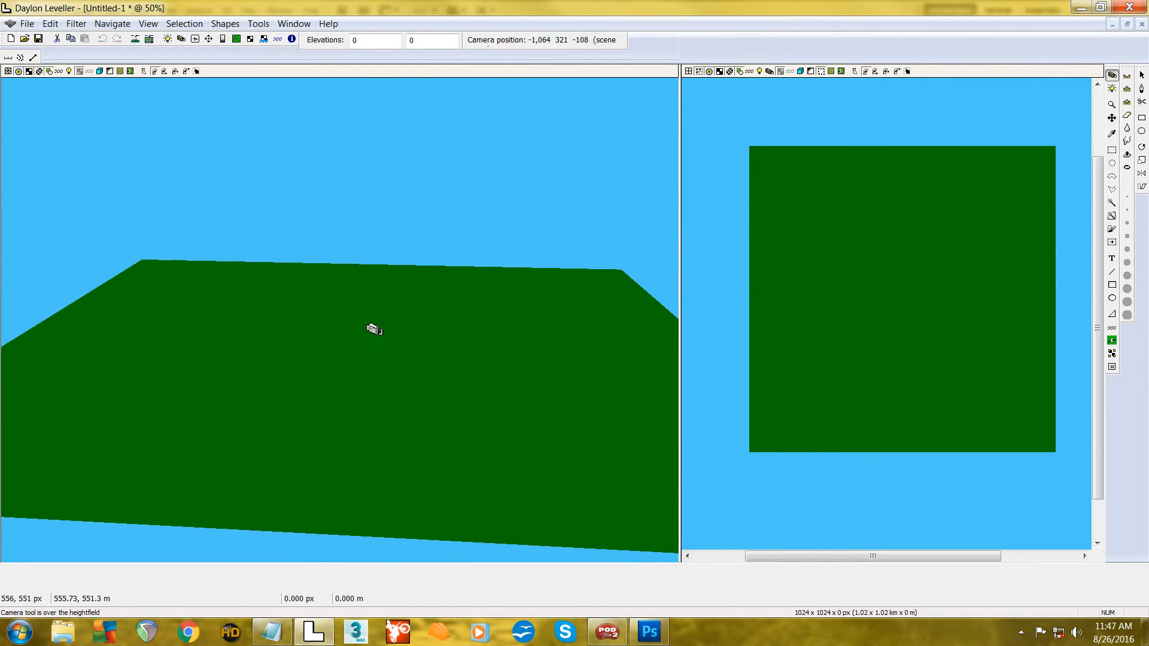
pyautogui.moveTo(109, 142)
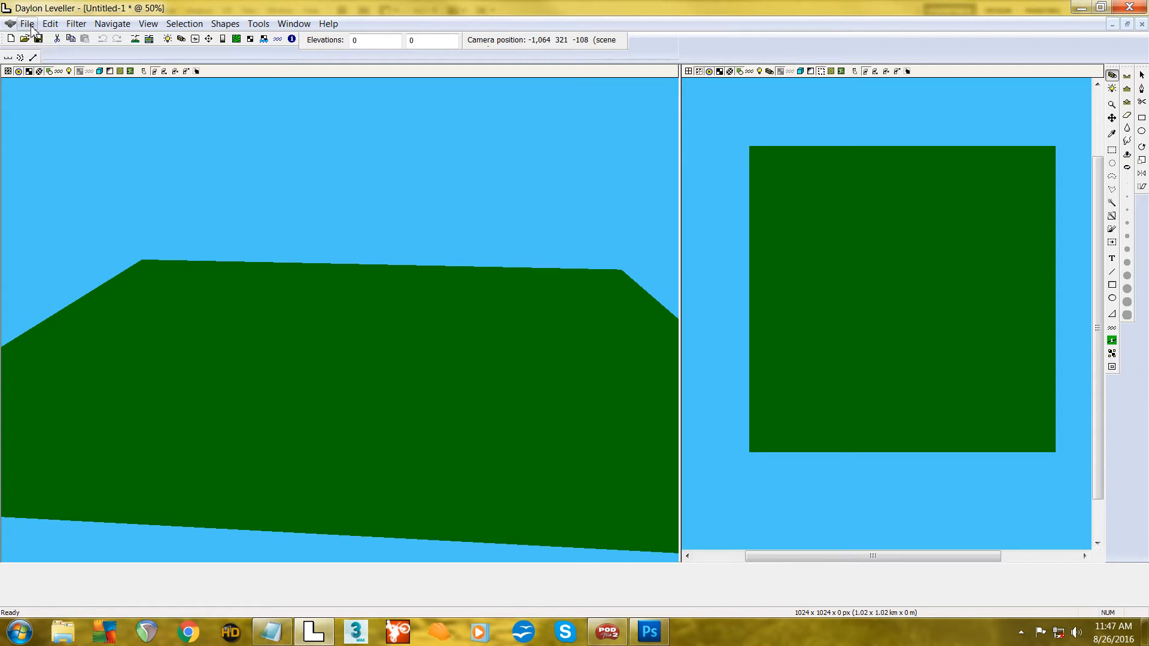
pyautogui.moveTo(384, 306)
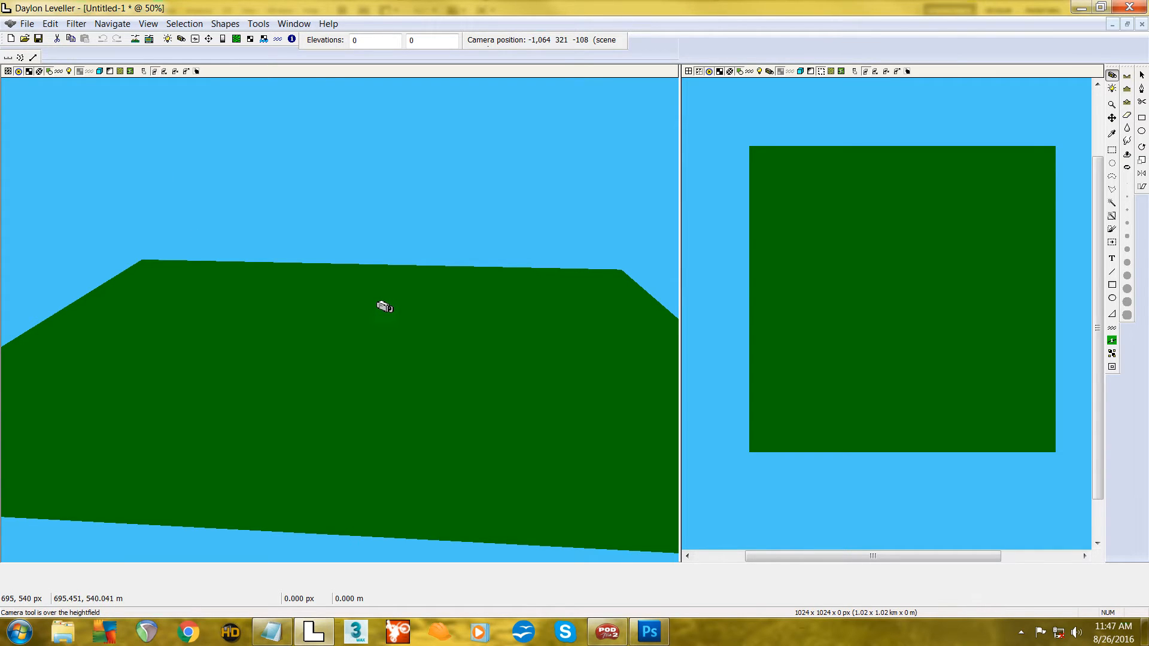
pyautogui.moveTo(659, 384)
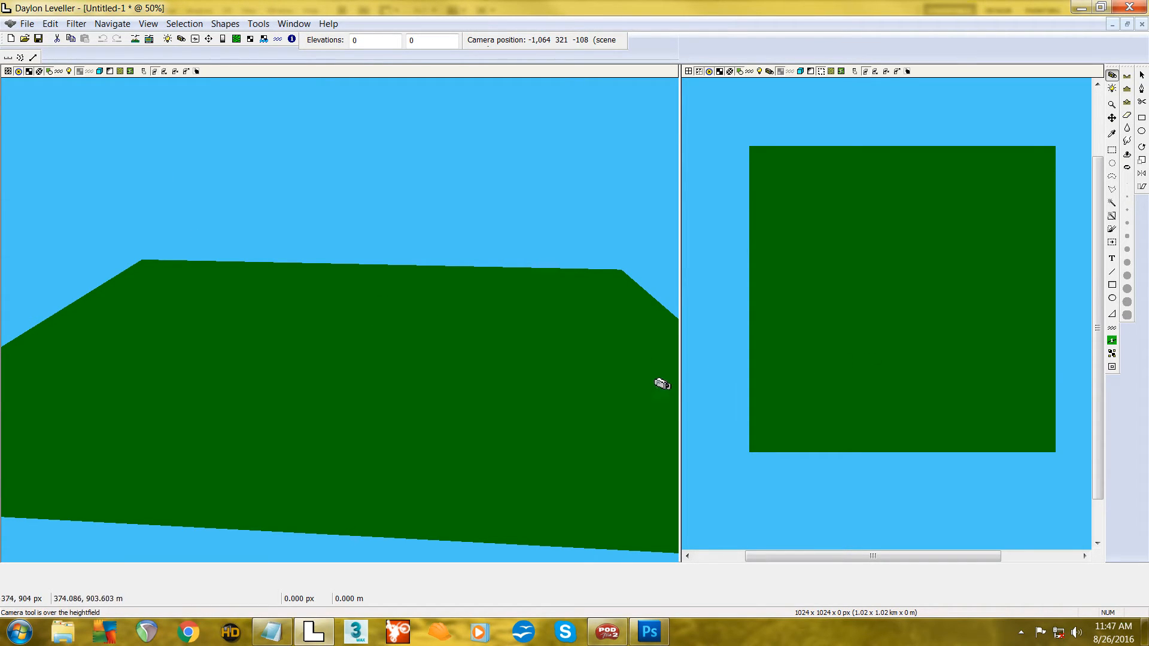
pyautogui.moveTo(710, 368)
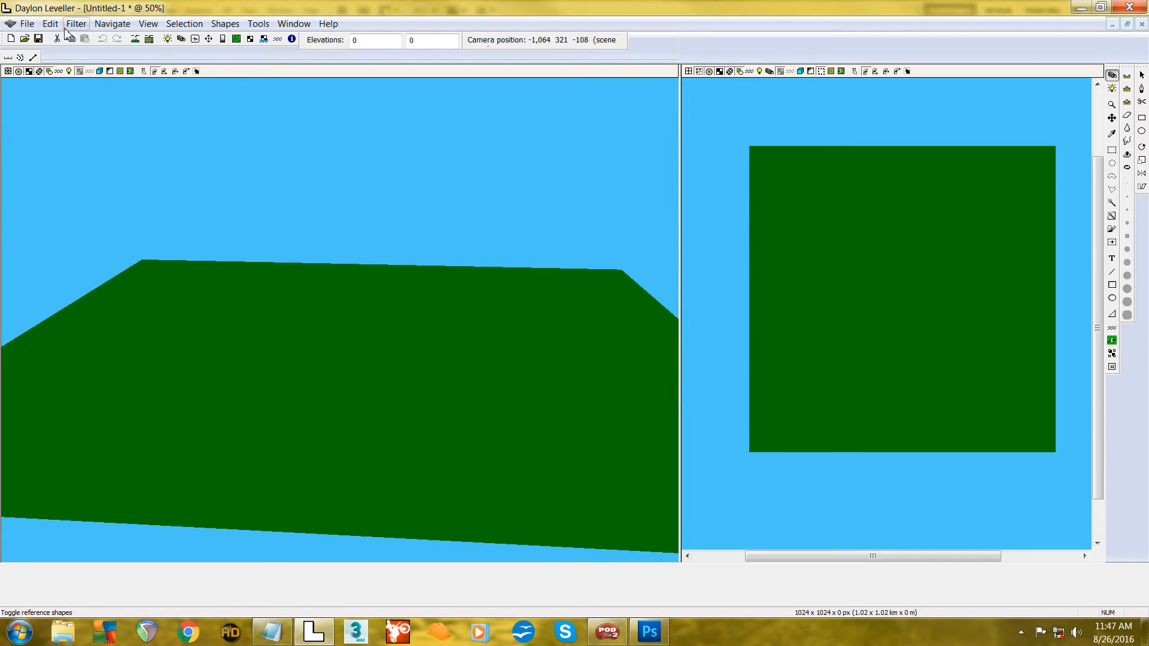
# - Set Min. elevation and Min. editing elevation to 0 px in Elevation Limits
pyautogui.click(49, 23)
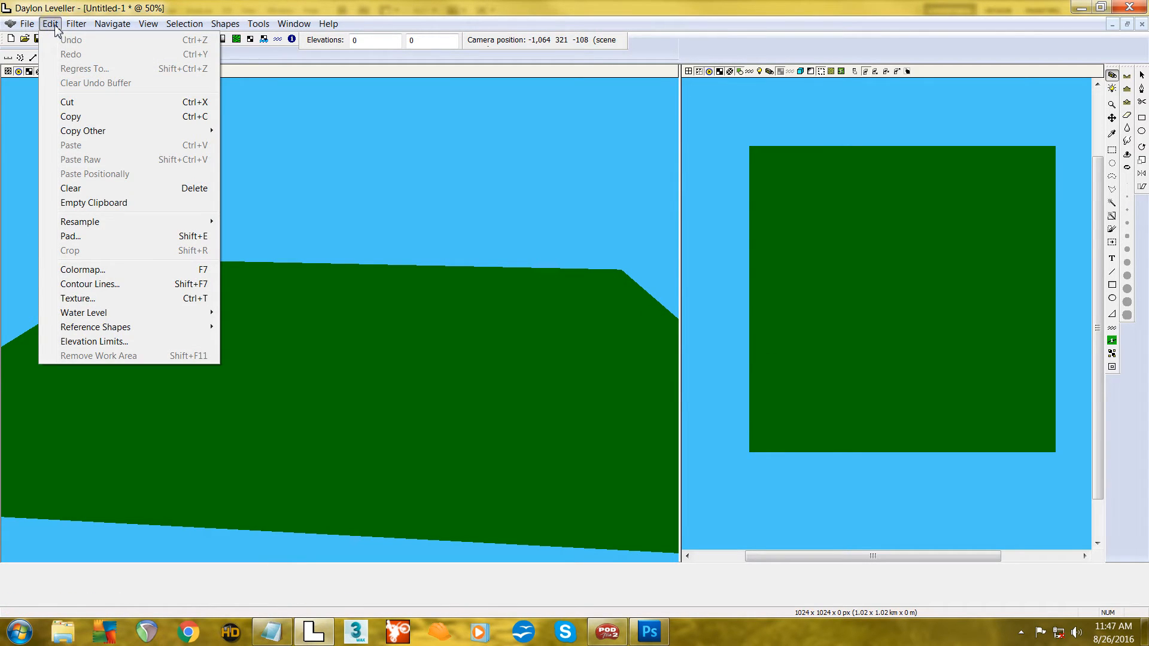
pyautogui.moveTo(94, 341)
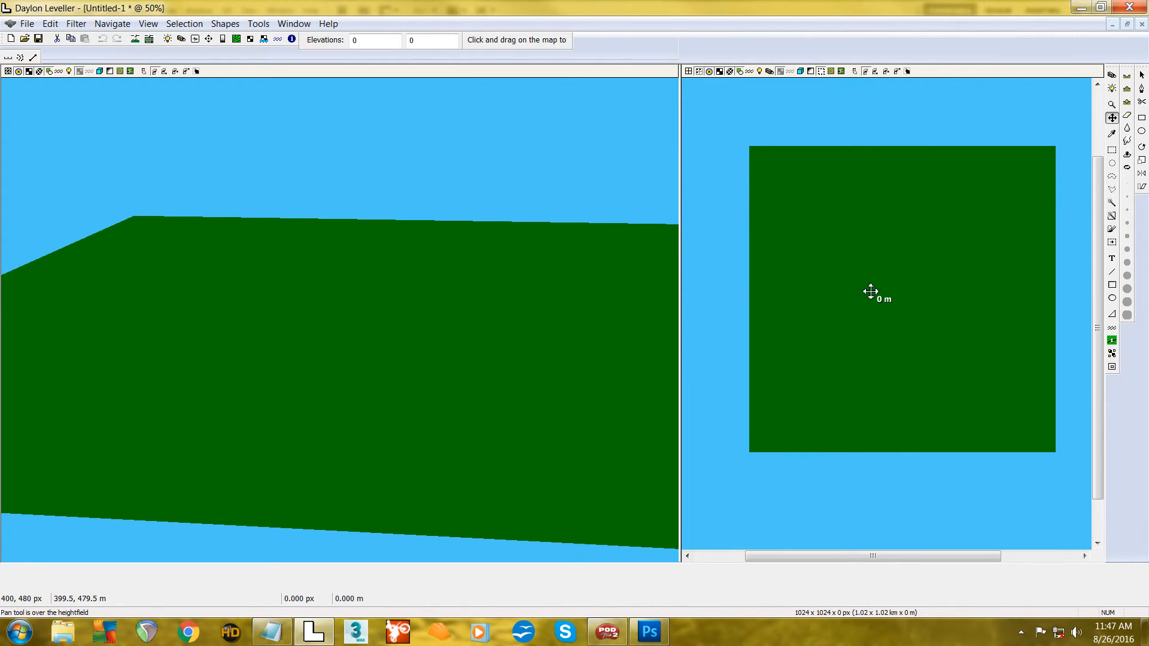
pyautogui.rightClick(871, 293)
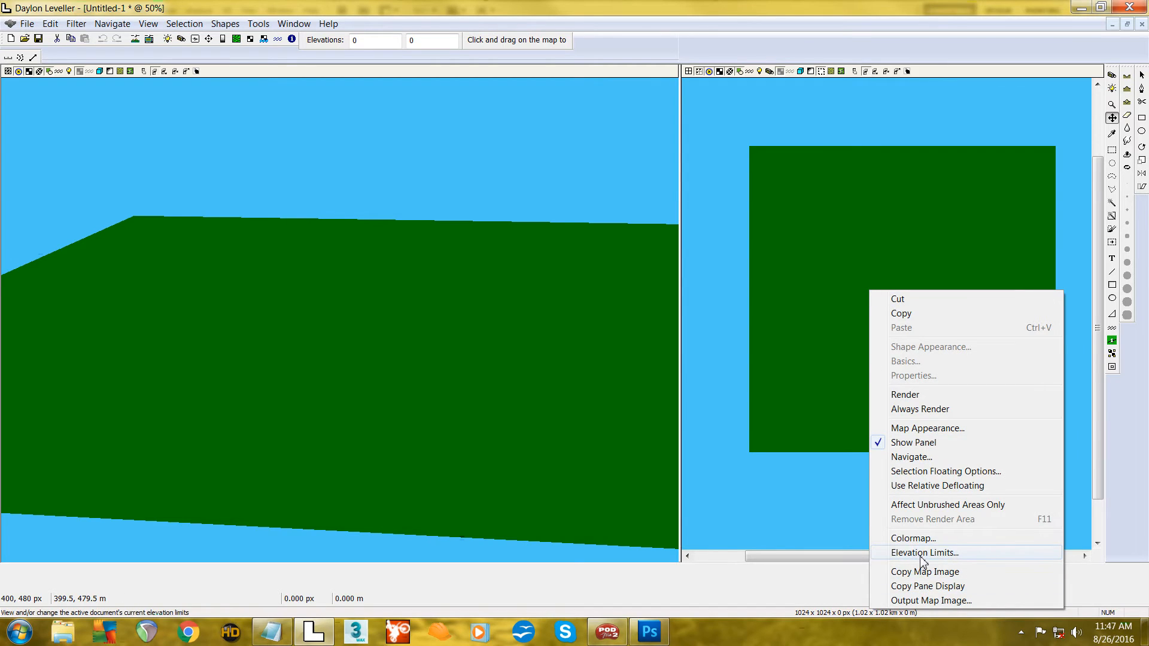
pyautogui.click(923, 552)
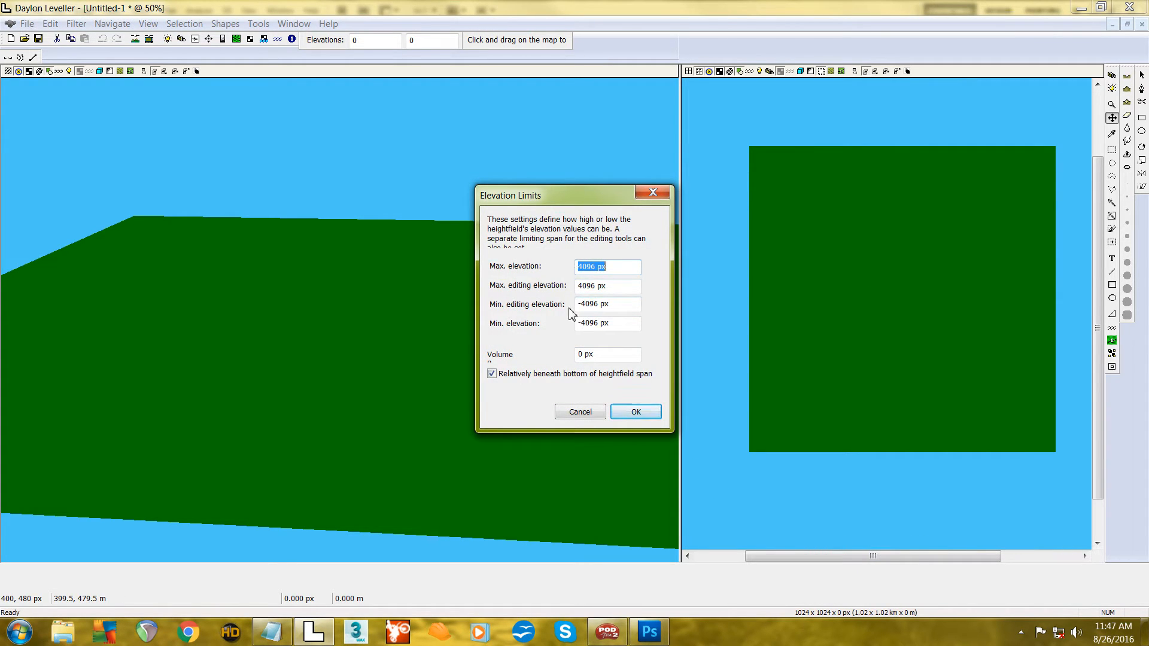
pyautogui.click(607, 323)
pyautogui.write('0')
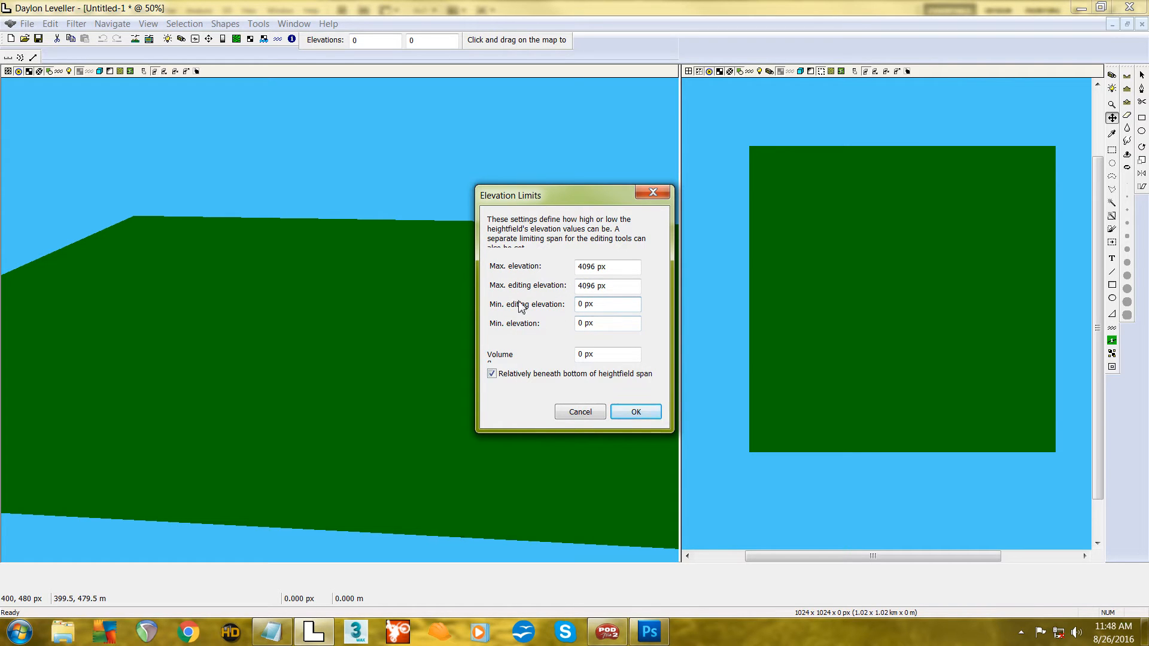
pyautogui.moveTo(901, 315)
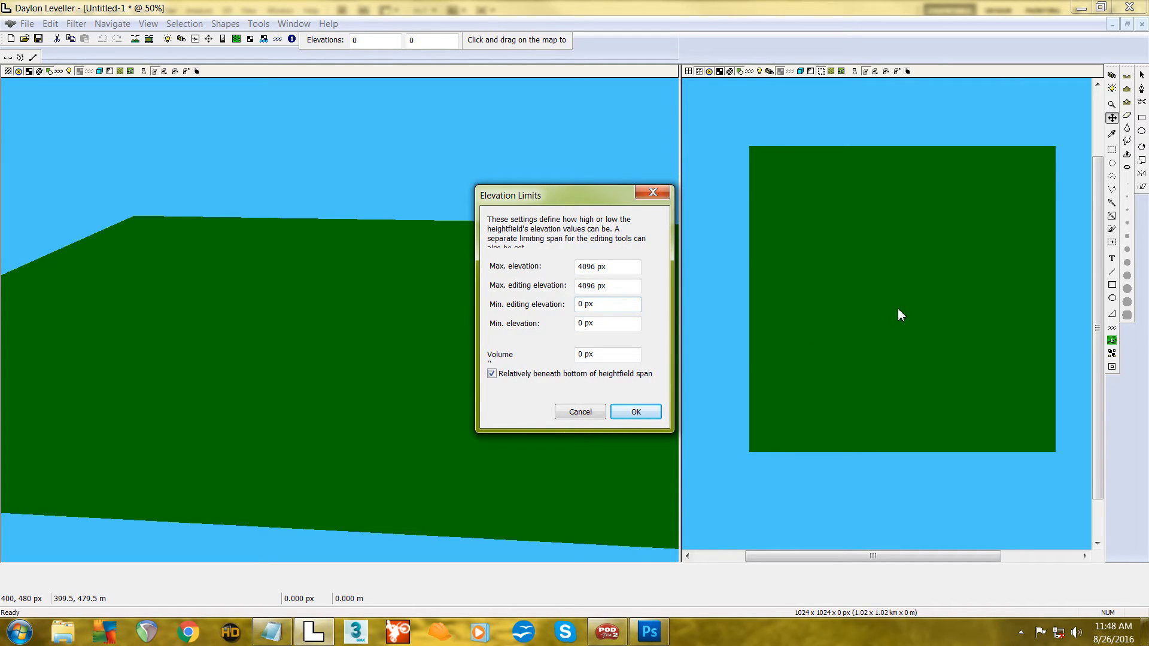
pyautogui.moveTo(454, 395)
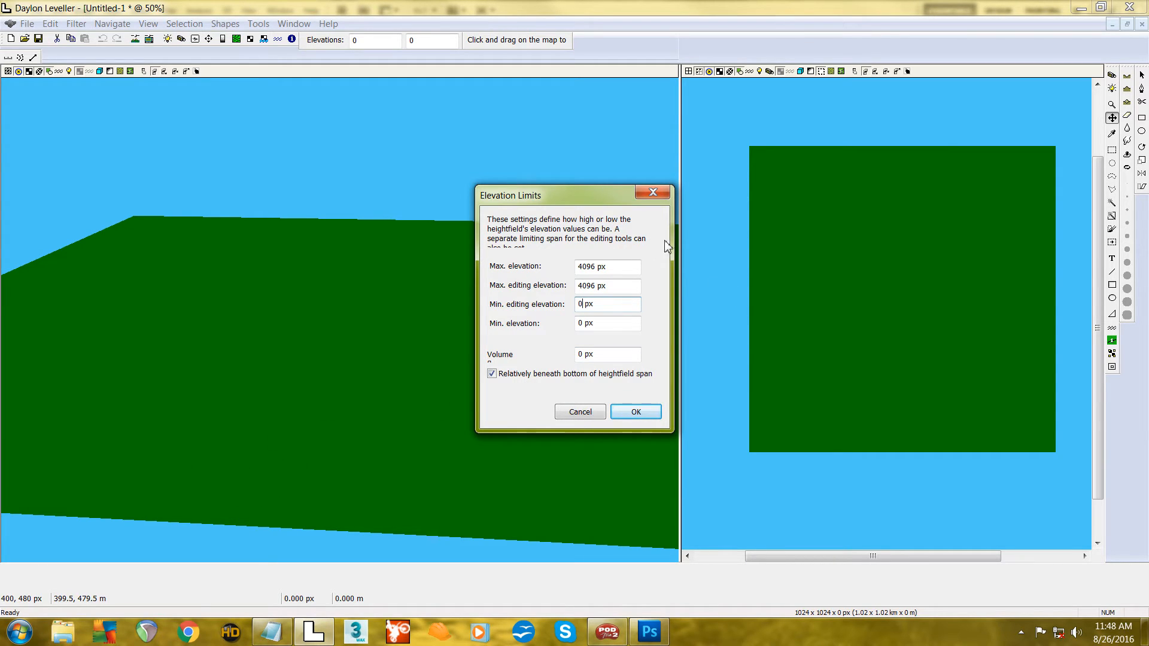
pyautogui.moveTo(653, 243)
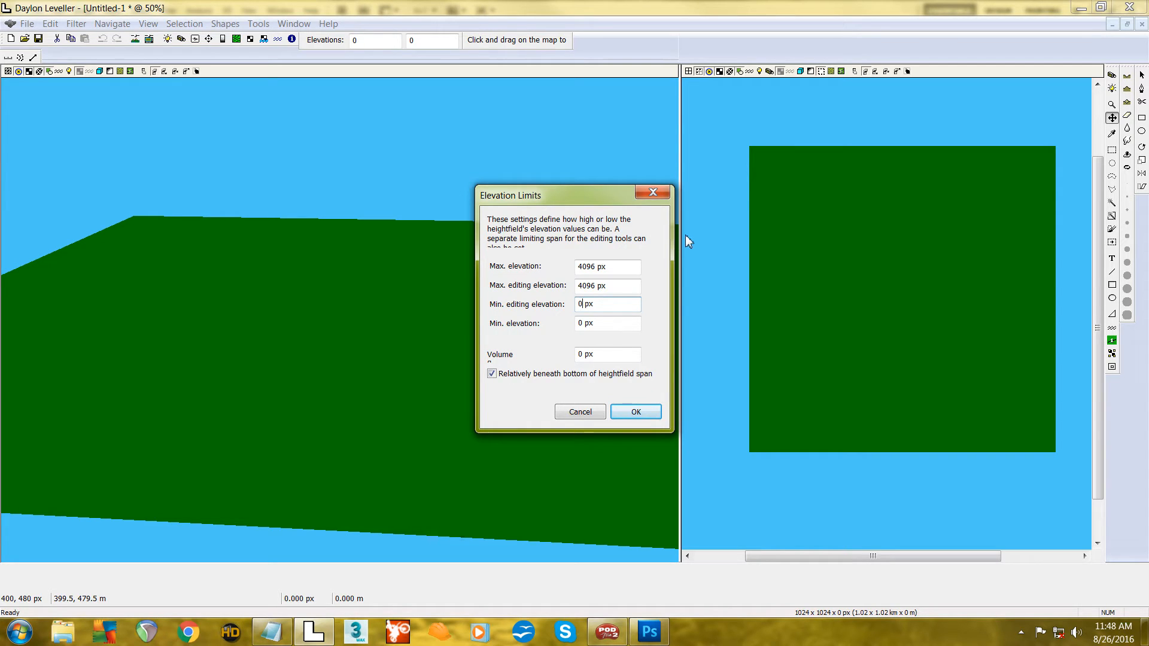
pyautogui.moveTo(829, 386)
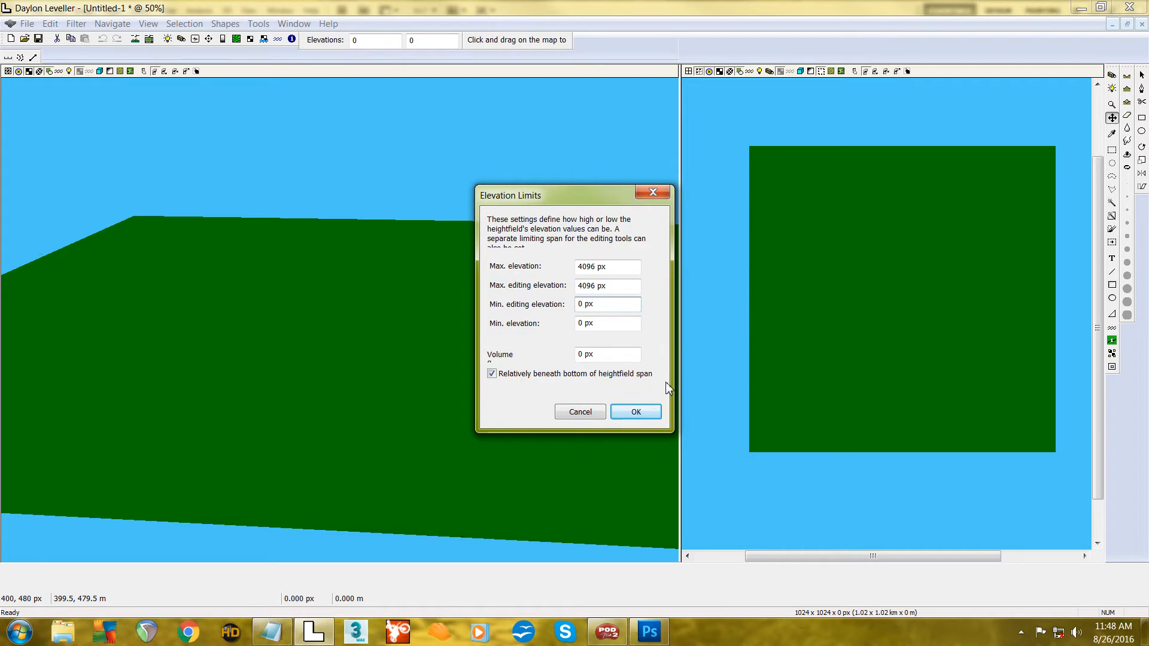
pyautogui.click(634, 410)
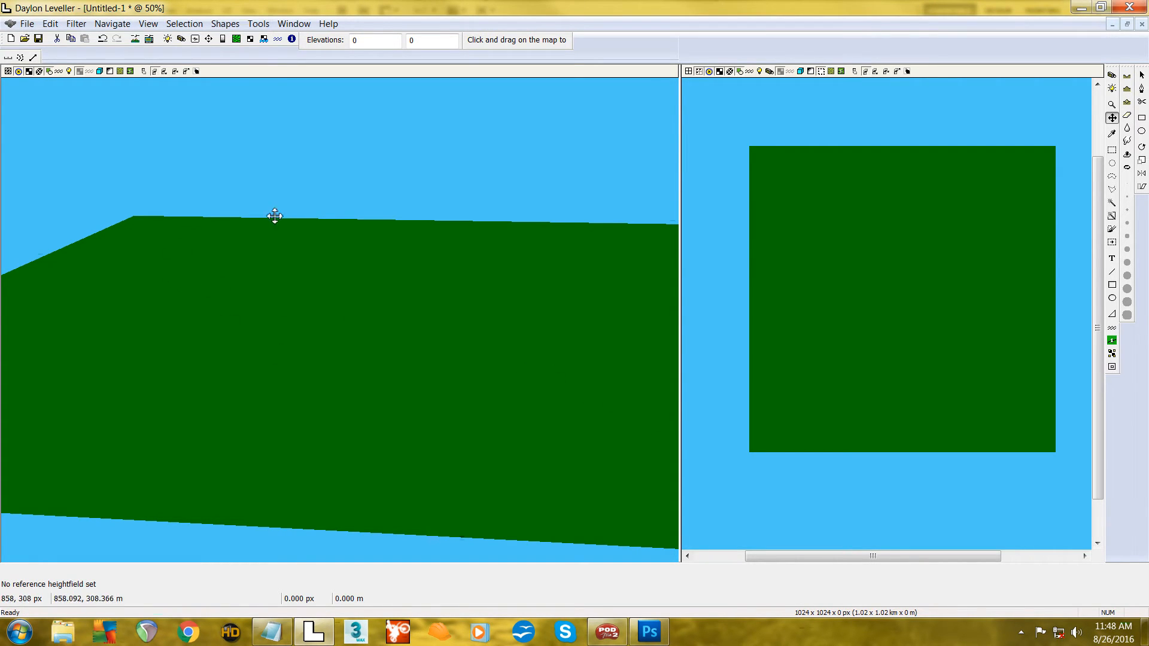
# - Switch the Ground Extents units to feet
pyautogui.click(113, 23)
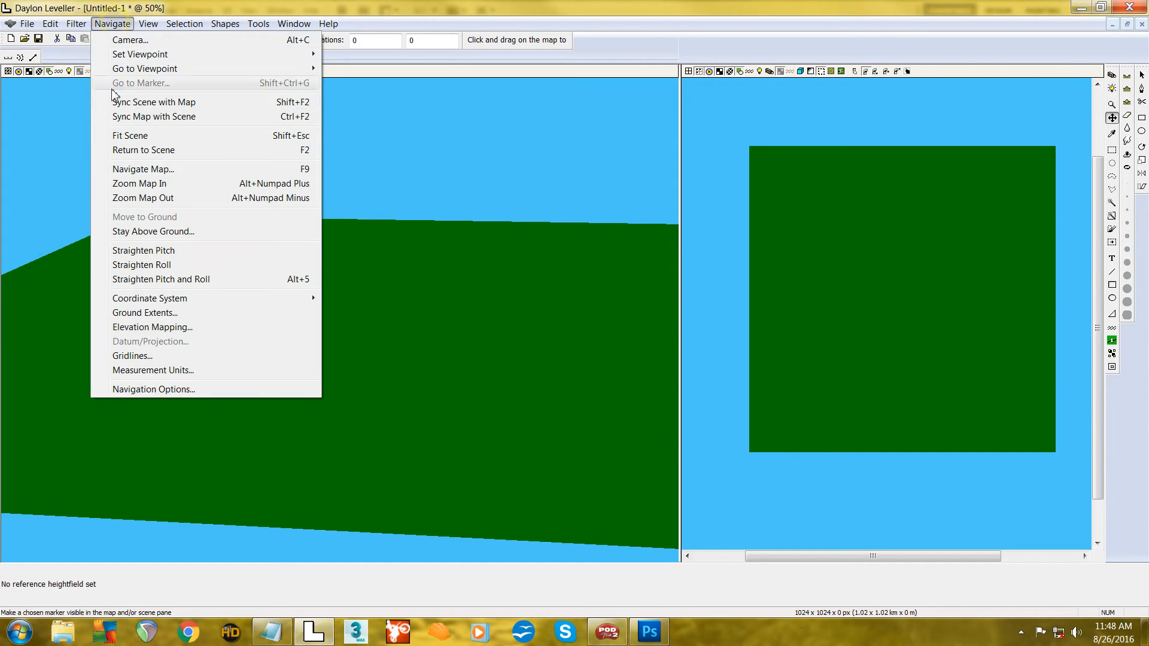
pyautogui.click(144, 312)
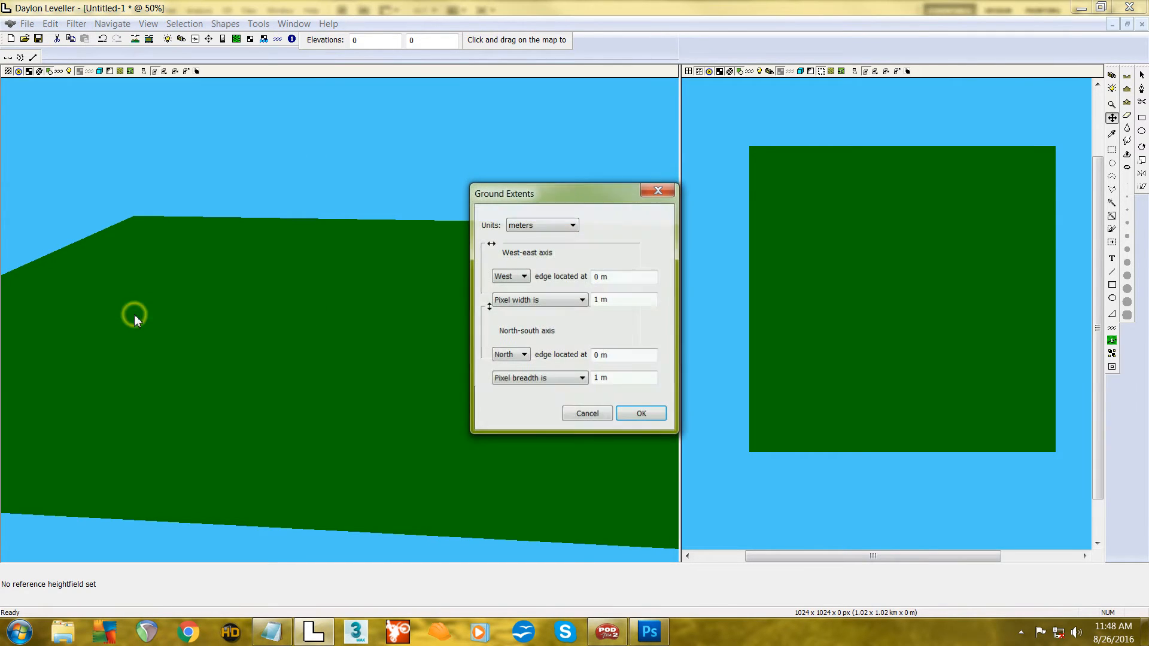
pyautogui.click(571, 225)
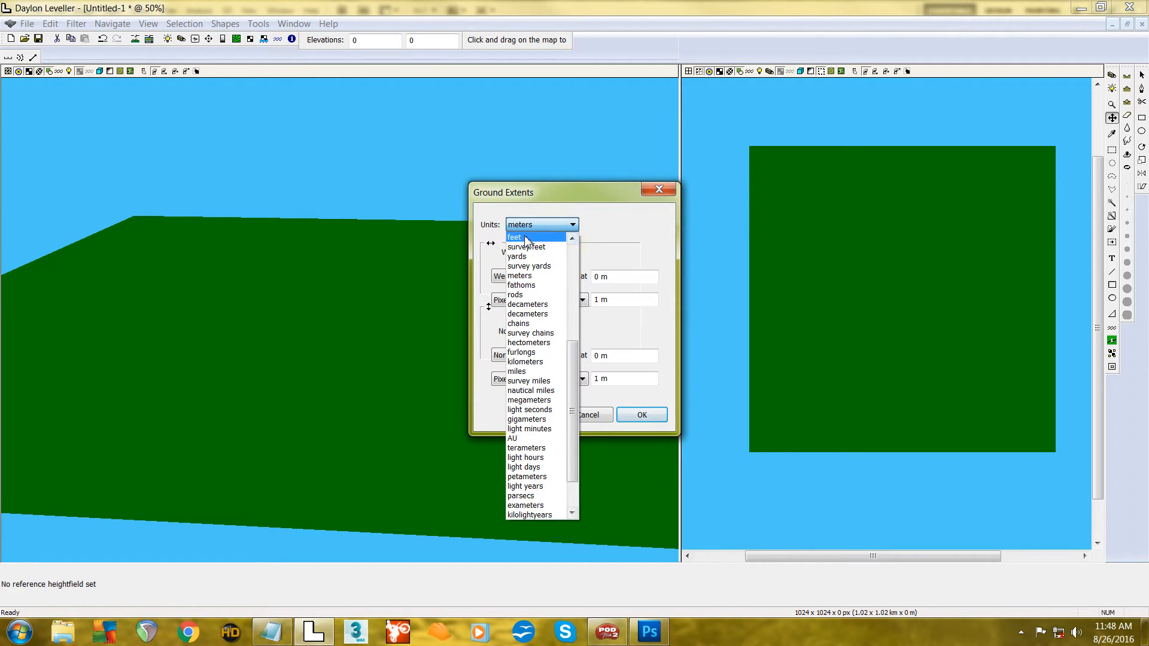
pyautogui.click(516, 237)
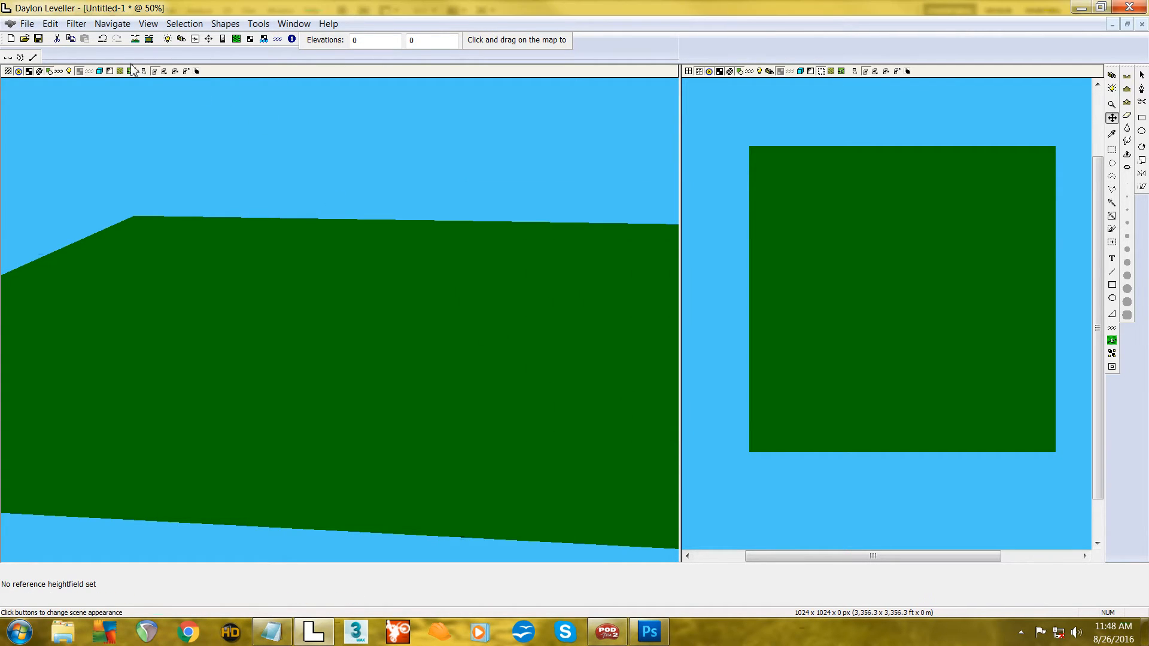
# - Set pixel width and breadth to 1 ft, giving a 1,023 ft terrain
pyautogui.click(113, 23)
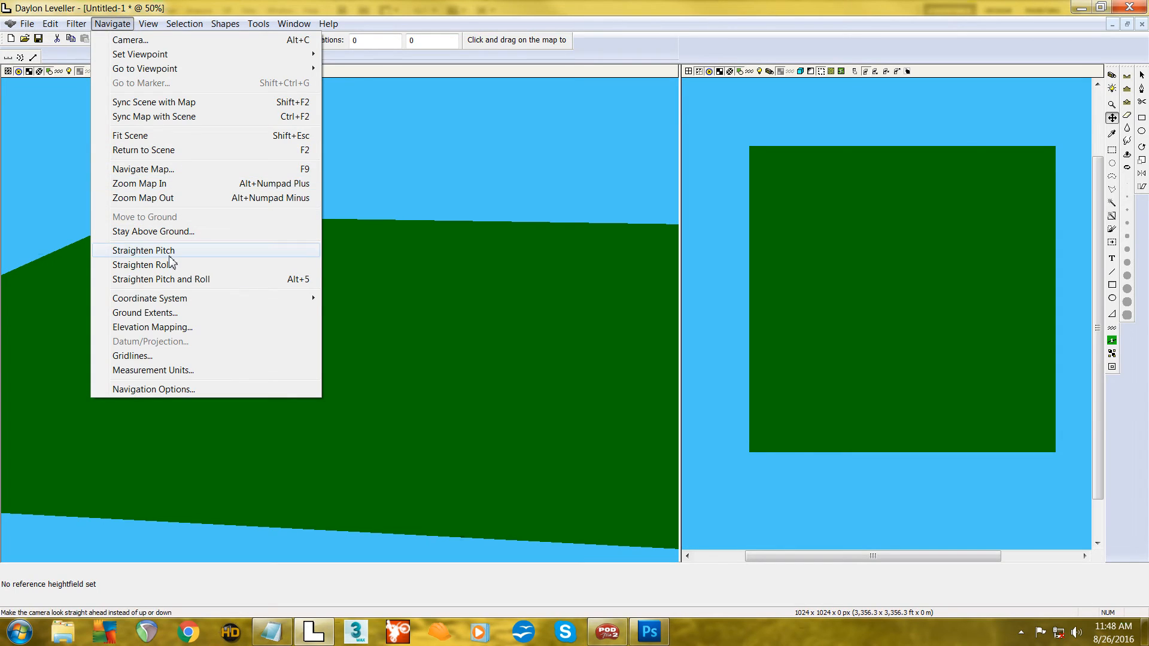
pyautogui.click(145, 313)
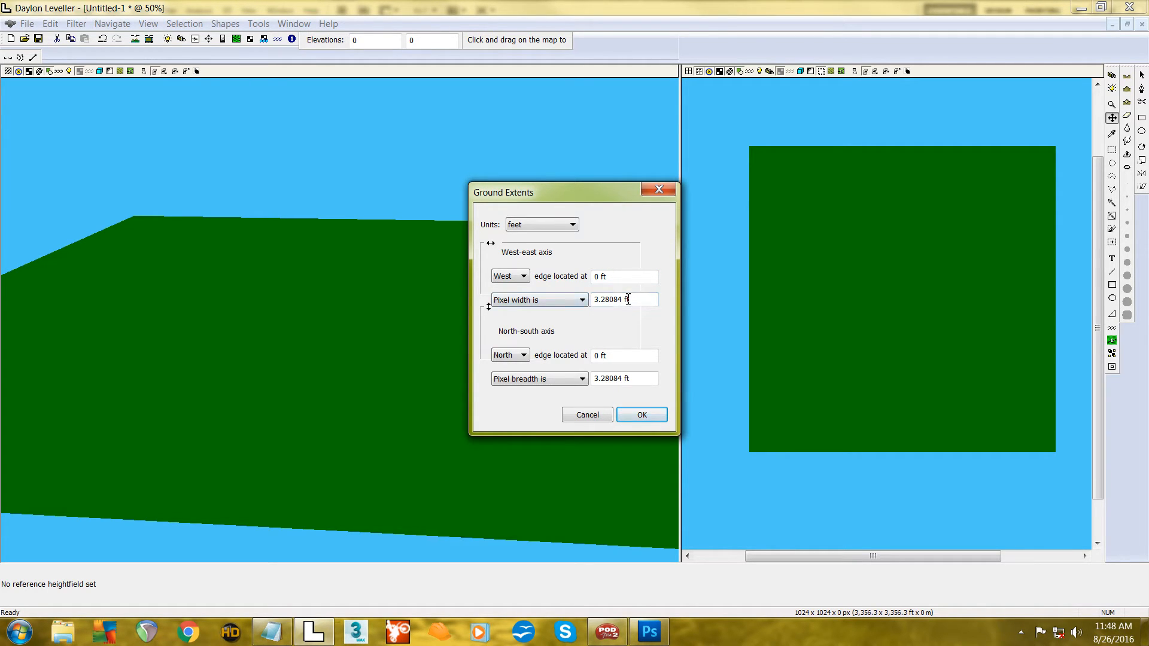
pyautogui.doubleClick(613, 299)
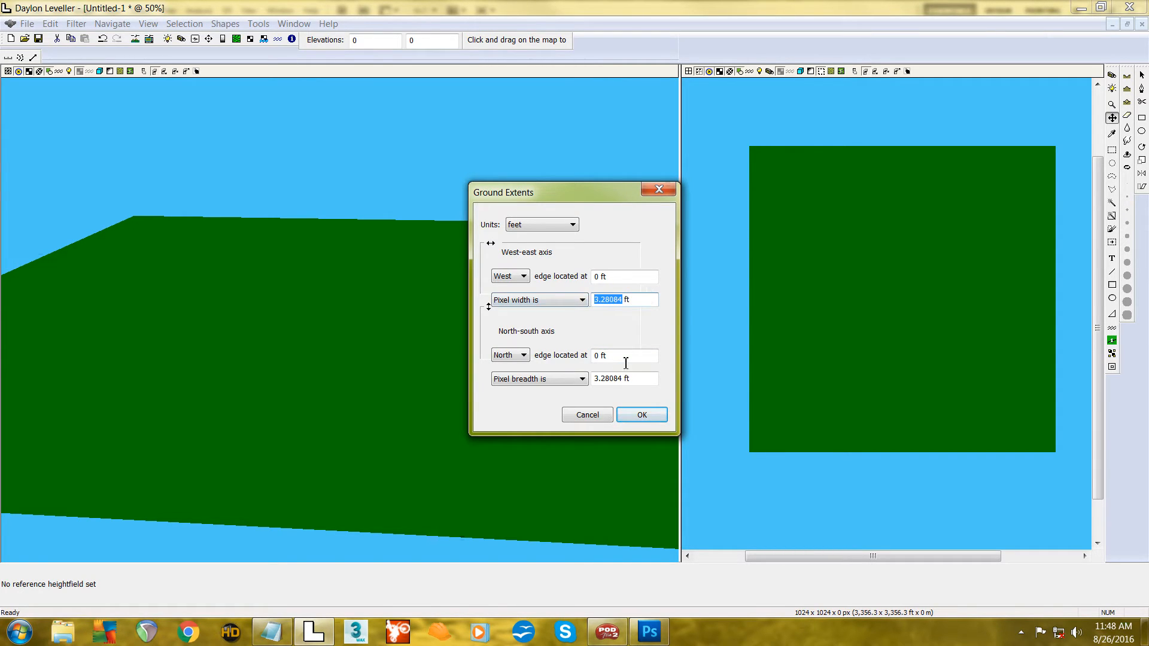
pyautogui.write('1 ft')
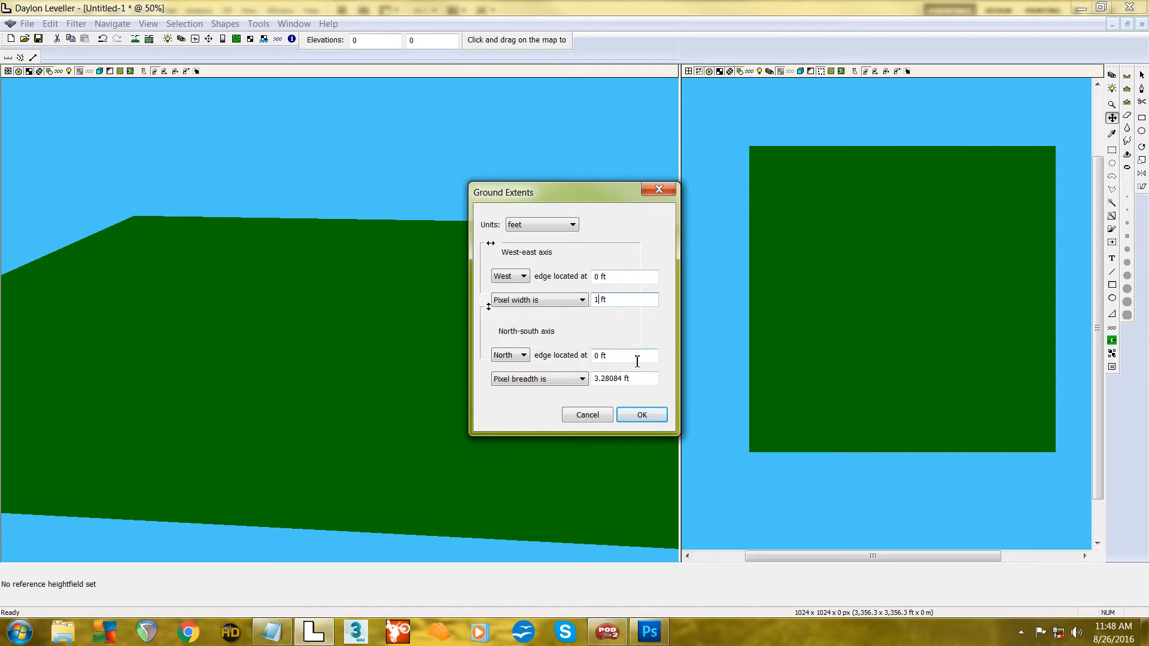
pyautogui.tripleClick(608, 378)
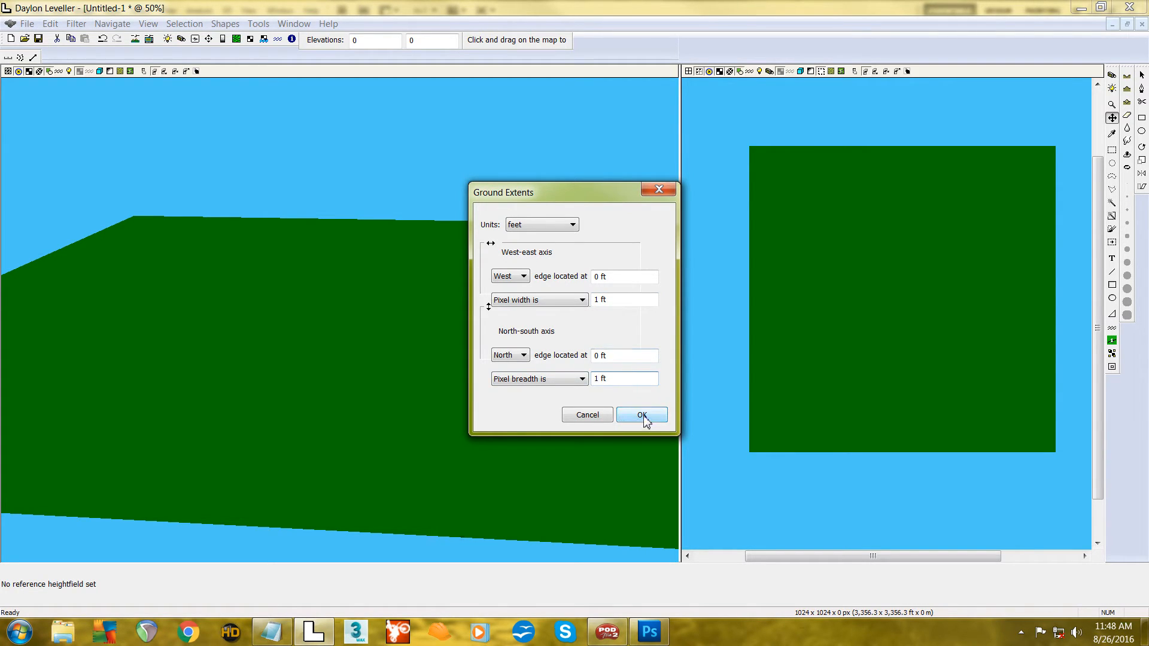
pyautogui.click(641, 415)
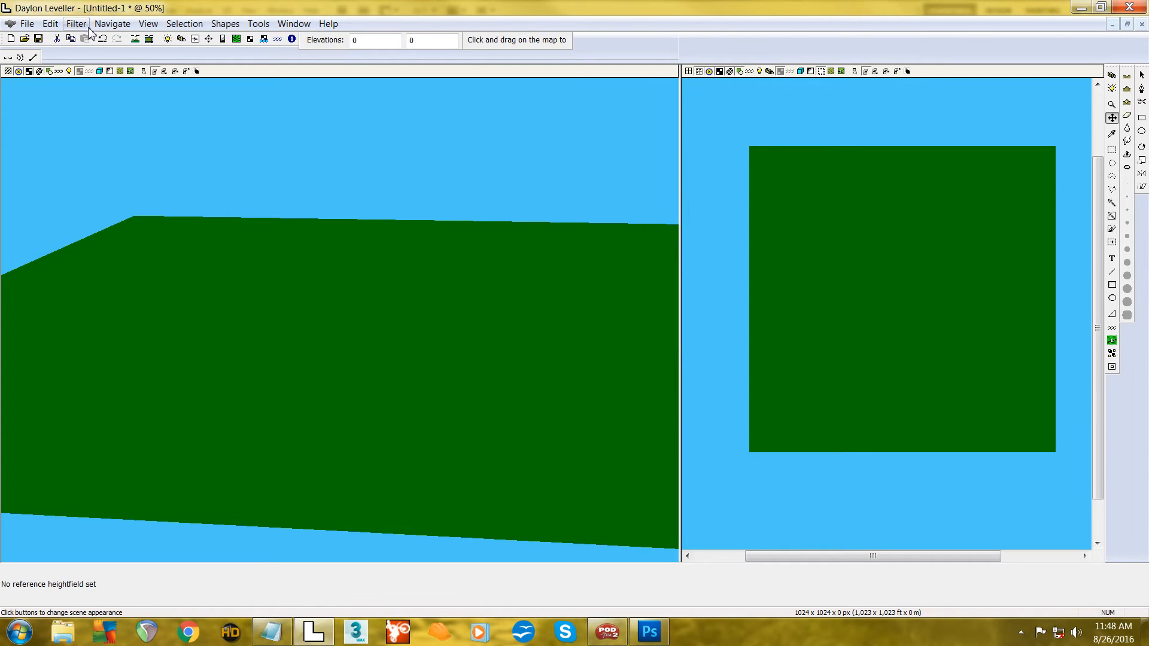
# - Change the Elevation Mapping units from meters to feet
pyautogui.click(112, 23)
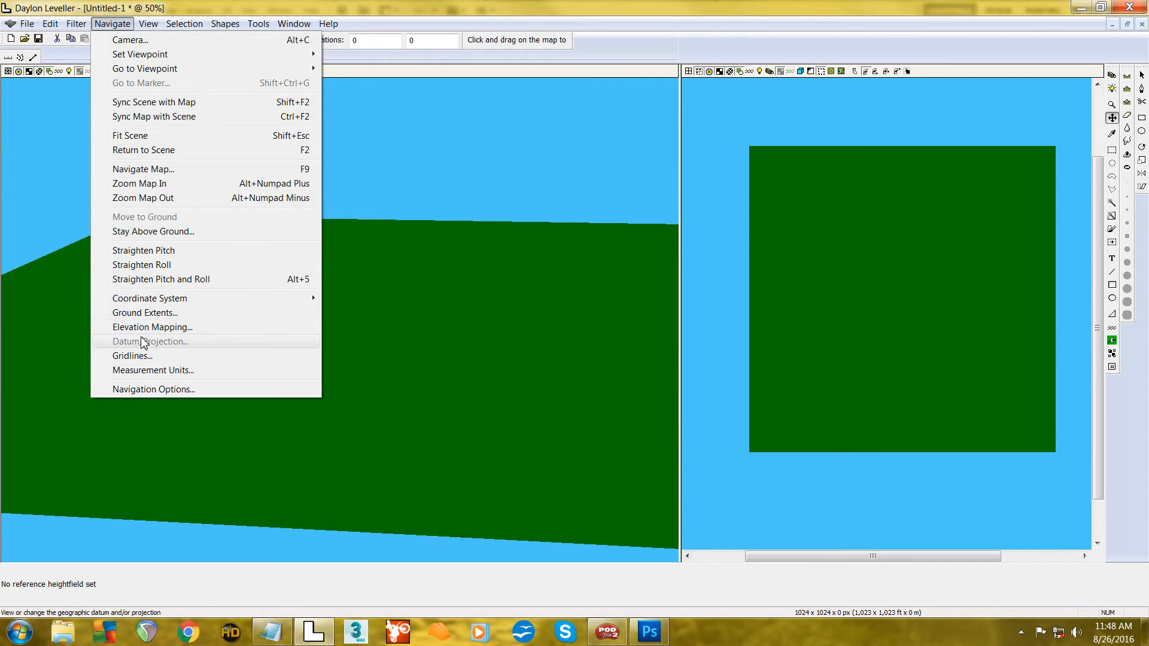
pyautogui.moveTo(152, 326)
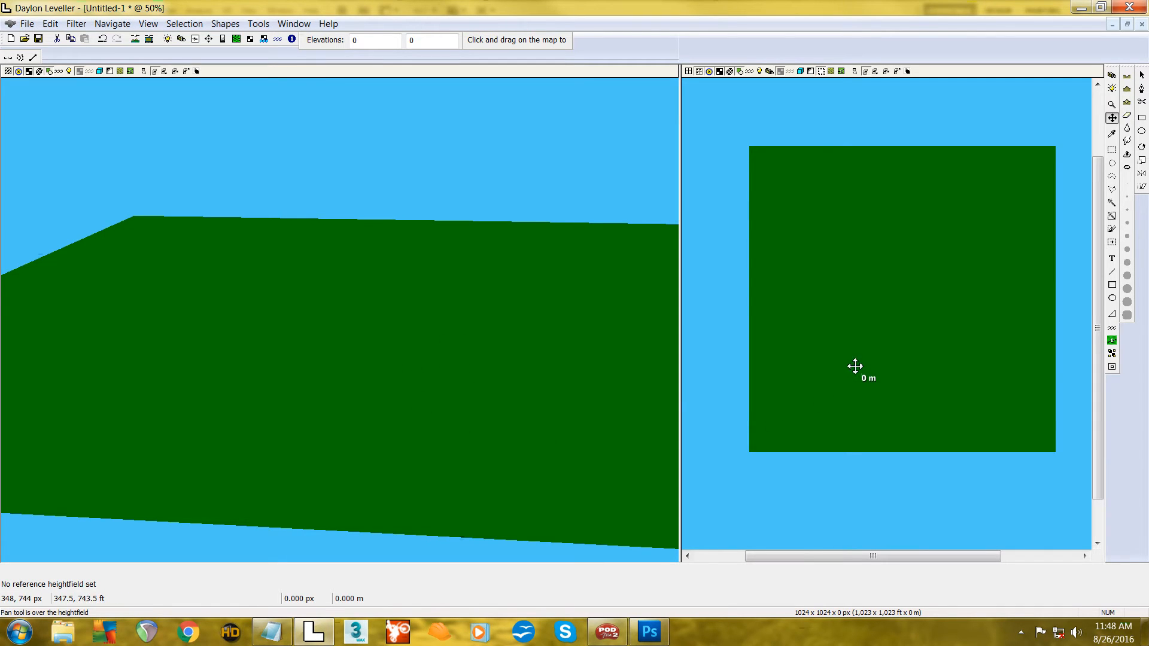
pyautogui.moveTo(884, 313)
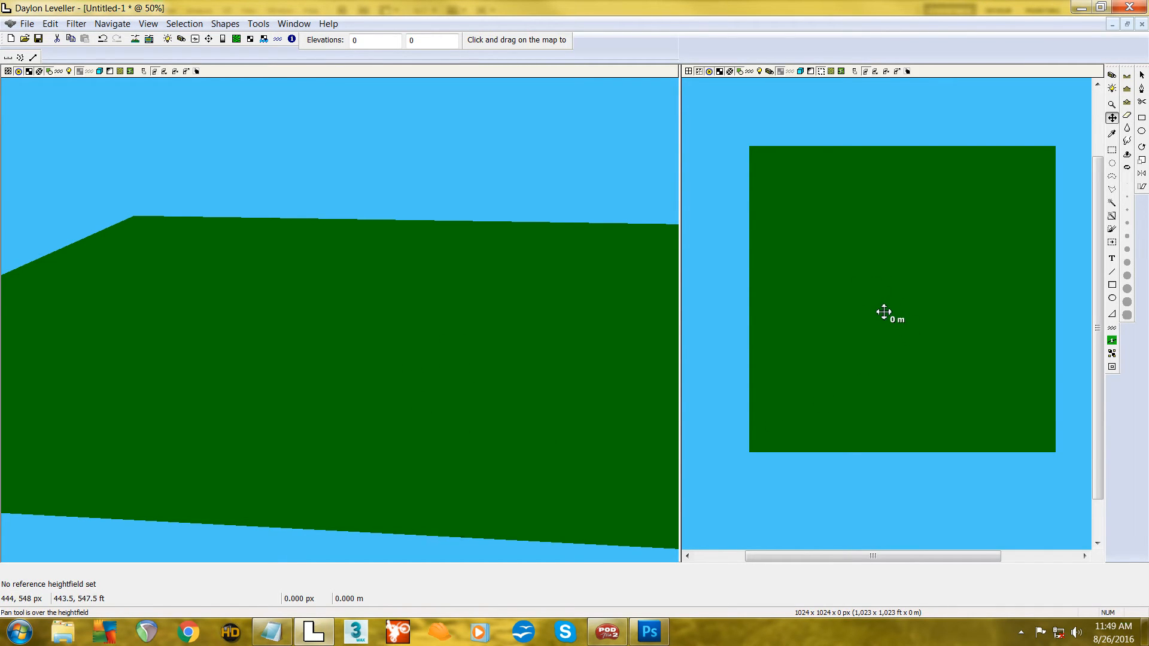
pyautogui.moveTo(274, 304)
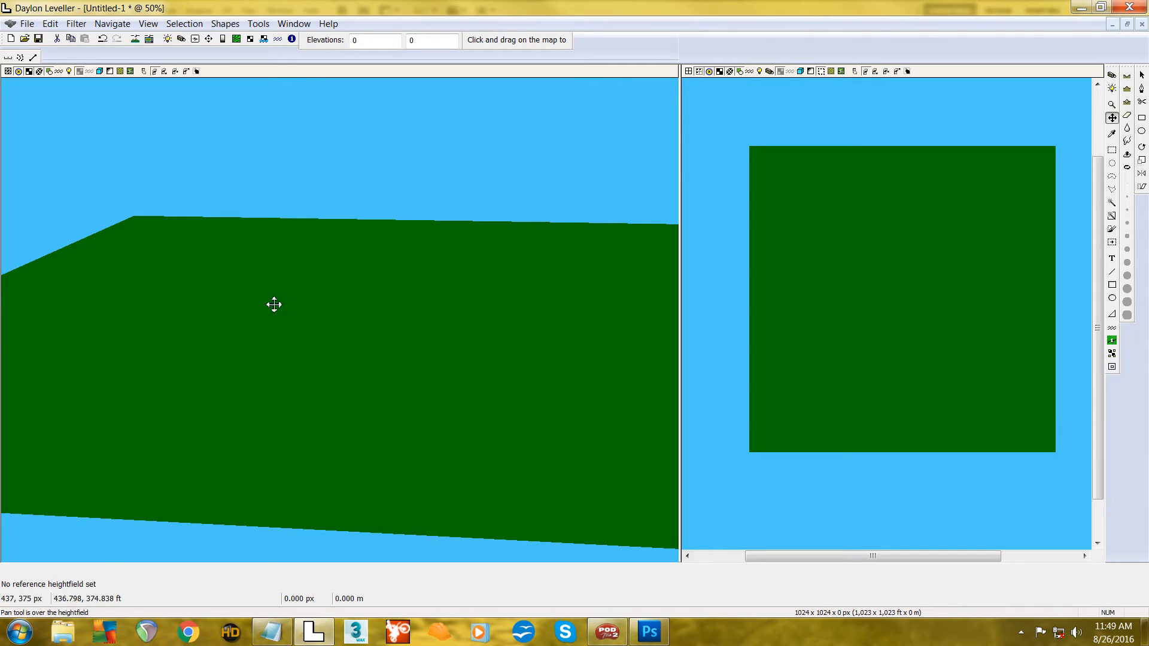
pyautogui.moveTo(424, 360)
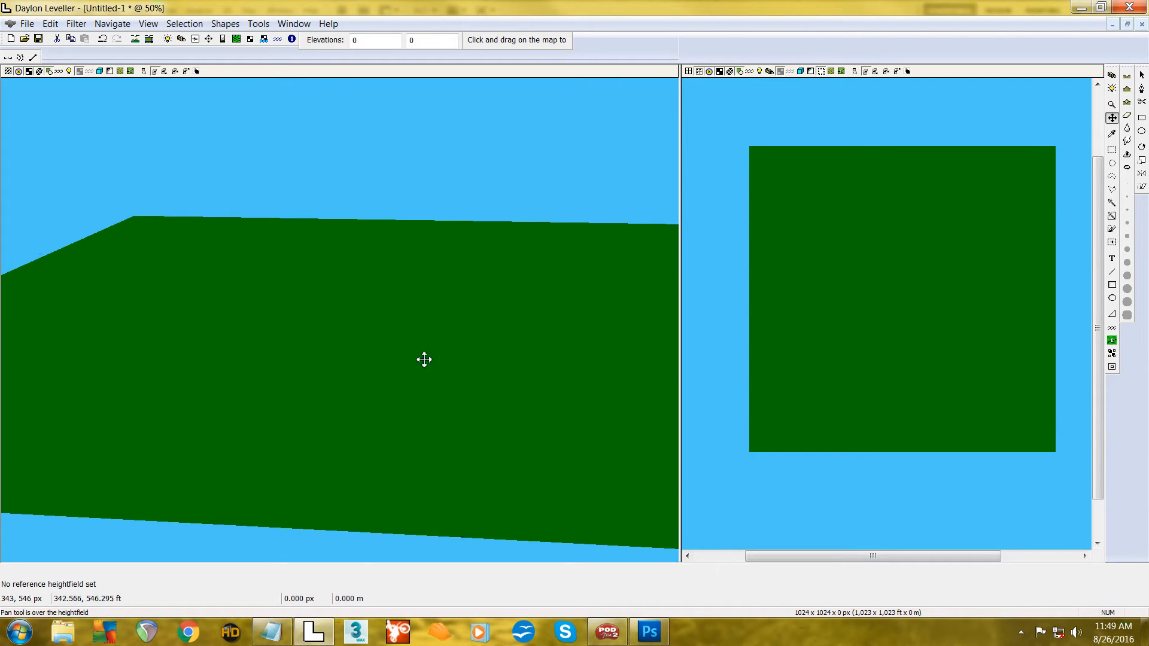
pyautogui.moveTo(945, 355)
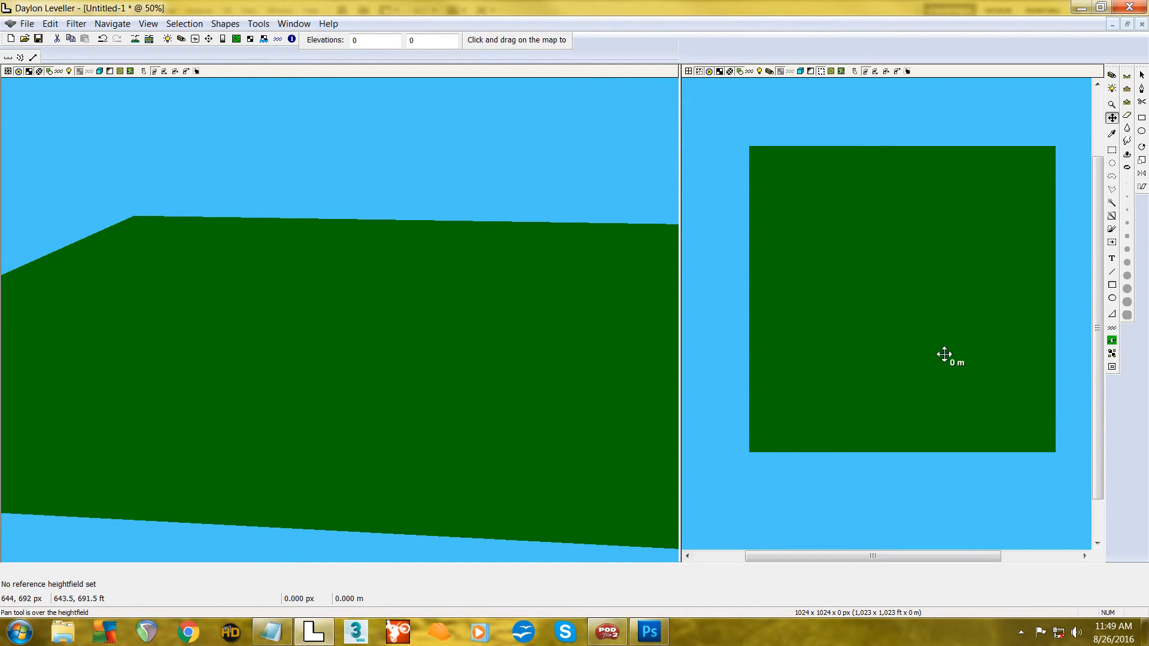
pyautogui.click(113, 23)
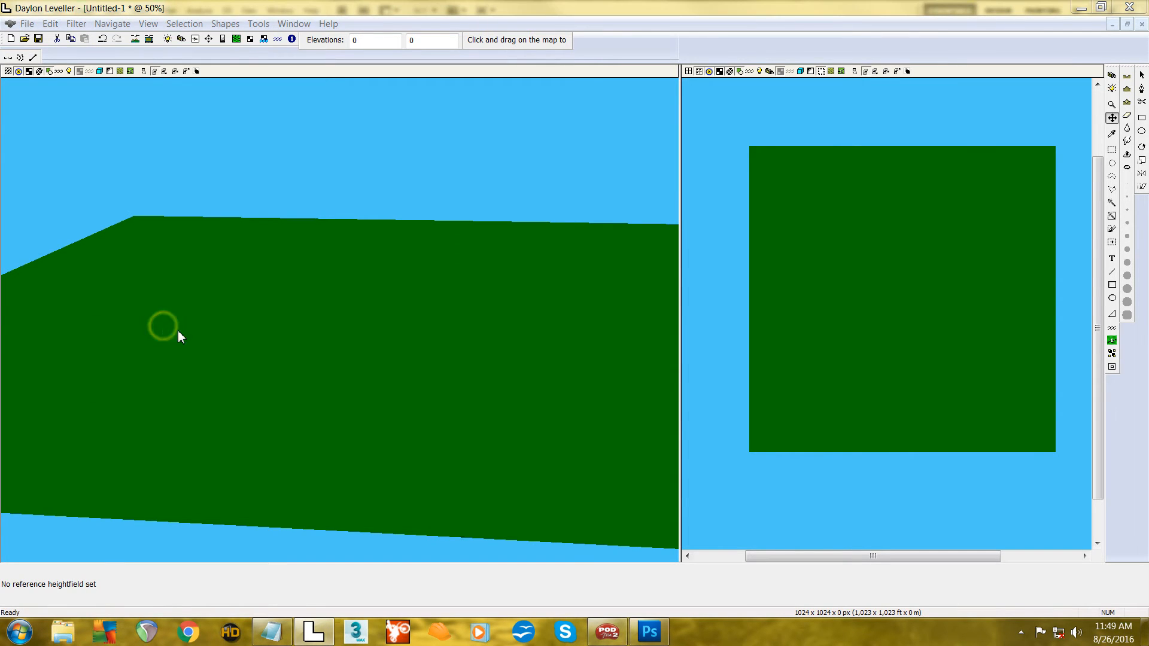
pyautogui.click(548, 299)
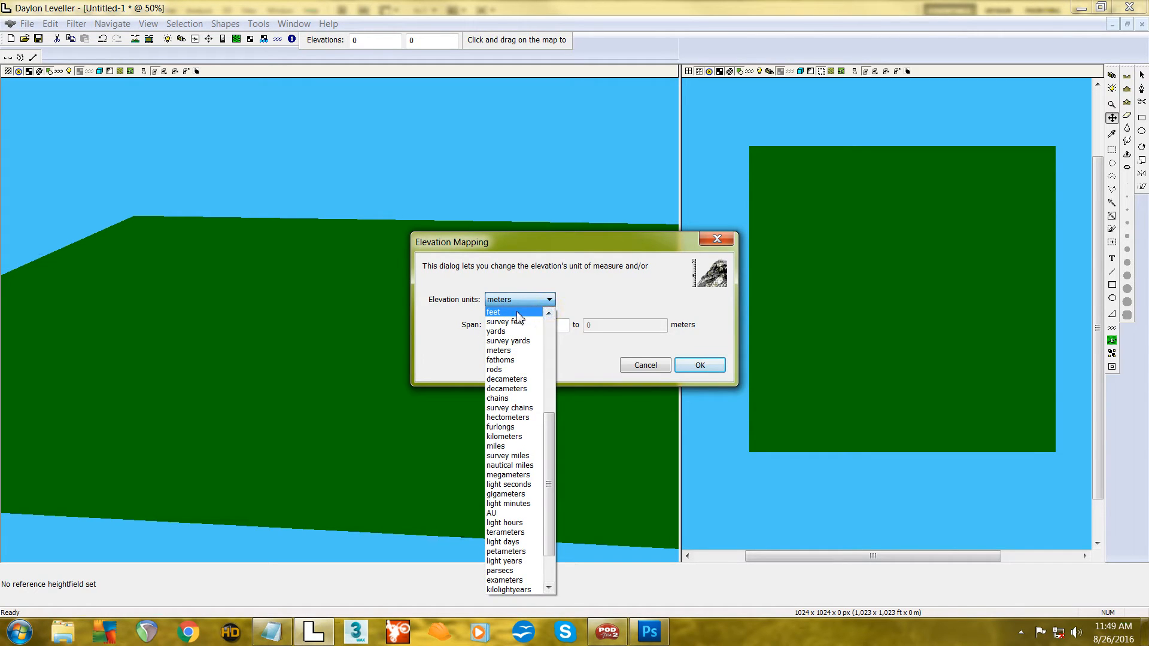
pyautogui.click(493, 311)
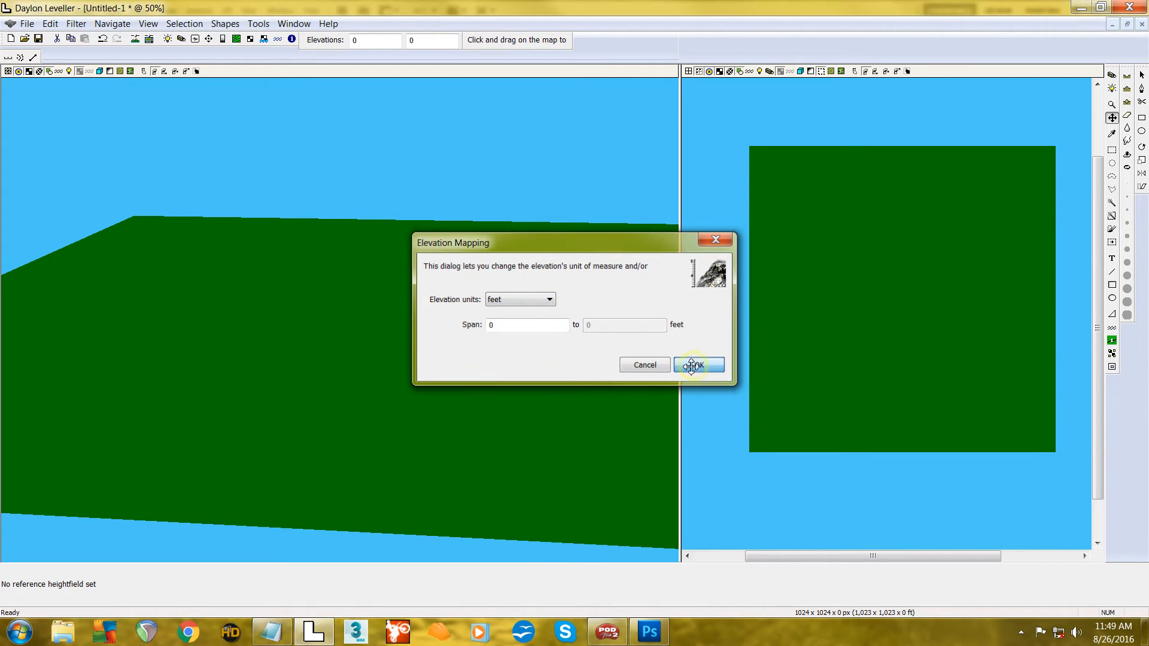
pyautogui.click(696, 365)
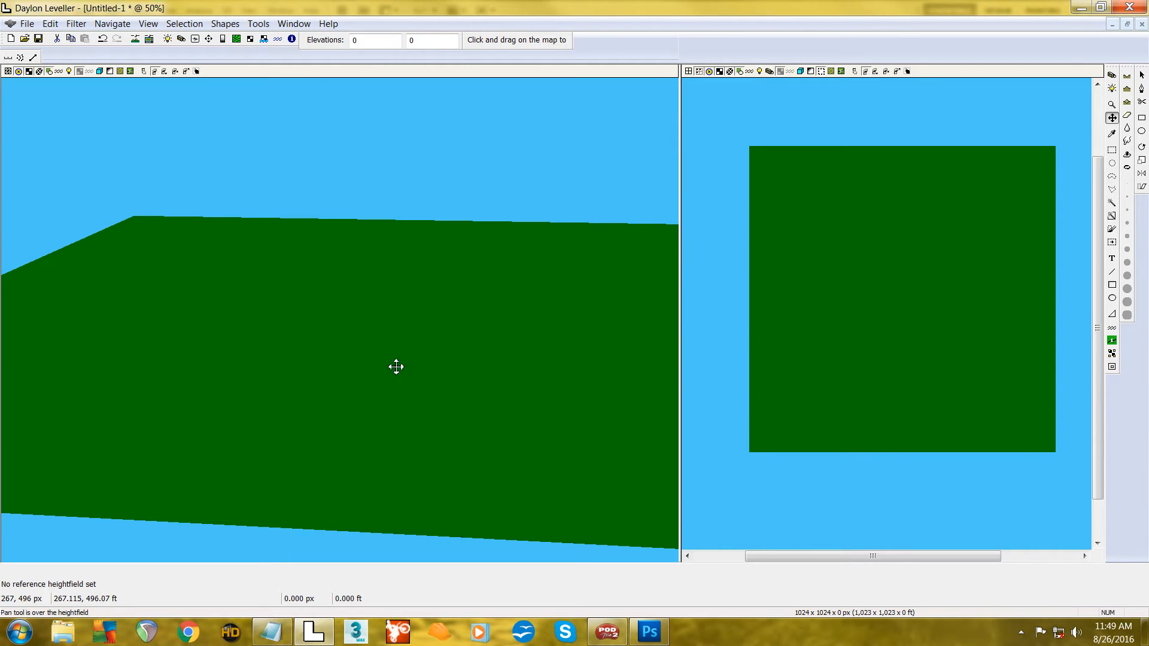
pyautogui.moveTo(401, 314)
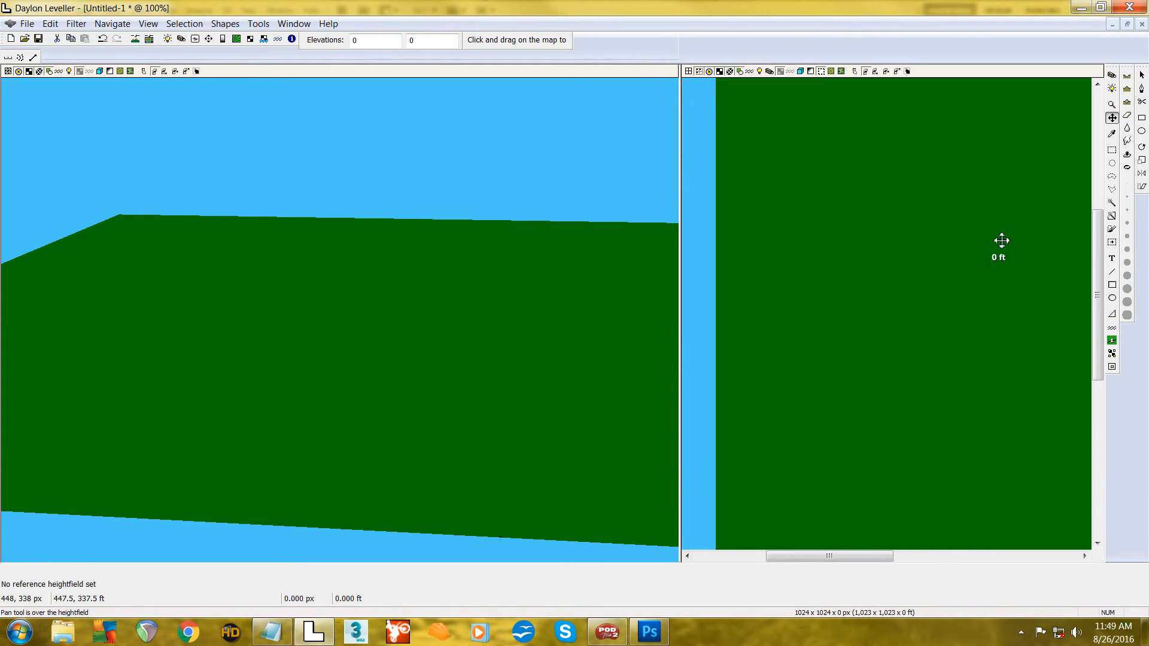
pyautogui.moveTo(1112, 154)
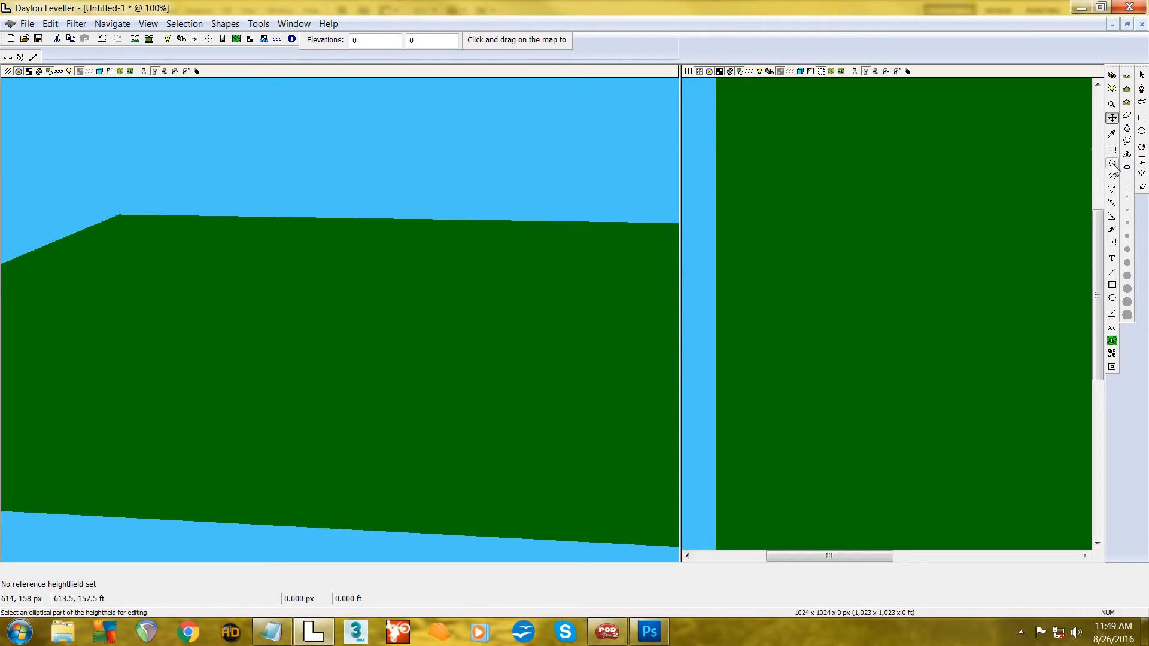
# - Select a tall, narrow unconstrained rectangle in the upper-left of the map
pyautogui.click(1111, 150)
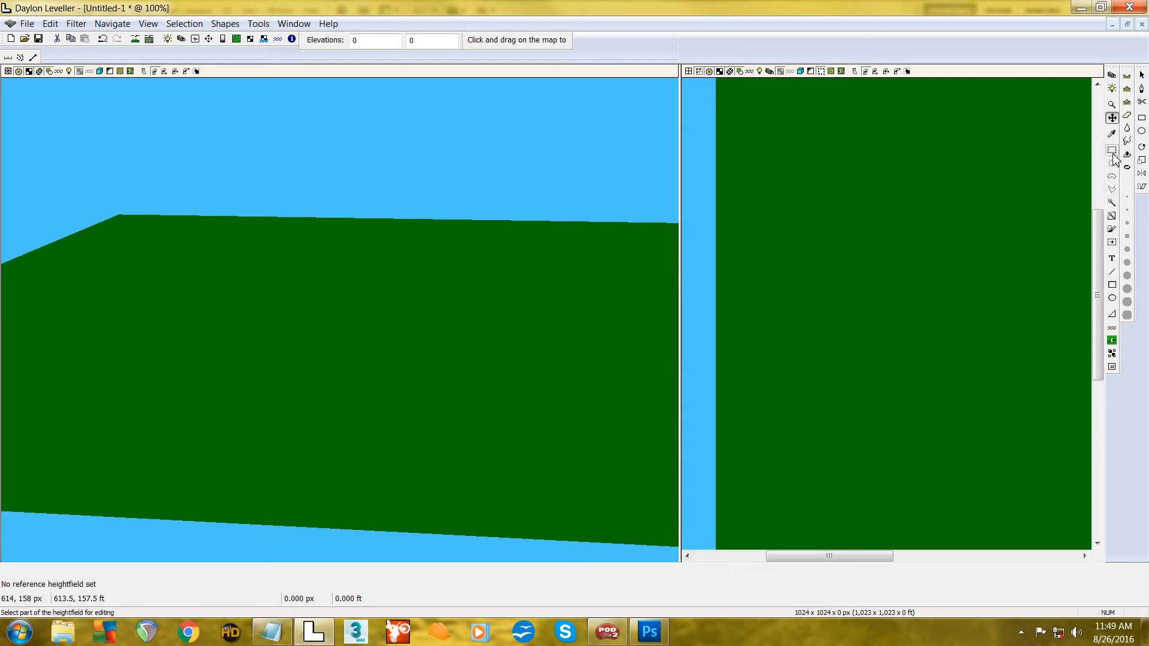
pyautogui.moveTo(1112, 150)
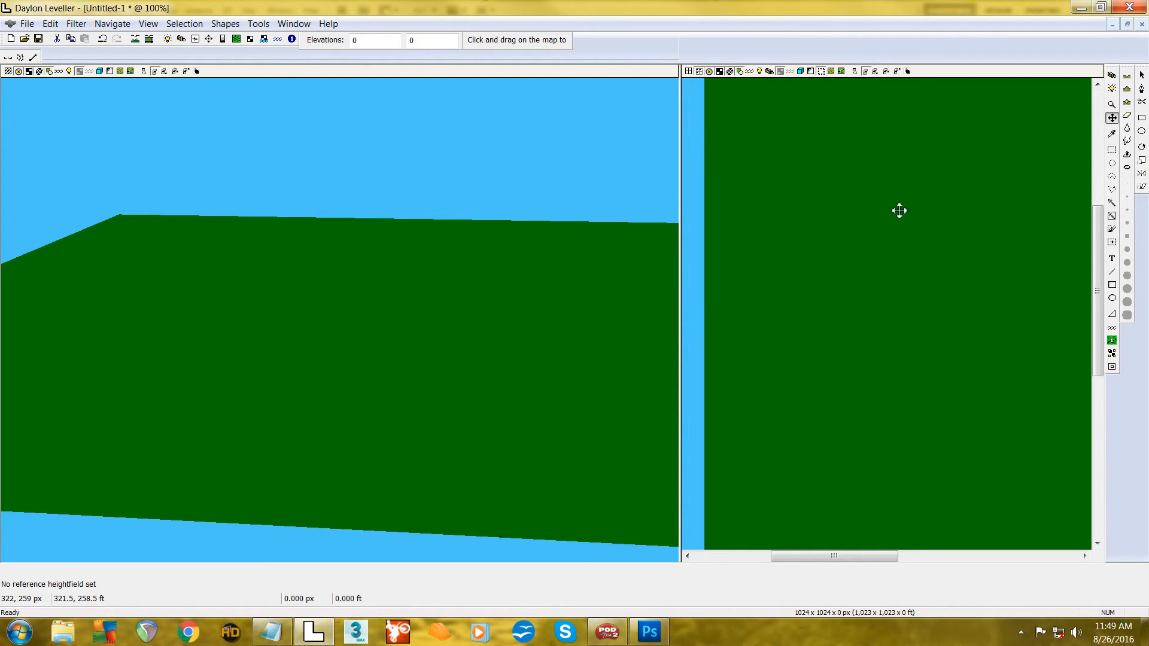
pyautogui.moveTo(989, 211)
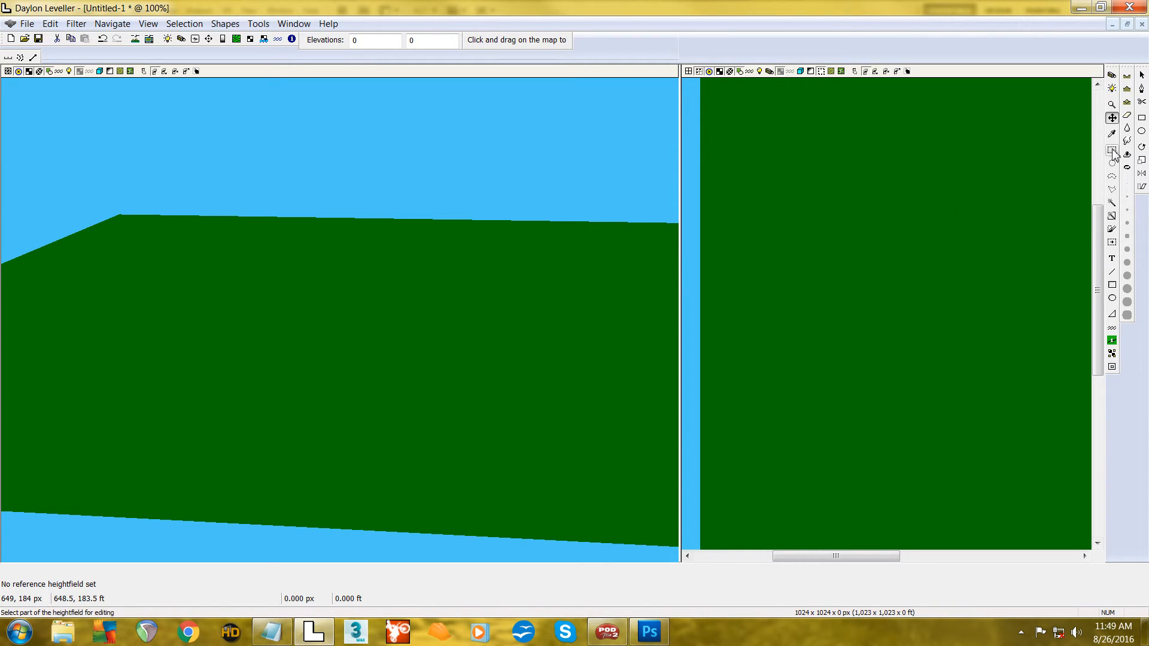
pyautogui.click(1112, 151)
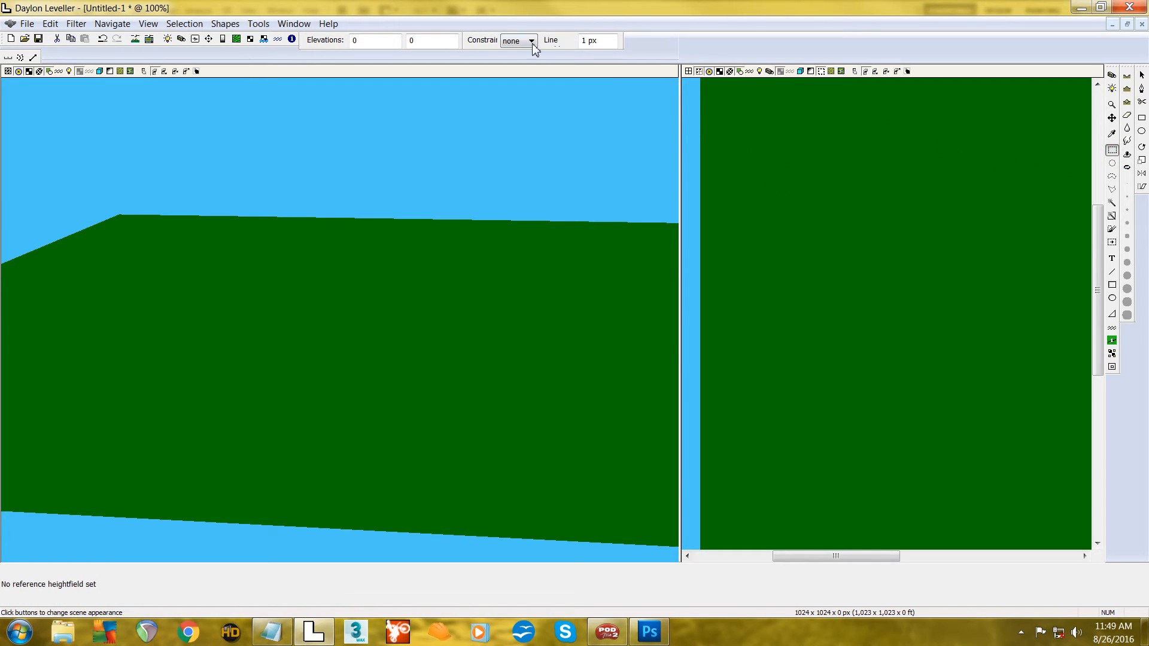
pyautogui.click(531, 40)
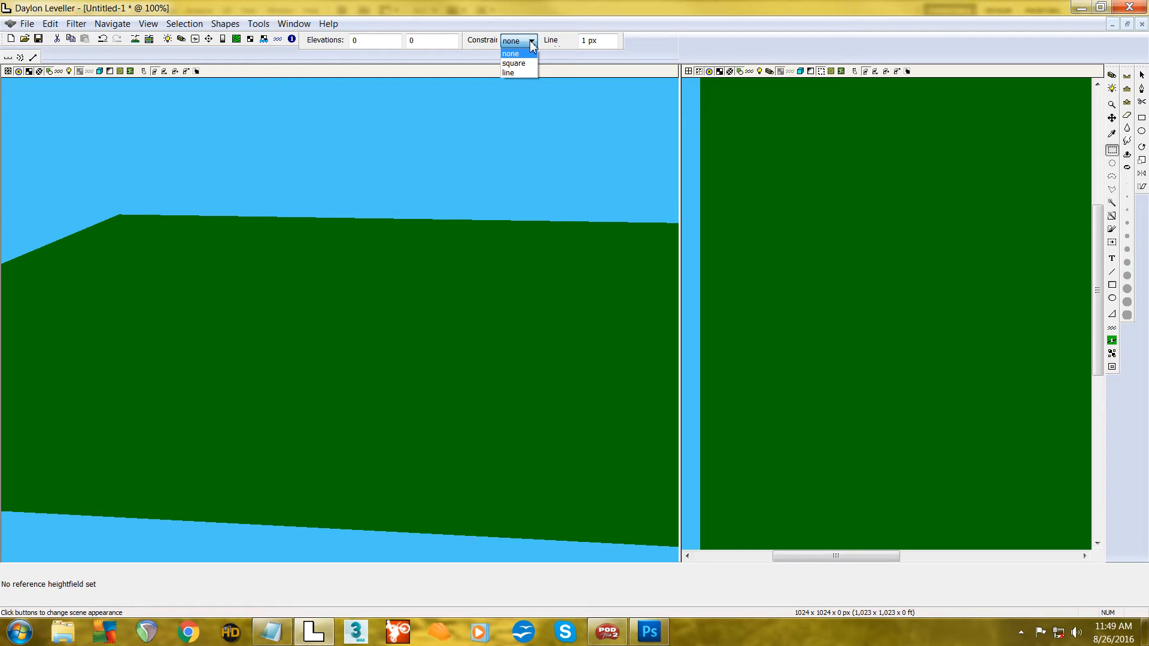
pyautogui.click(510, 53)
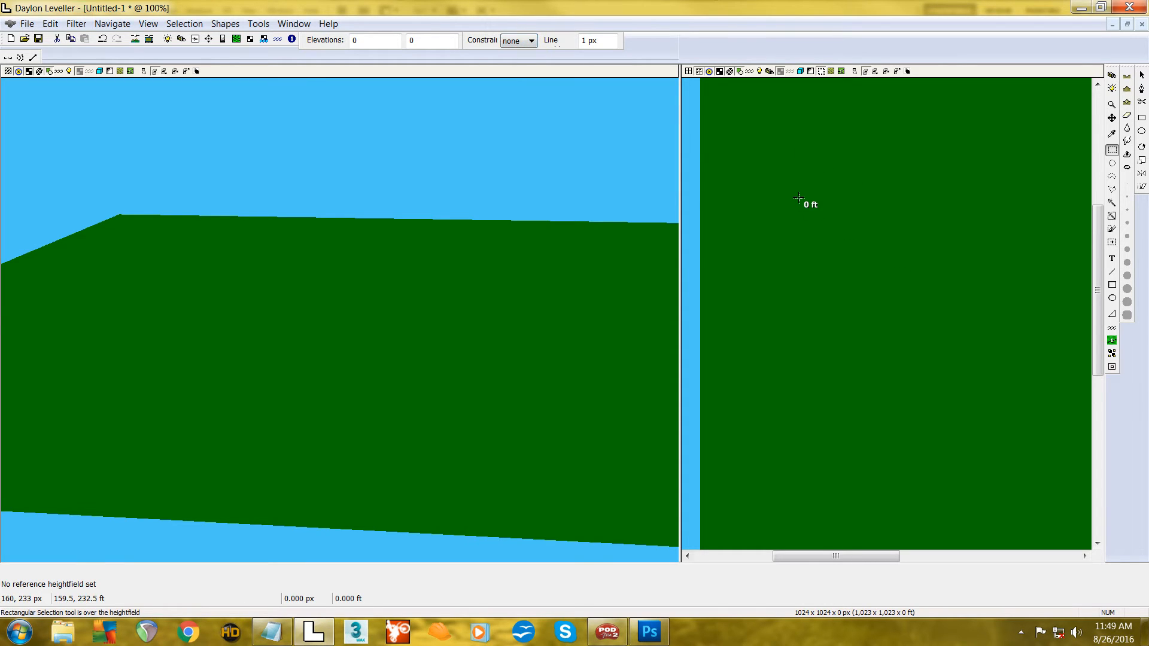
pyautogui.moveTo(797, 198); pyautogui.dragTo(820, 368)
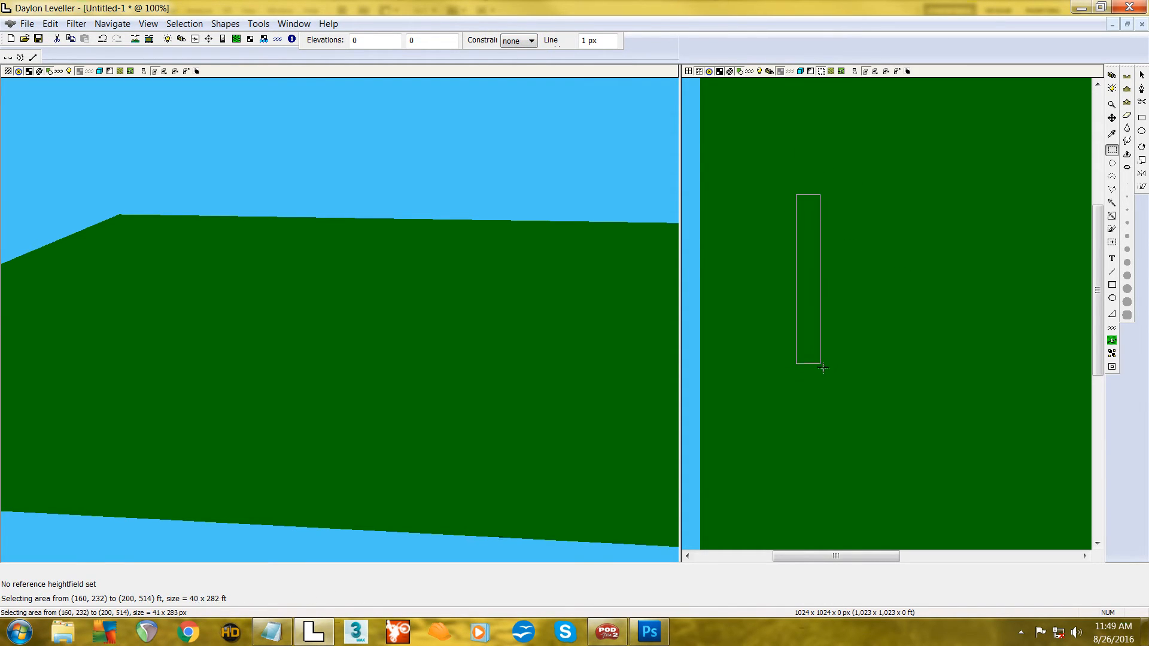
pyautogui.moveTo(821, 368); pyautogui.dragTo(827, 382)
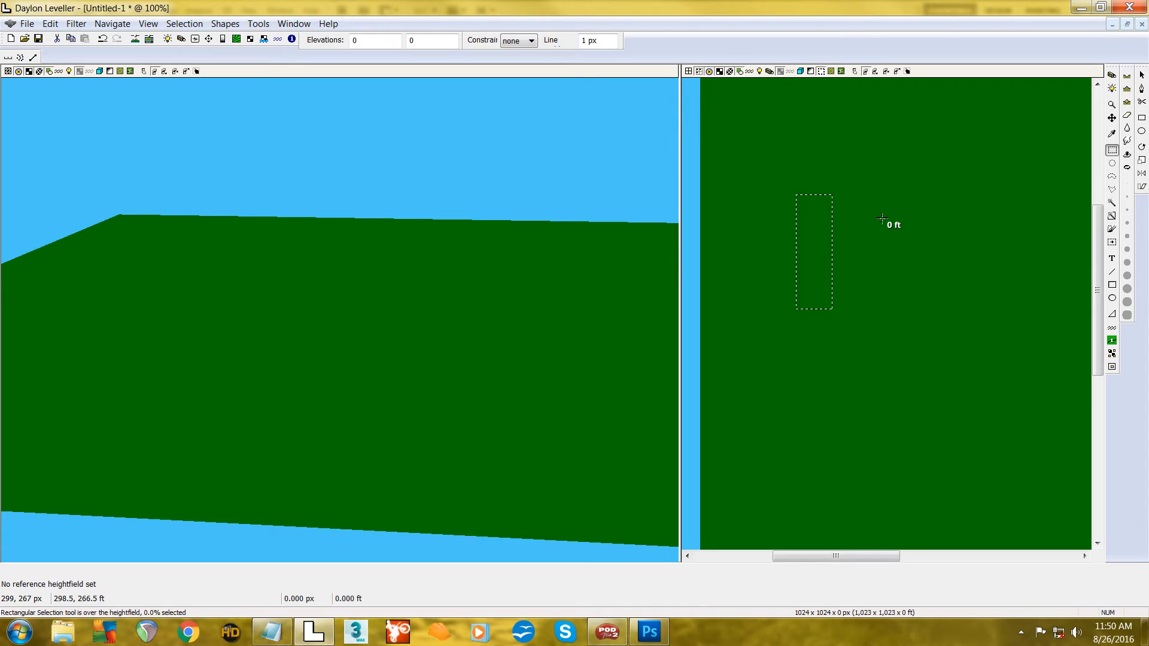
pyautogui.moveTo(930, 201)
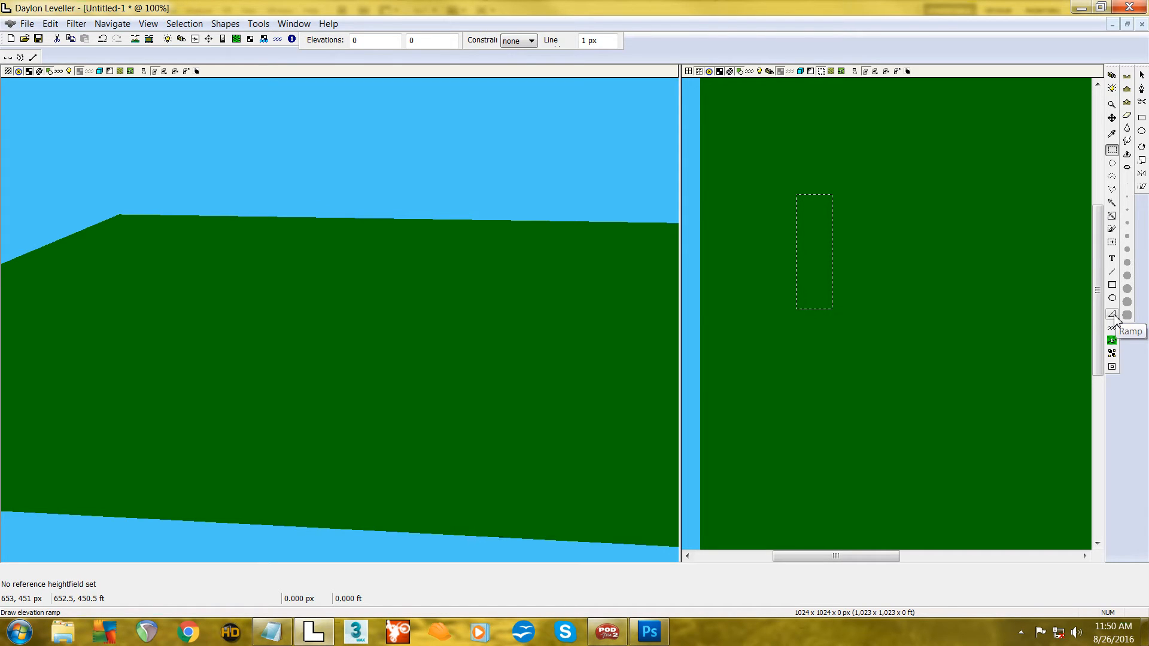
# - Configure the Ramp tool for a linear, concave ramp that adds onto existing heights
pyautogui.click(1111, 316)
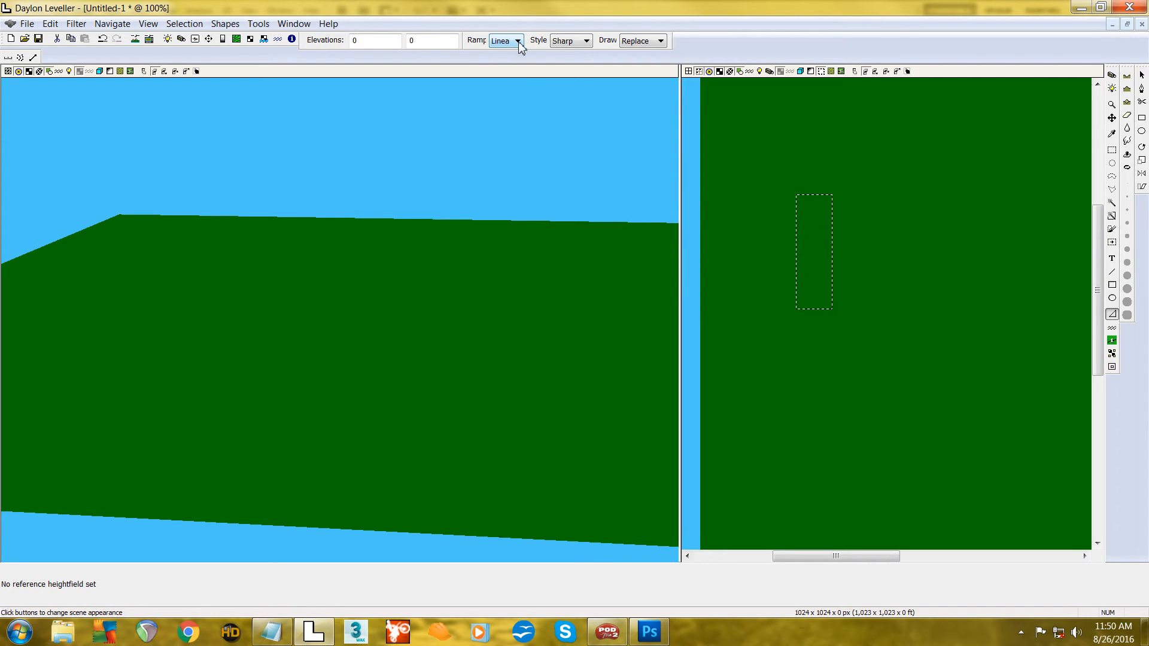
pyautogui.click(589, 41)
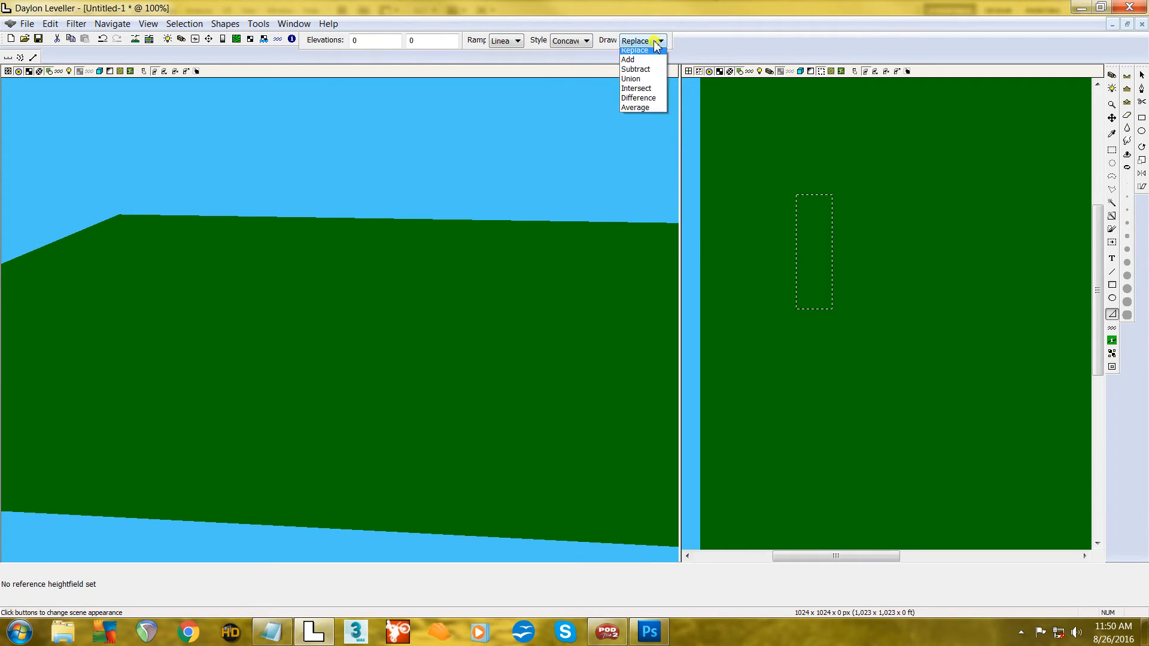
pyautogui.moveTo(627, 62)
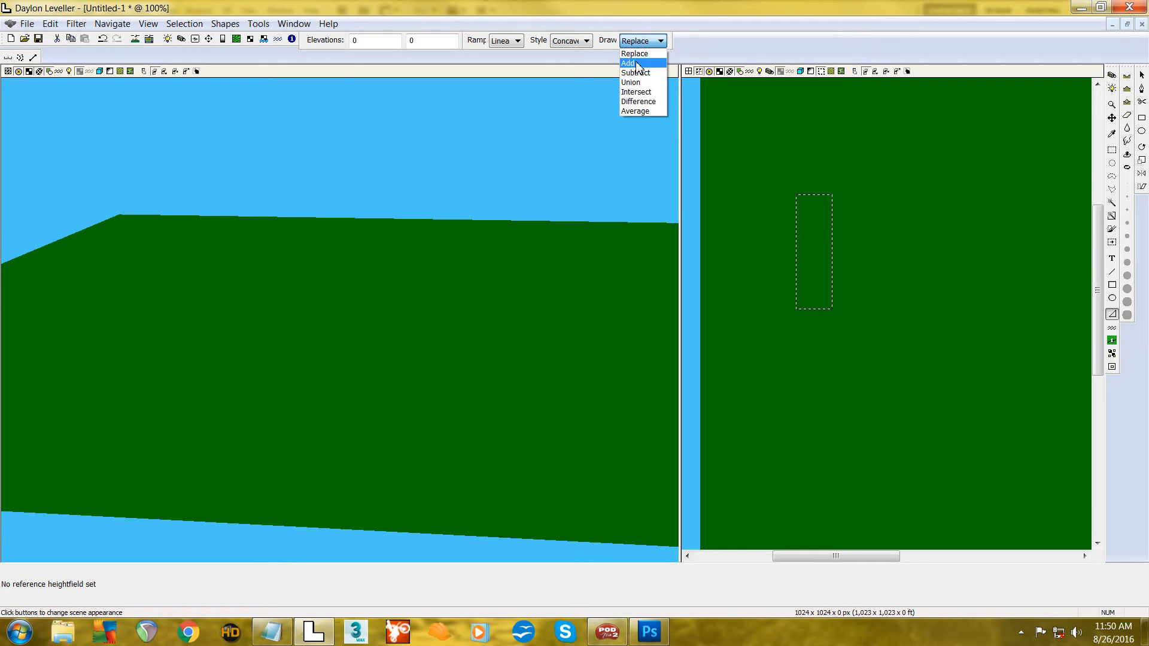
pyautogui.moveTo(634, 53)
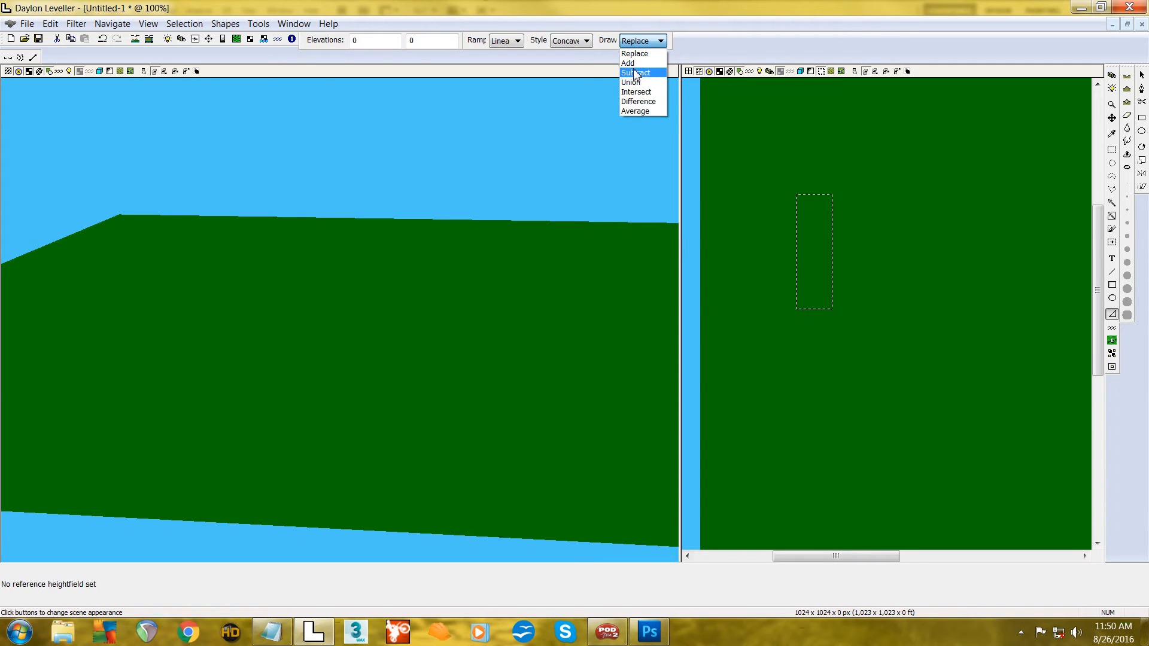
pyautogui.click(627, 62)
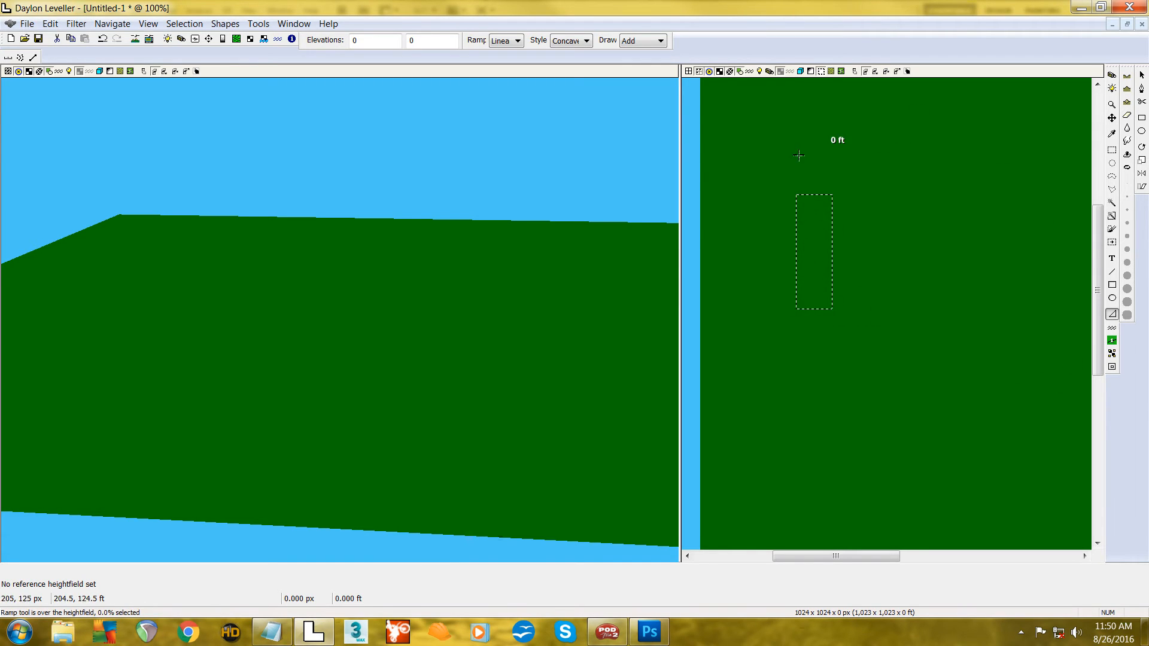
pyautogui.moveTo(852, 276)
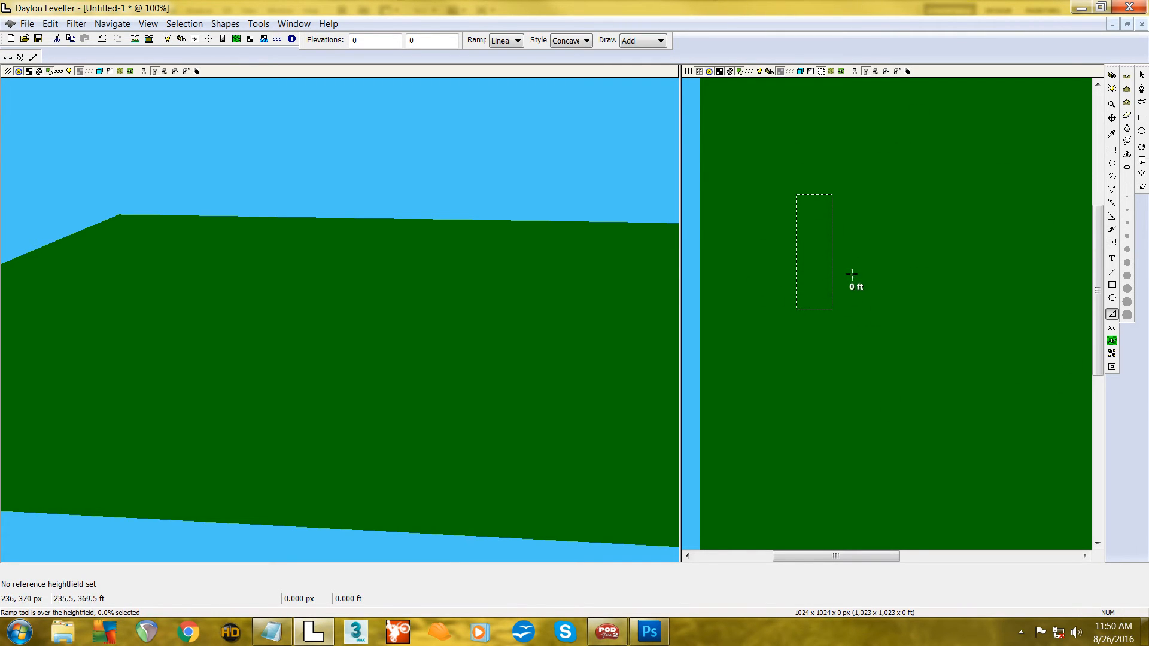
pyautogui.click(658, 40)
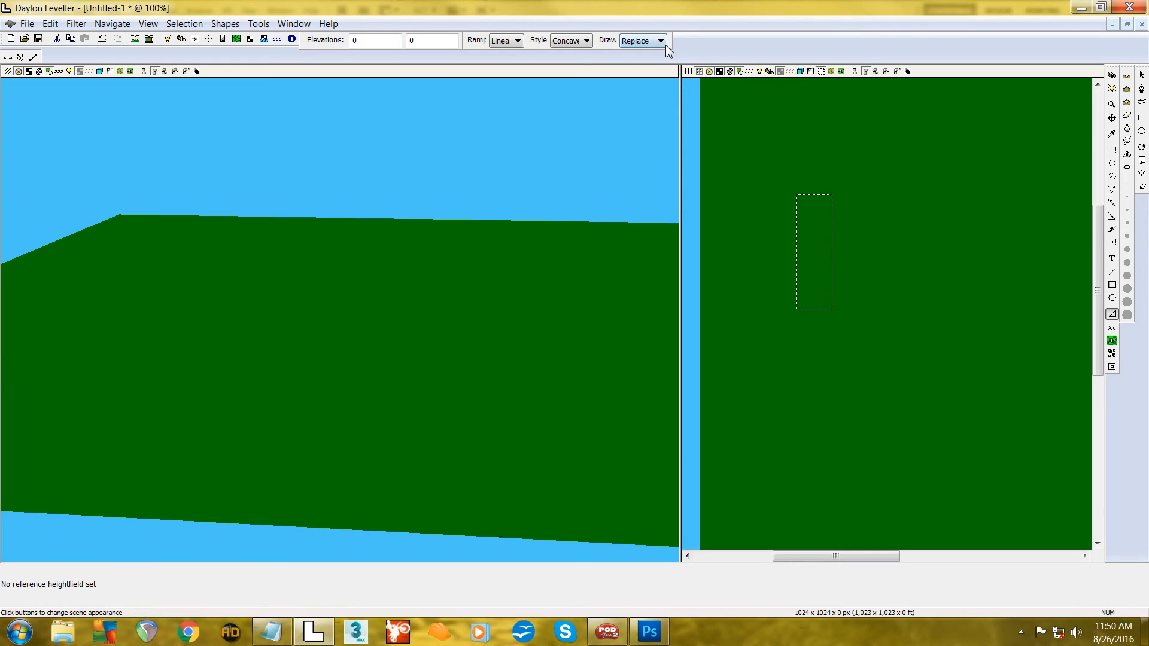
pyautogui.click(642, 40)
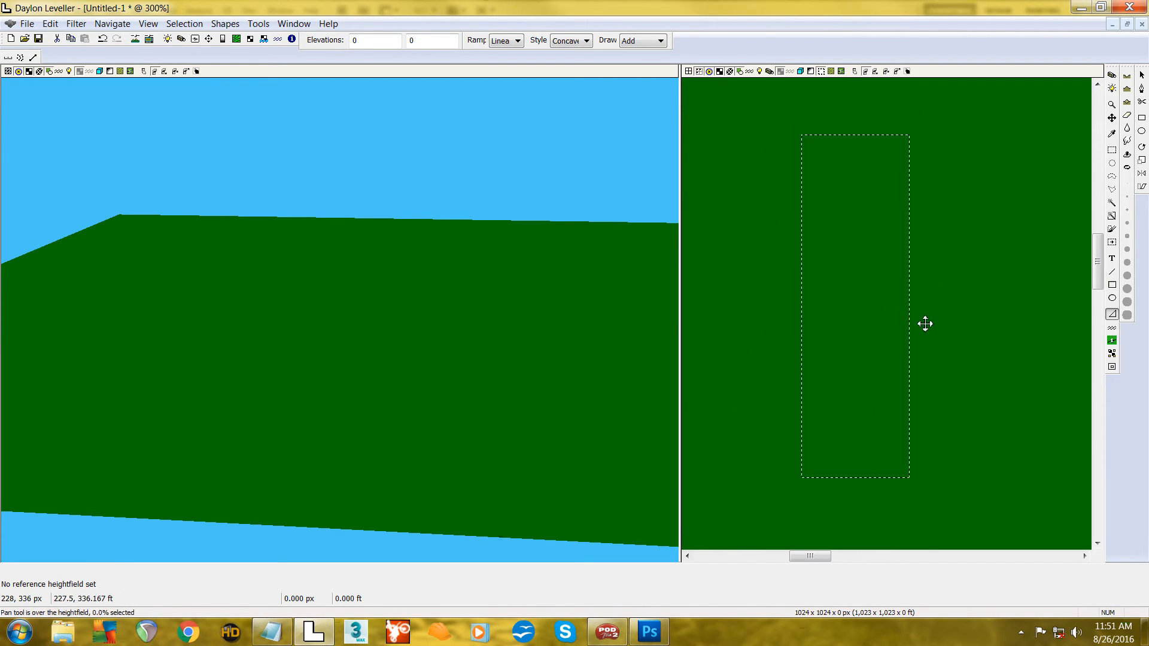
pyautogui.moveTo(809, 123)
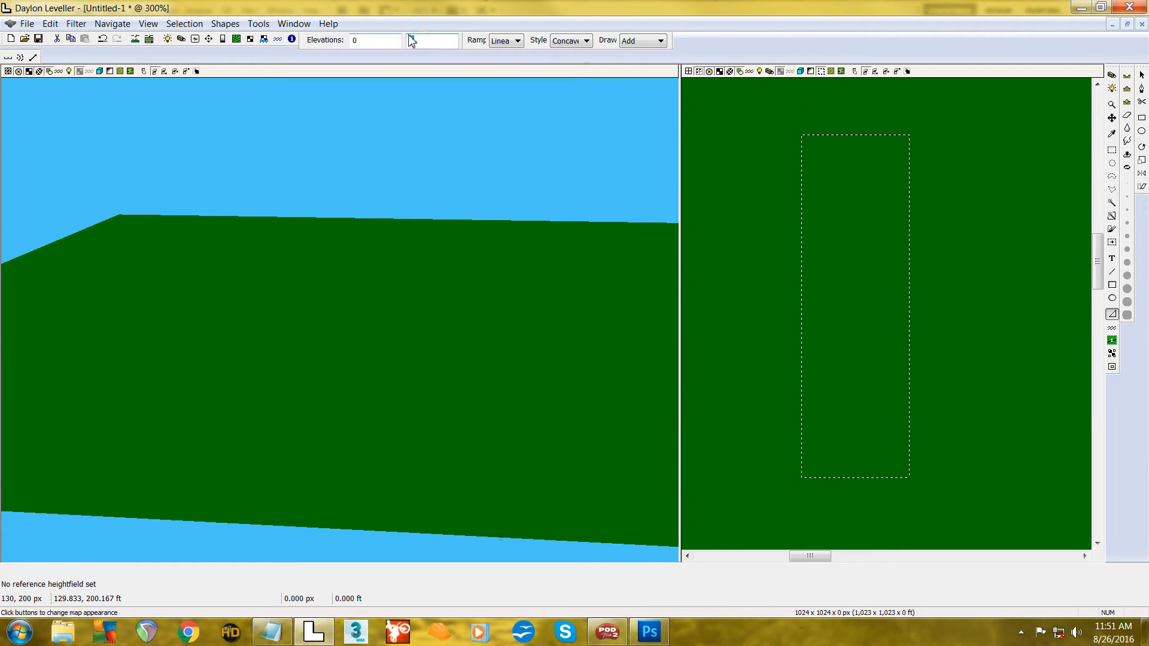
# - Enter 10 ft as the ramp's end elevation
pyautogui.write('10')
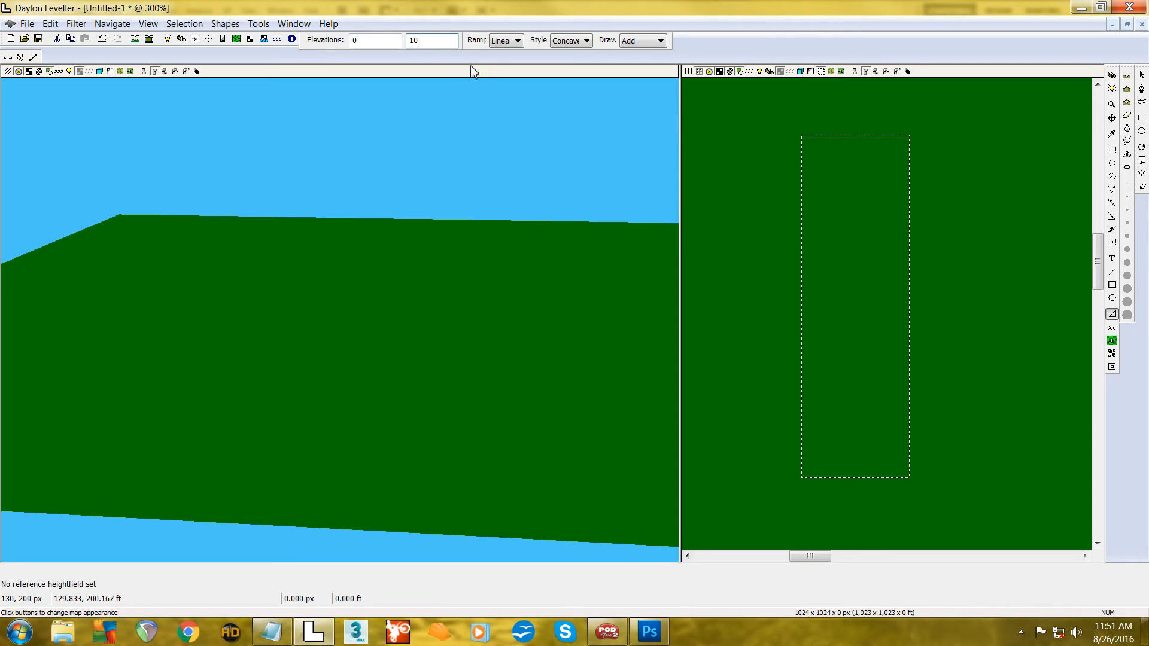
pyautogui.click(432, 40)
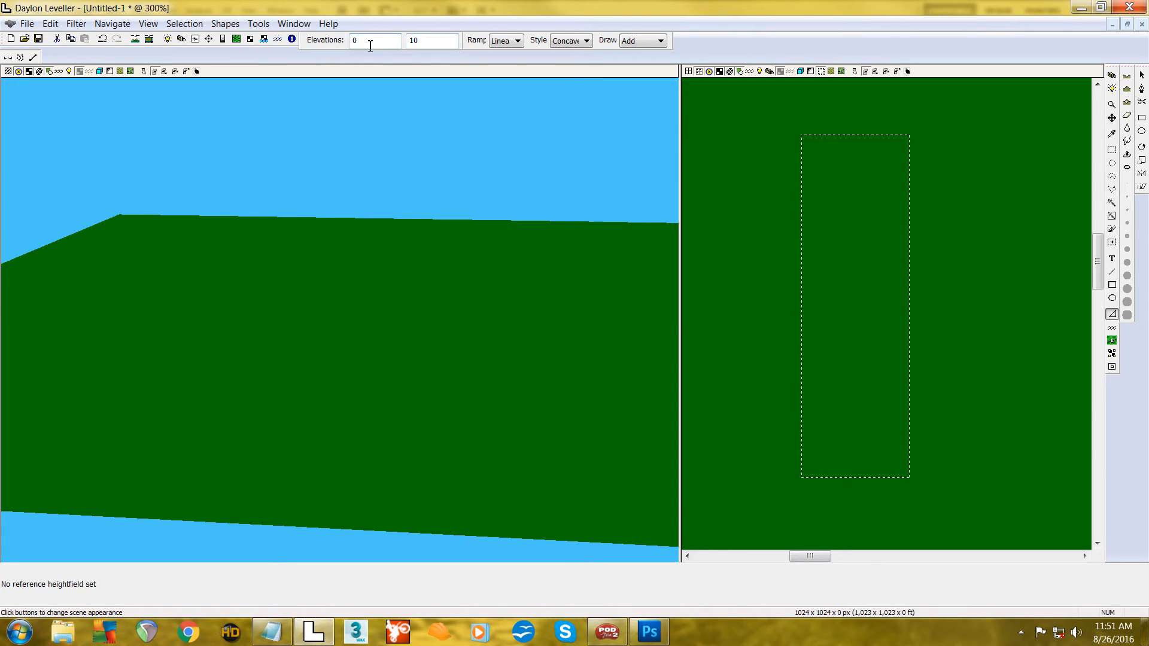
pyautogui.moveTo(888, 411)
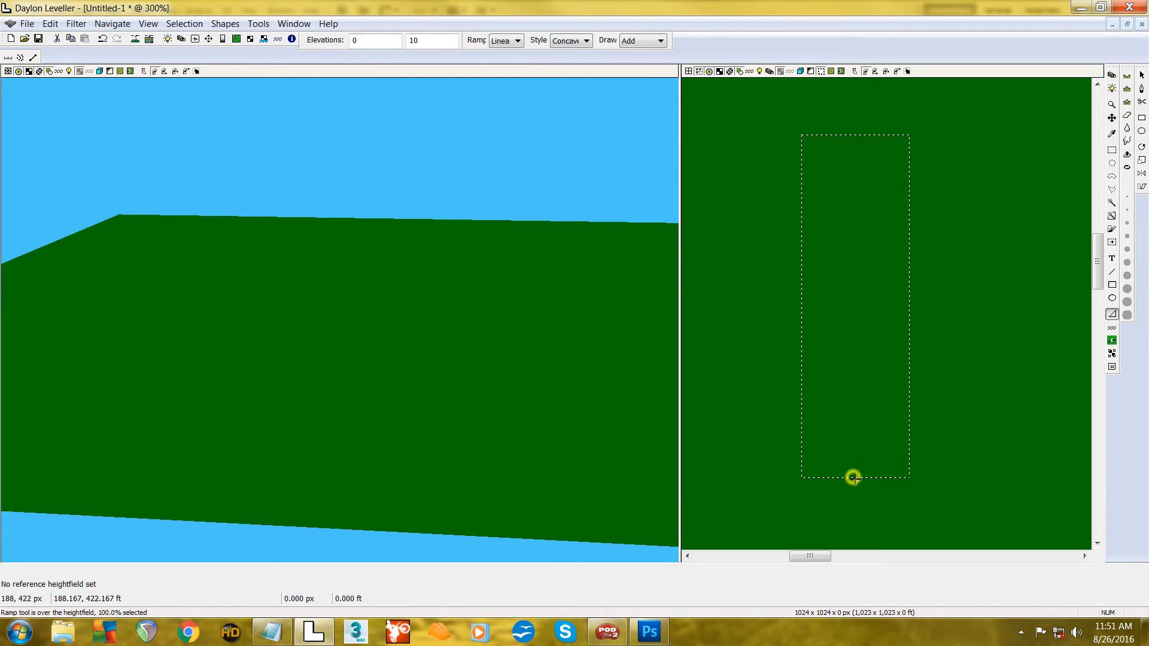
# - Drag a concave ramp up the strip to 10 ft, then set the end elevation to -10
pyautogui.moveTo(852, 477); pyautogui.dragTo(852, 410)
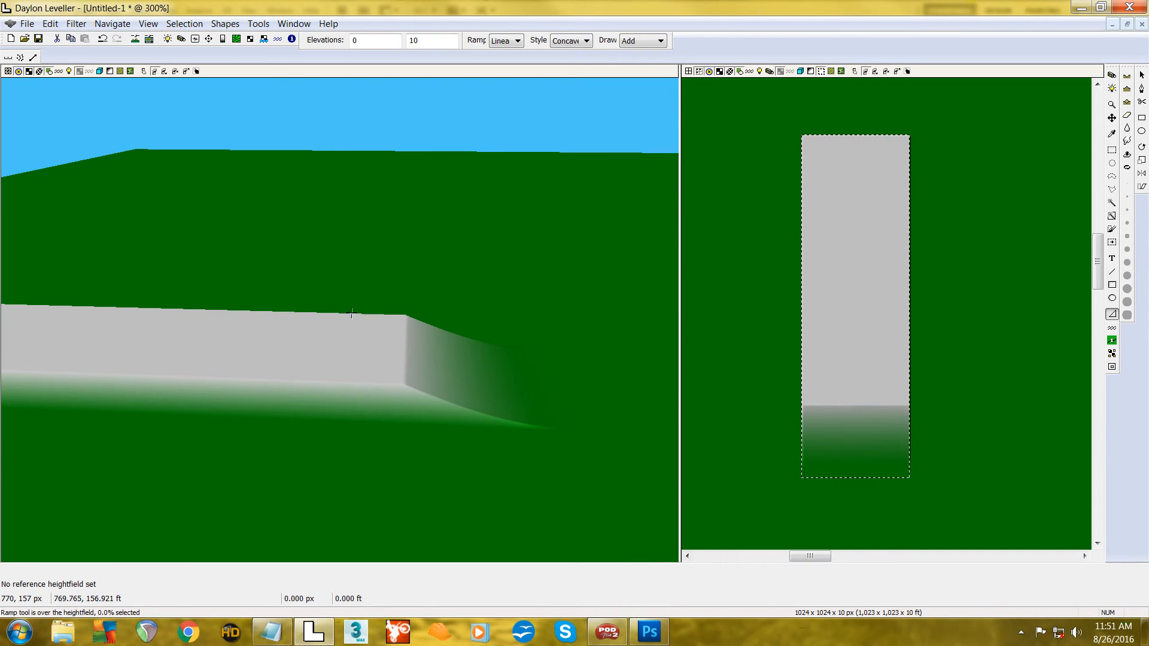
pyautogui.moveTo(529, 324)
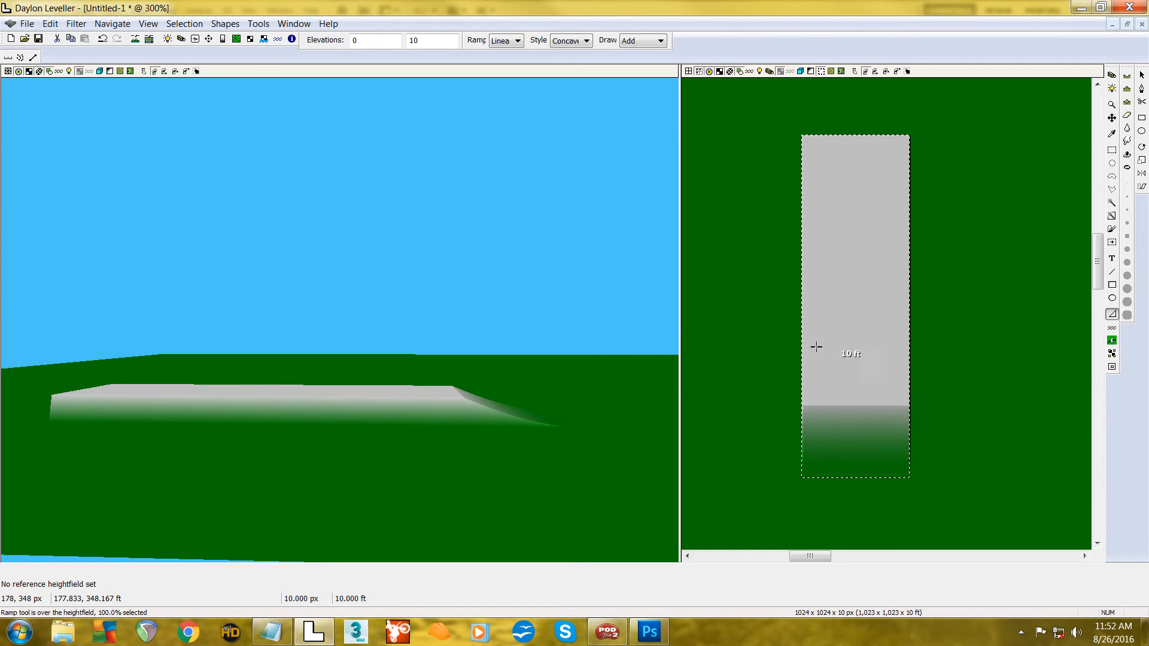
pyautogui.moveTo(865, 385)
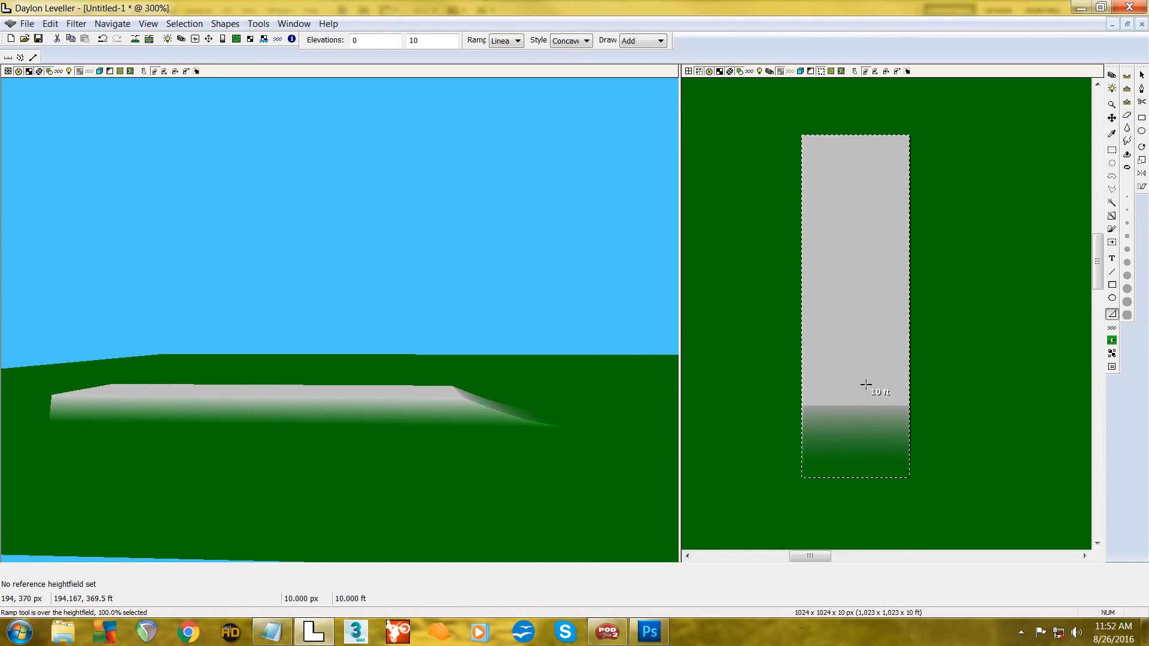
pyautogui.moveTo(730, 237)
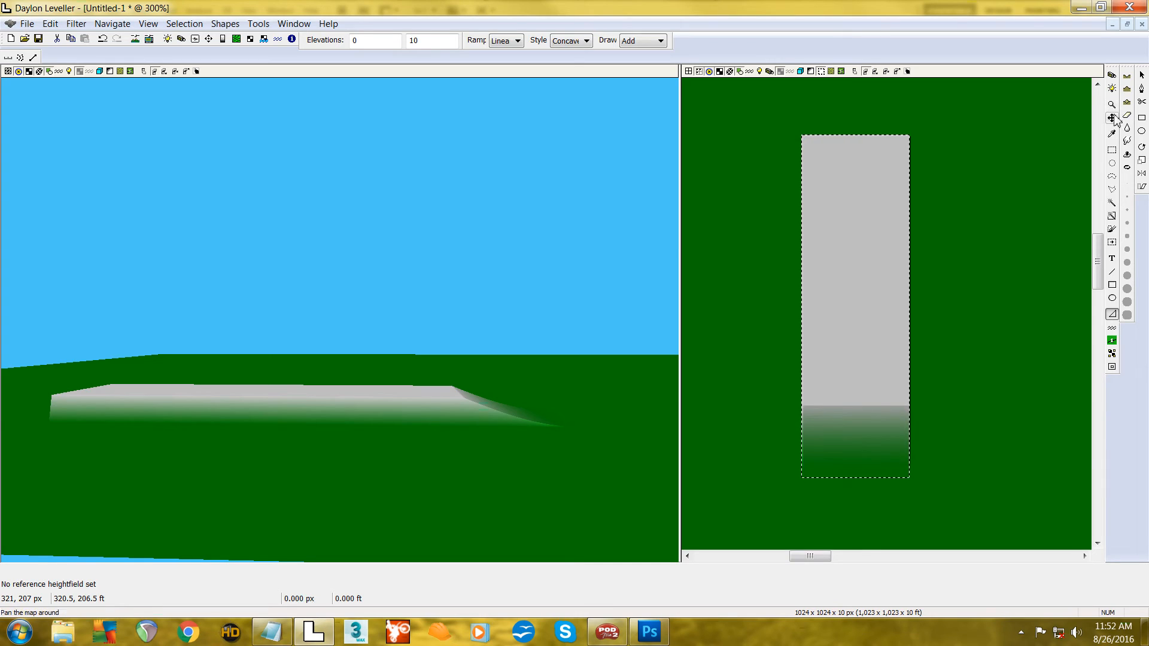
pyautogui.moveTo(1112, 75)
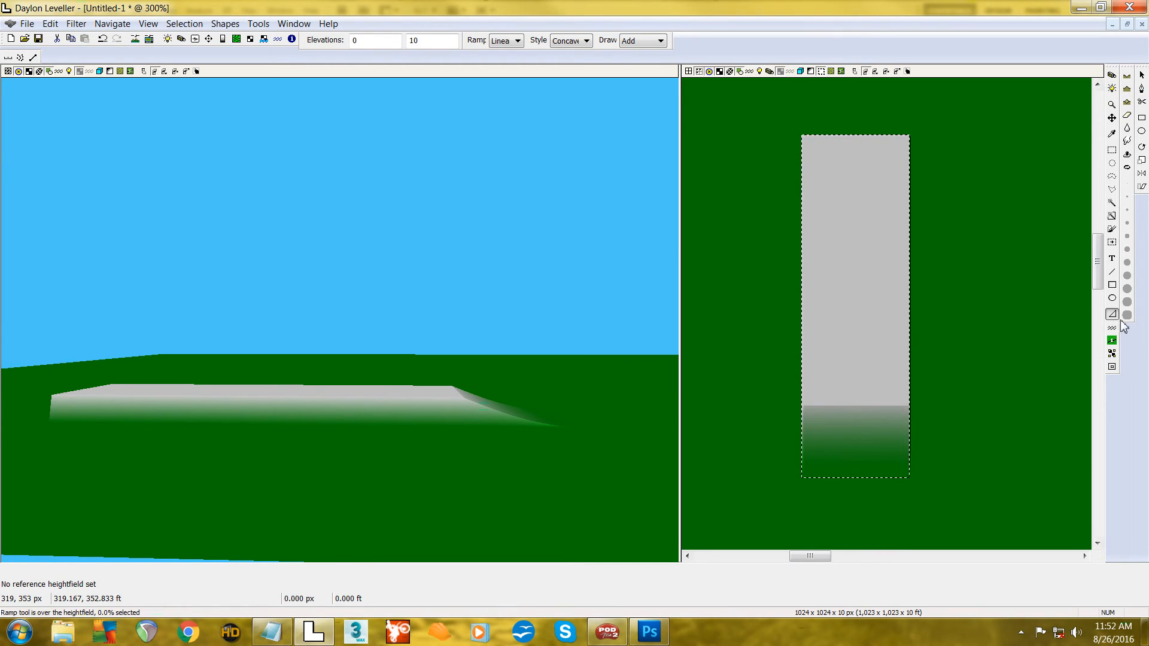
pyautogui.moveTo(1112, 316)
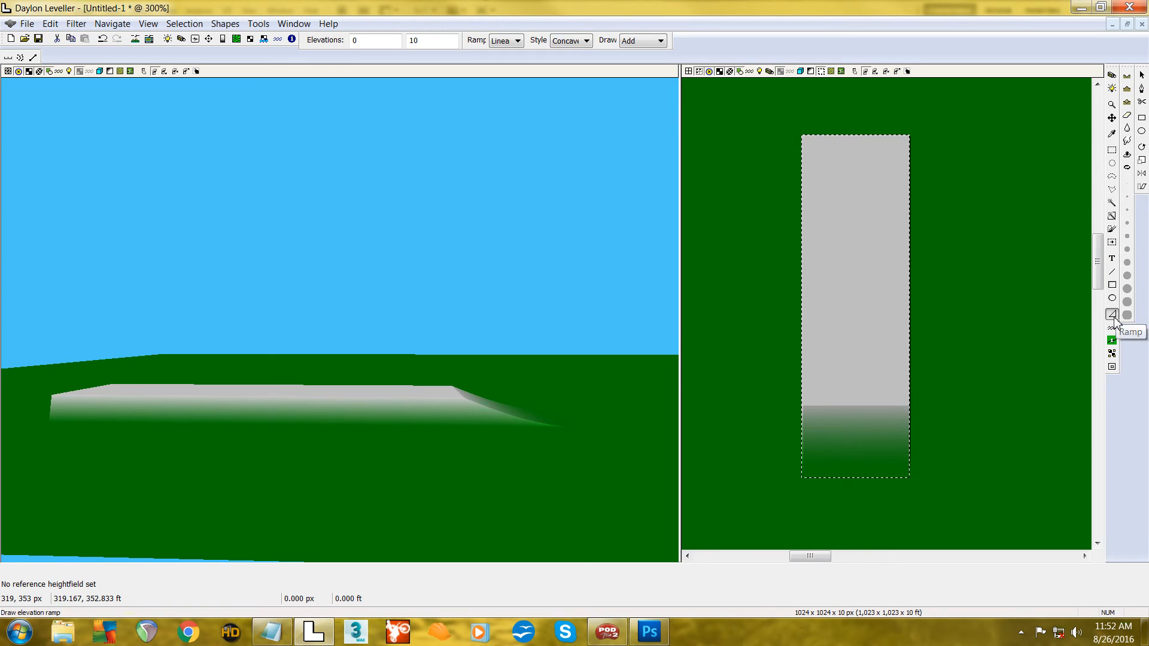
pyautogui.moveTo(647, 305)
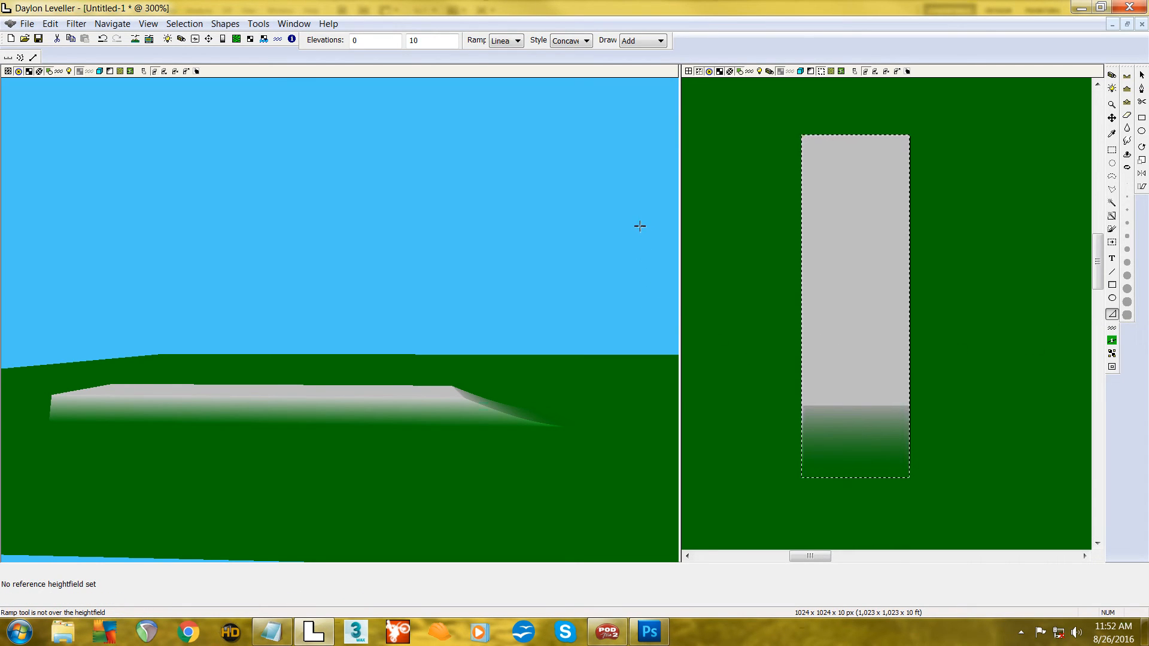
pyautogui.moveTo(565, 79)
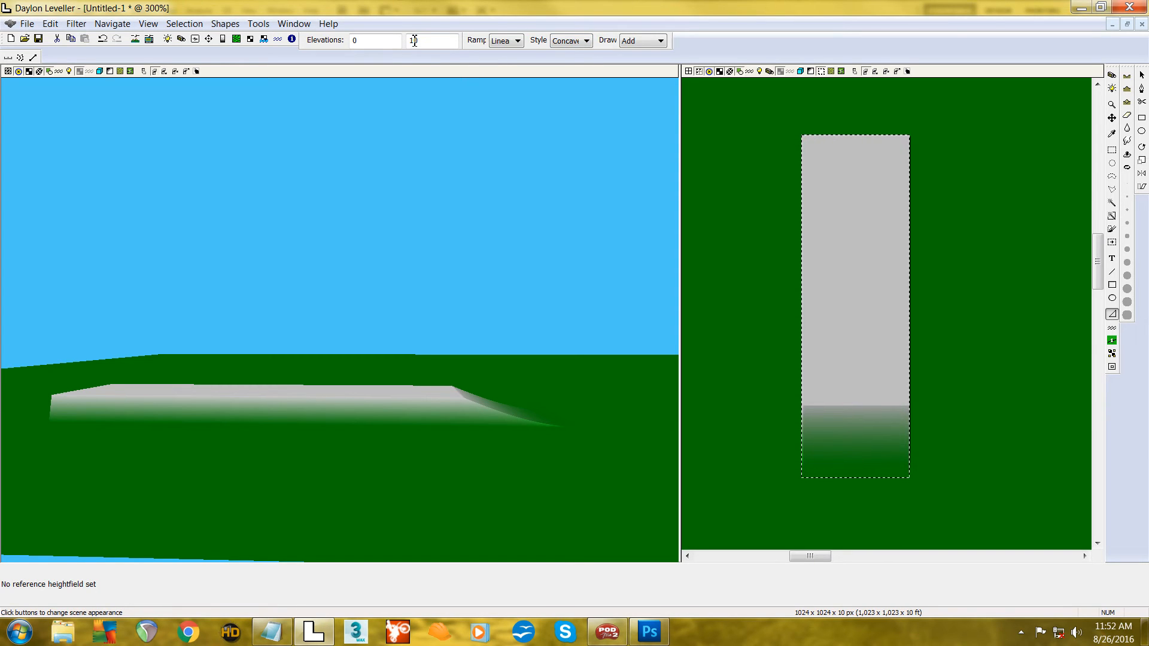
pyautogui.write('10')
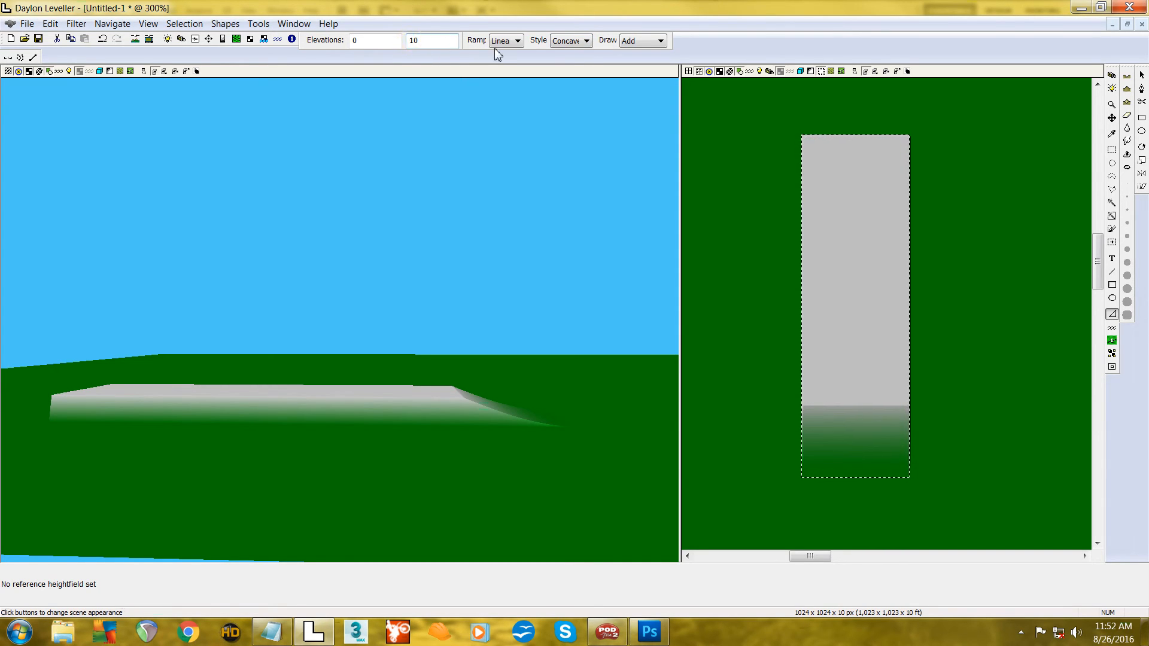
pyautogui.write('-10')
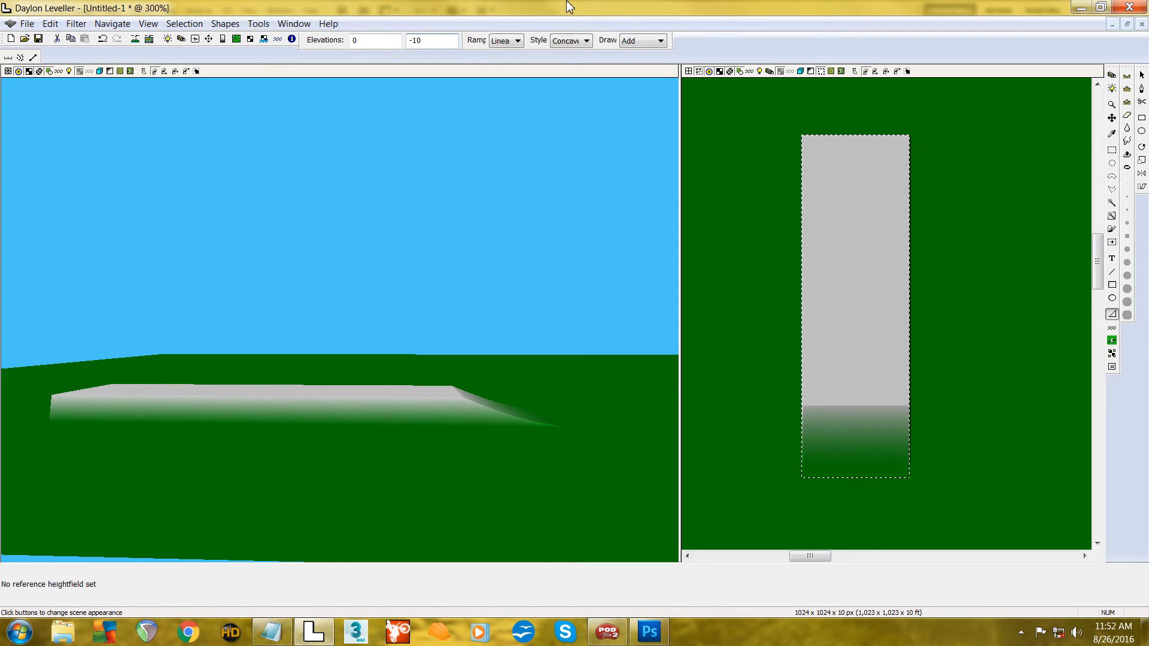
pyautogui.moveTo(818, 384)
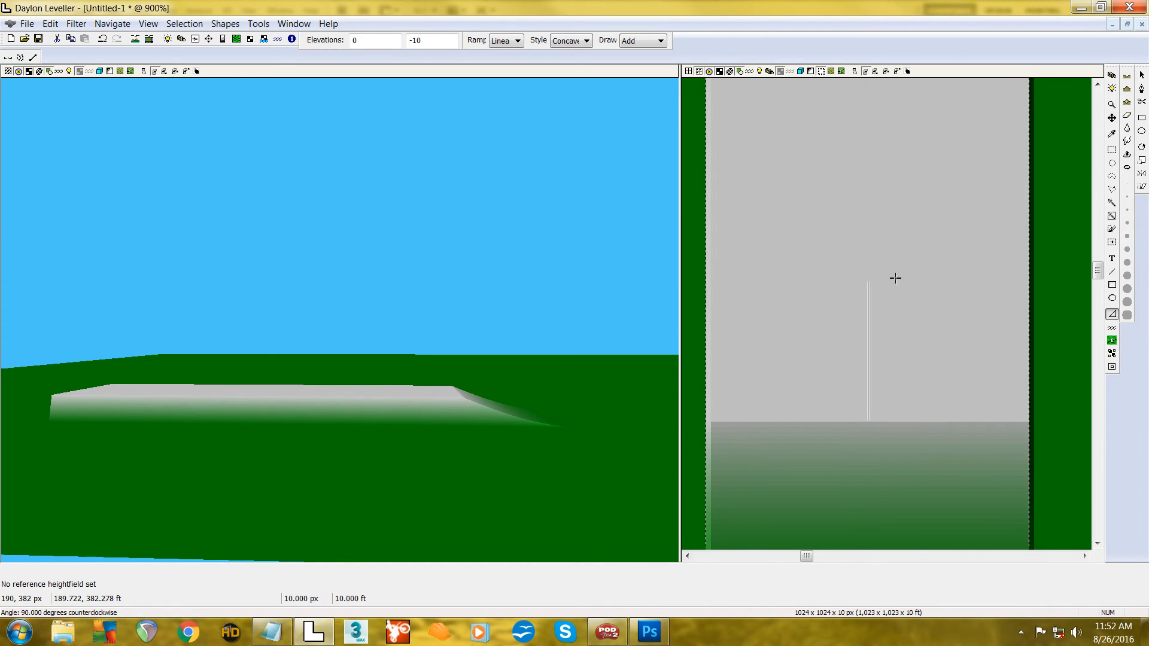
pyautogui.moveTo(910, 226)
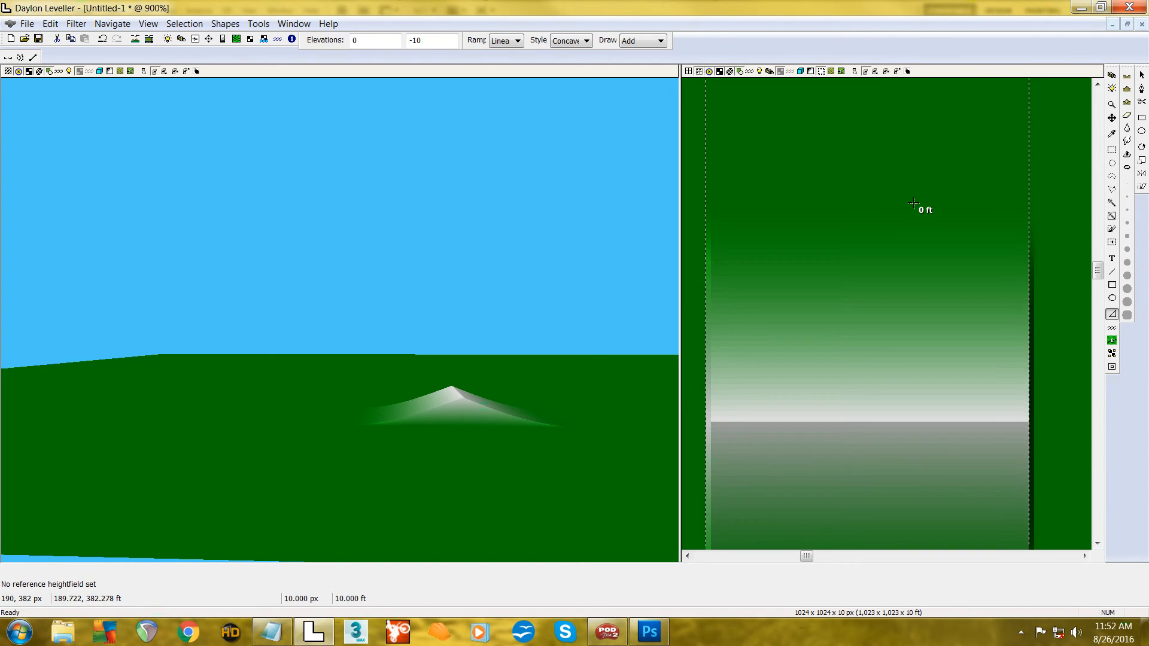
pyautogui.moveTo(527, 459)
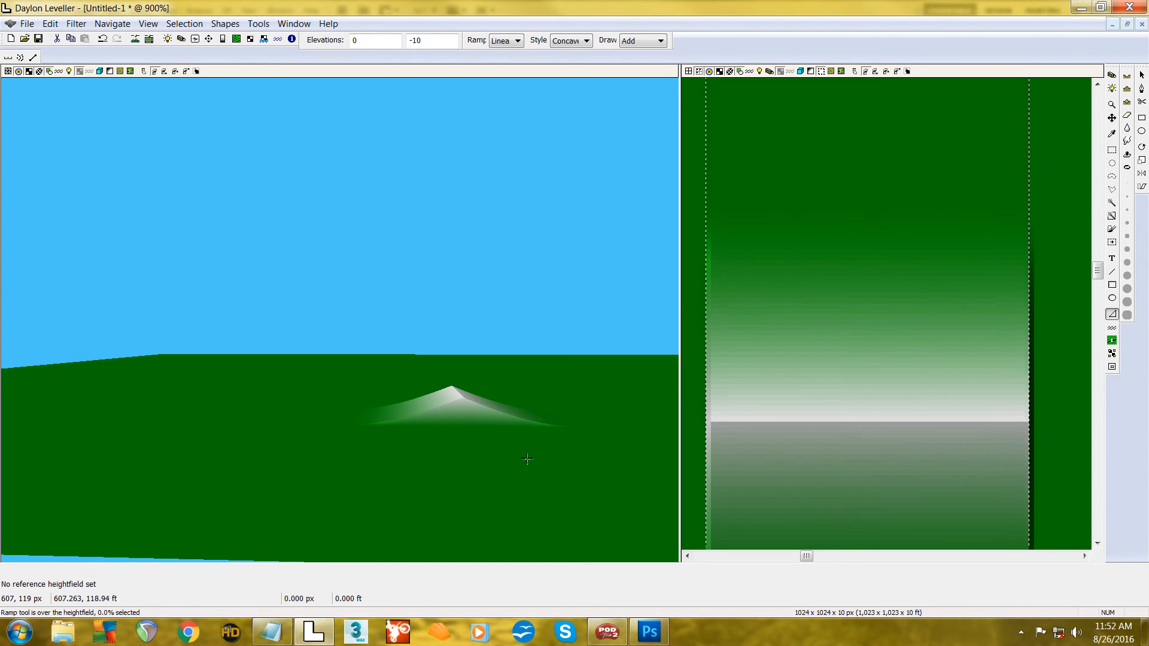
pyautogui.moveTo(578, 424)
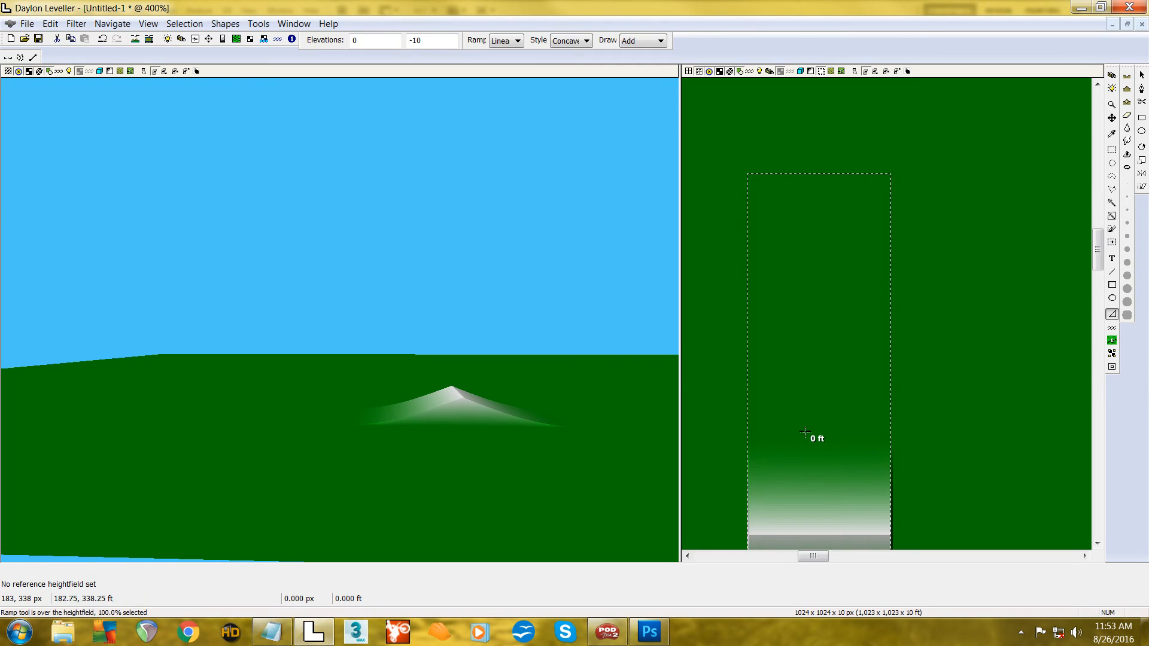
pyautogui.moveTo(1130, 290)
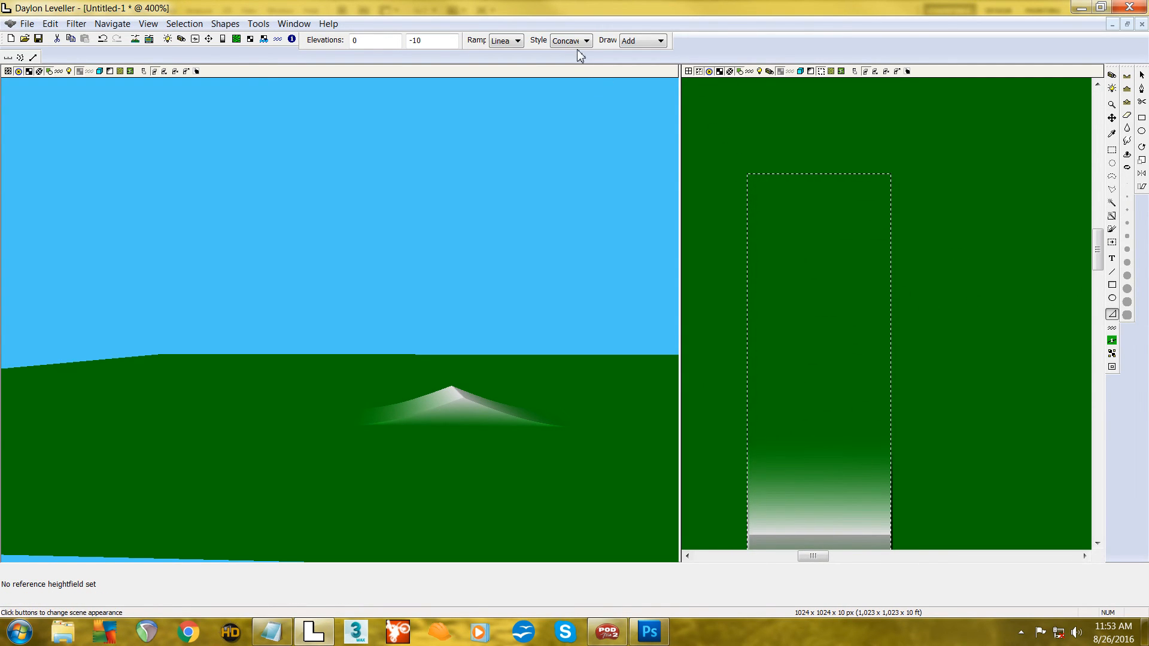
# - Switch the ramp style to Smooth and enter 10 ft as the end elevation
pyautogui.click(586, 40)
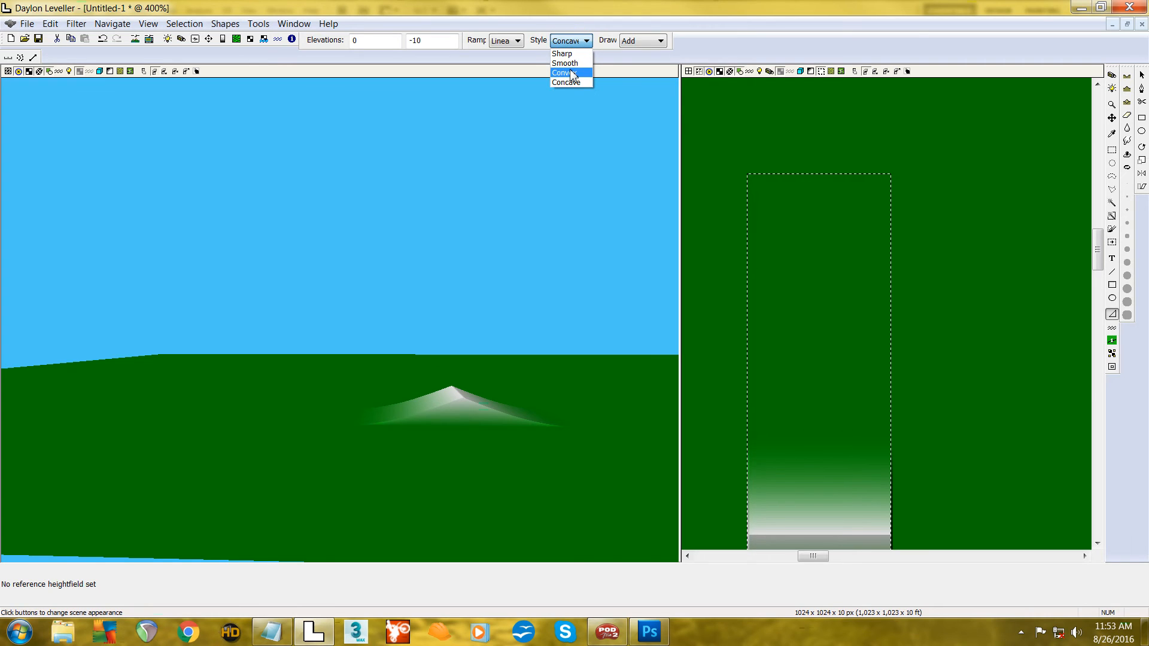
pyautogui.click(565, 63)
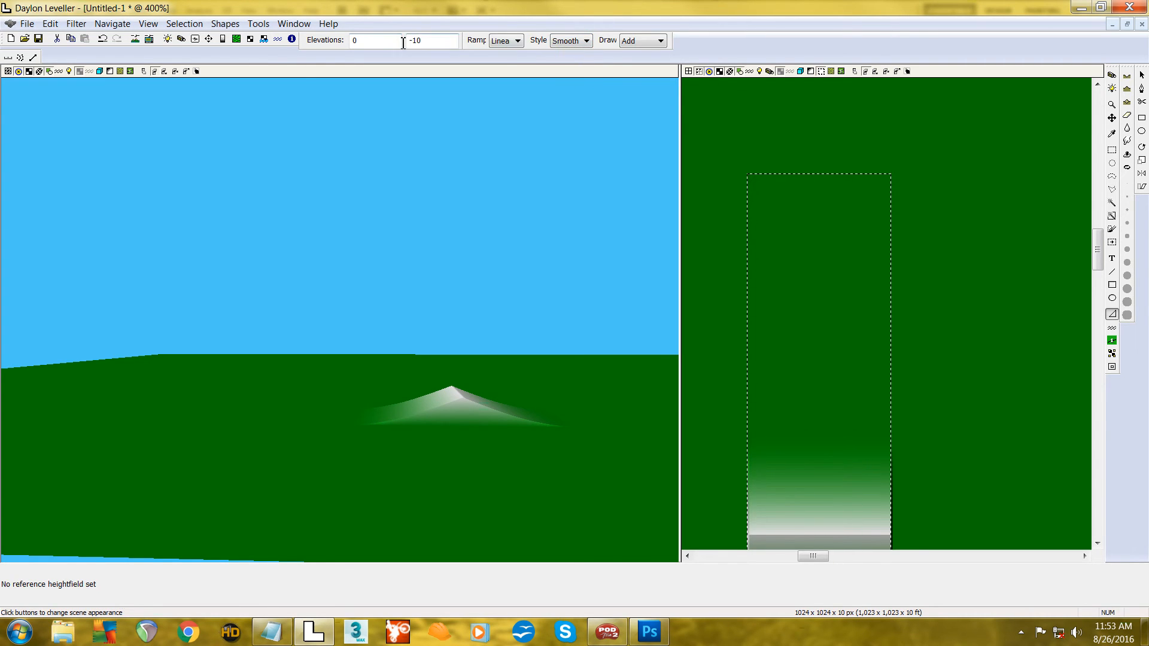
pyautogui.write('10')
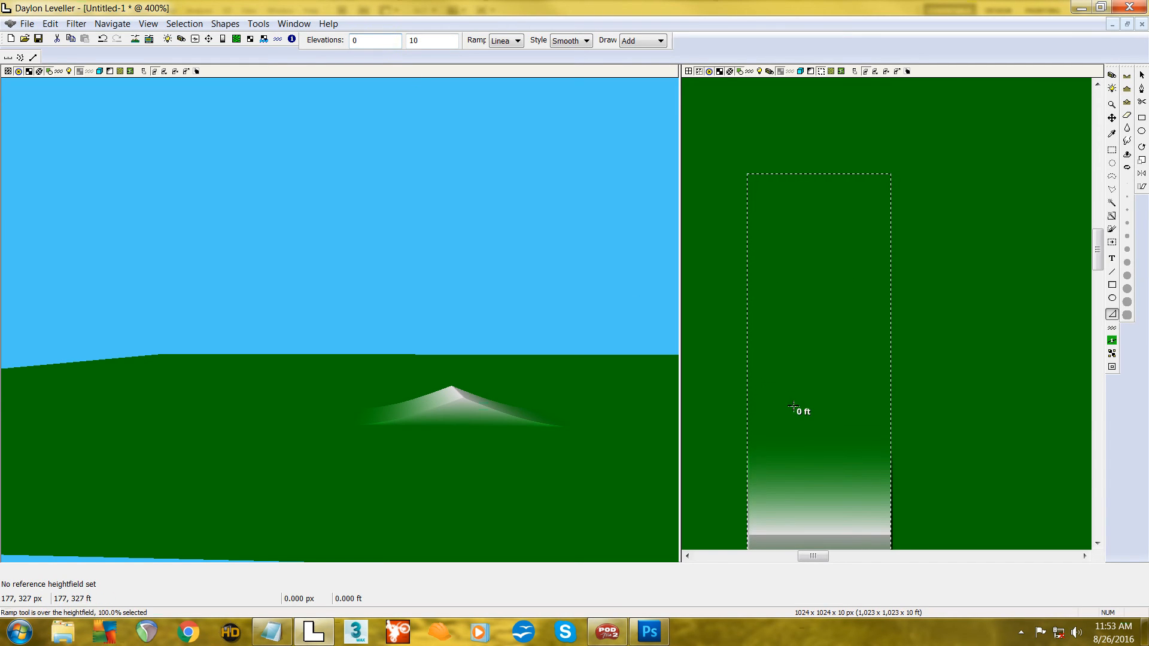
pyautogui.moveTo(818, 438)
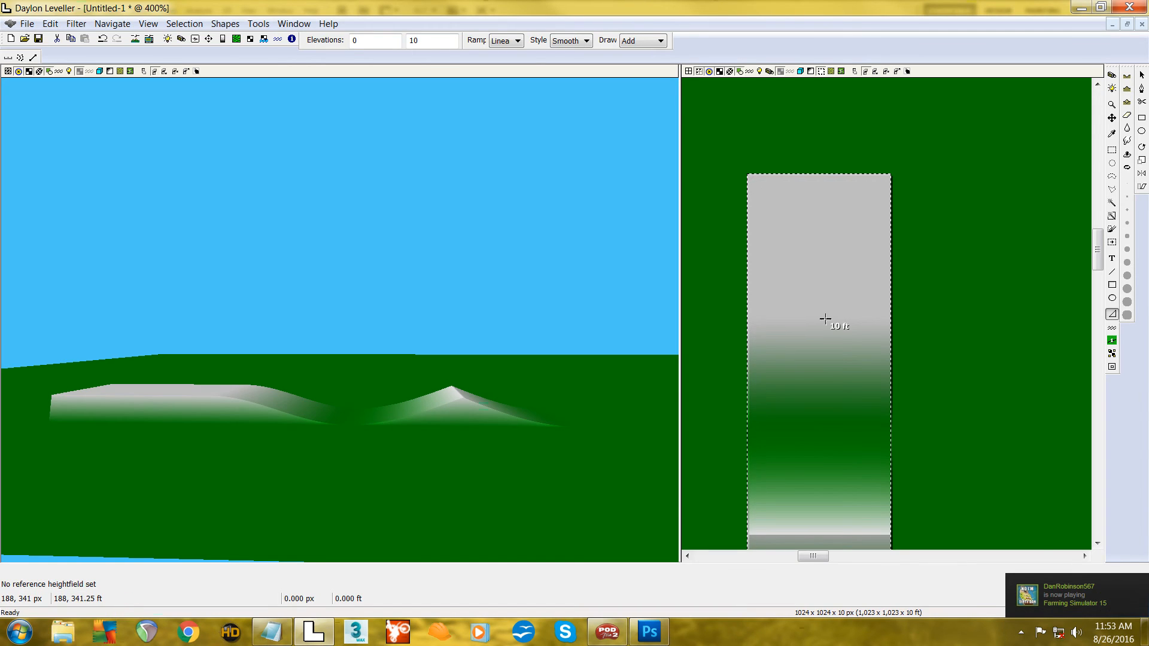
pyautogui.click(373, 40)
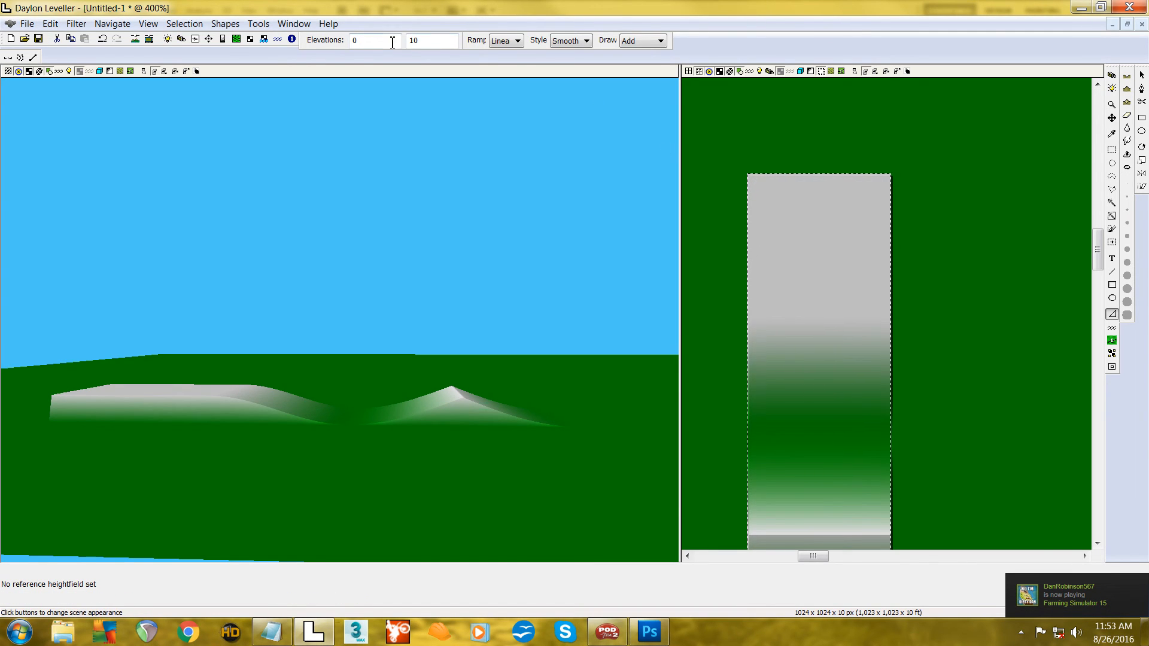
pyautogui.moveTo(859, 107)
pyautogui.write('-10')
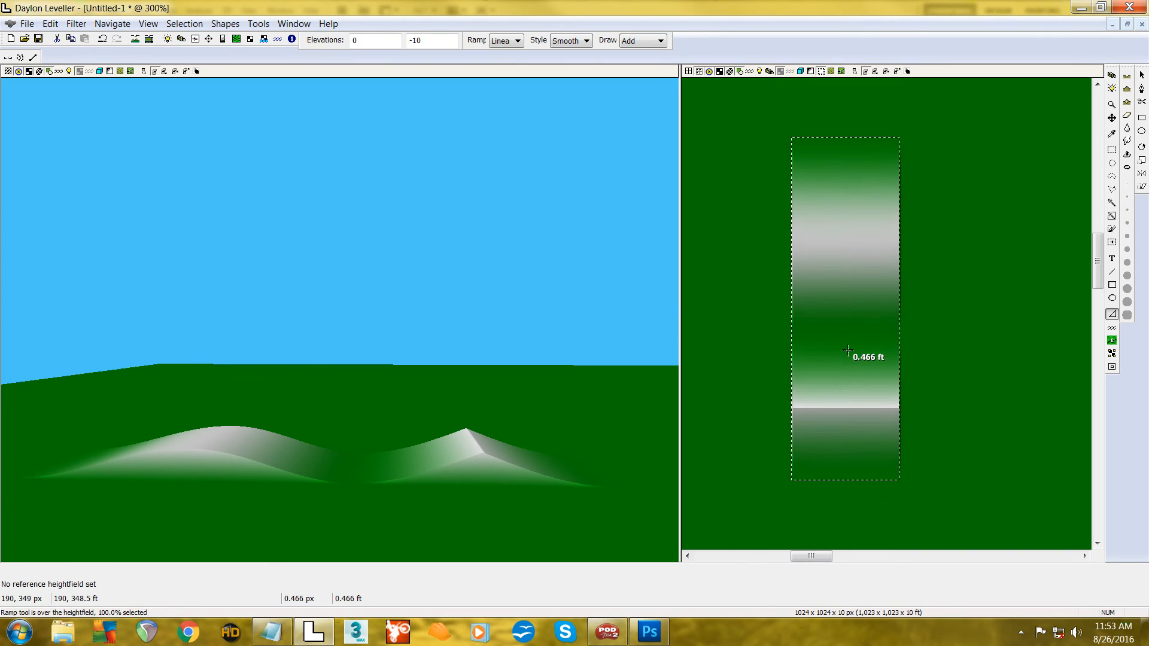
pyautogui.moveTo(804, 430)
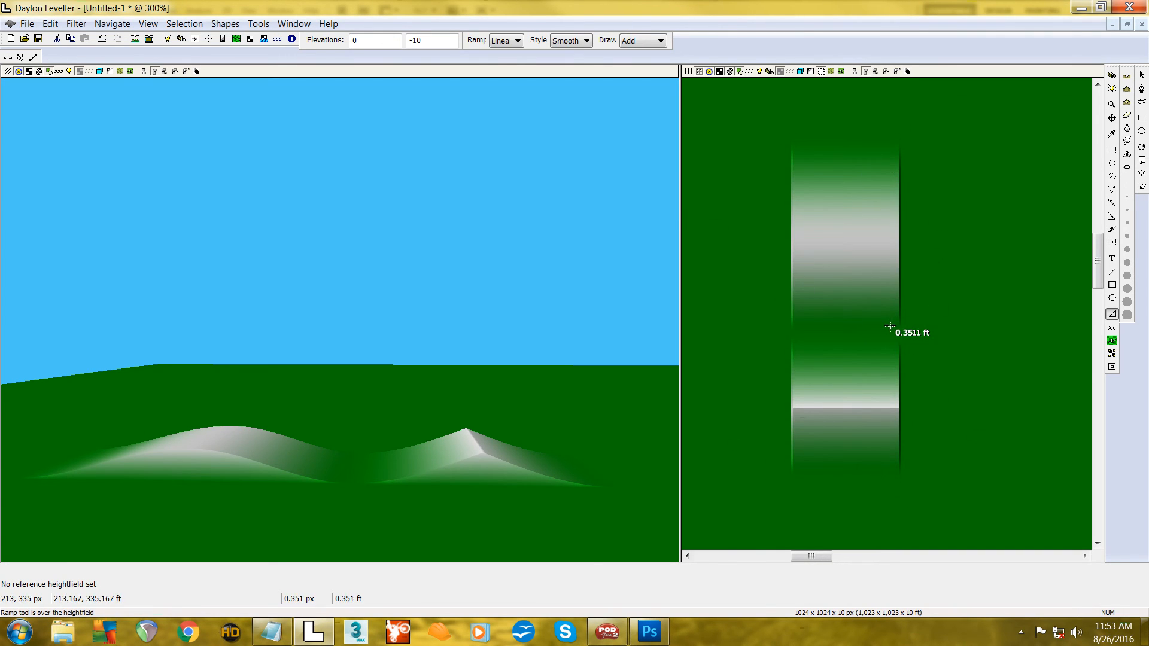
pyautogui.moveTo(997, 356)
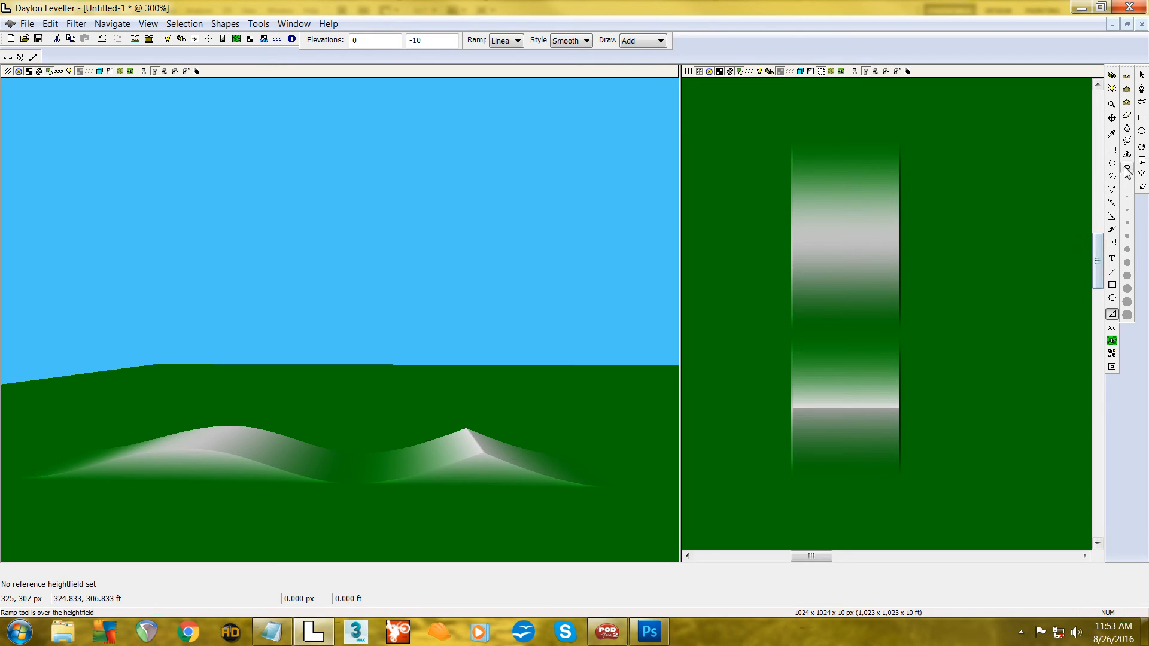
pyautogui.moveTo(1126, 130)
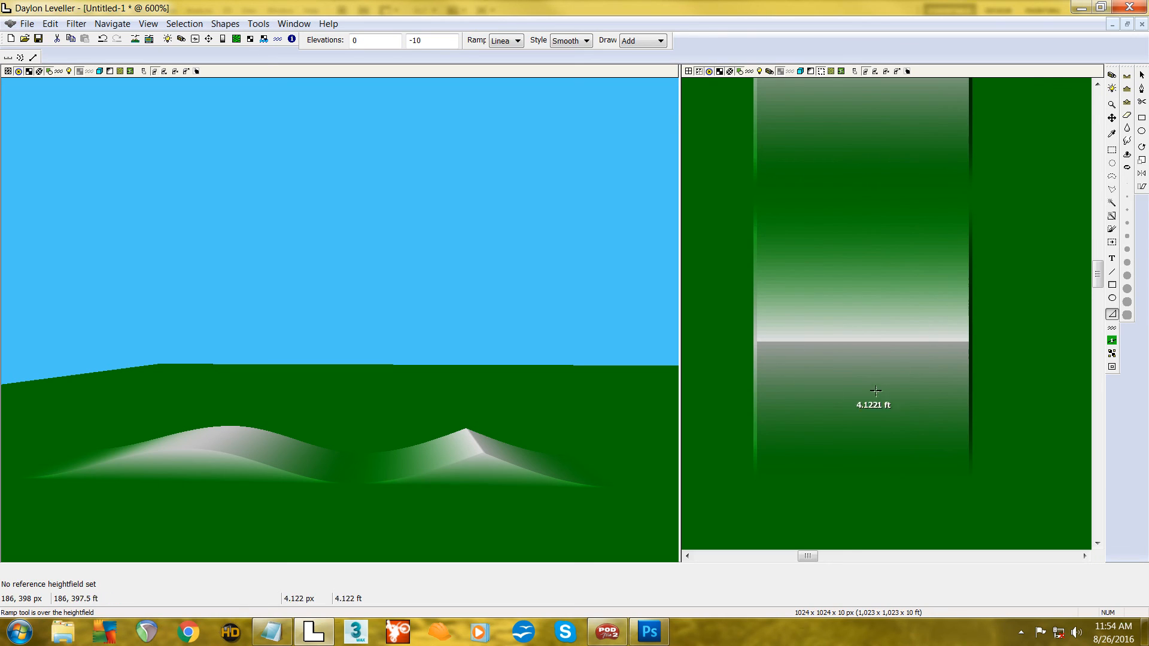
pyautogui.moveTo(991, 323)
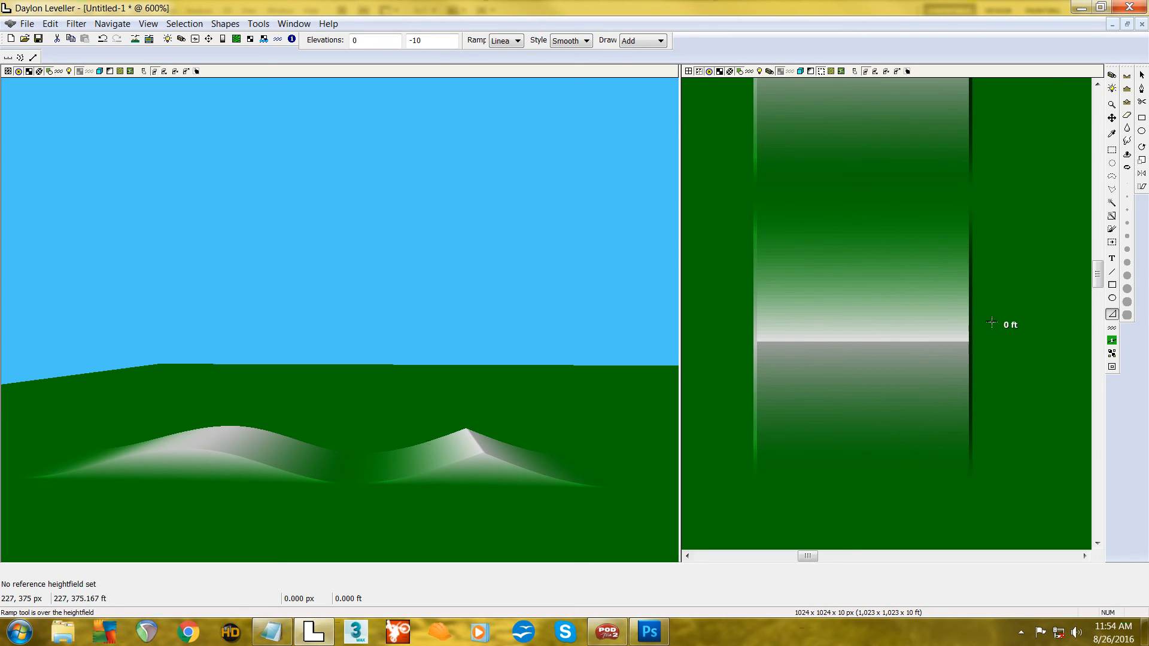
pyautogui.moveTo(1048, 161)
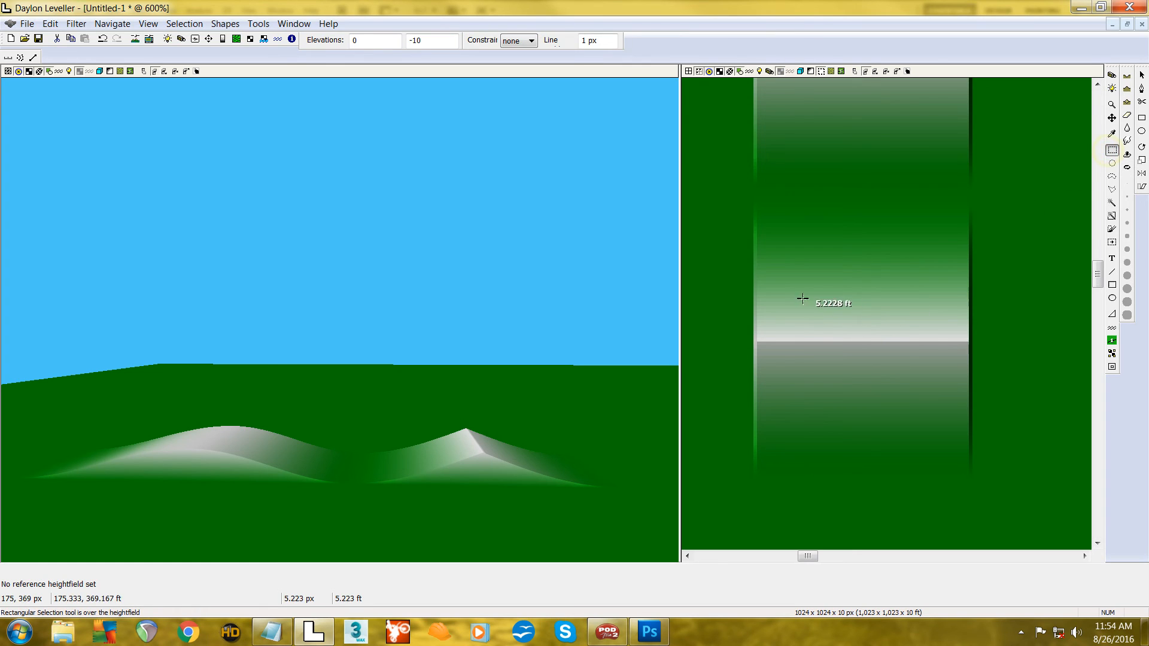
pyautogui.moveTo(760, 401)
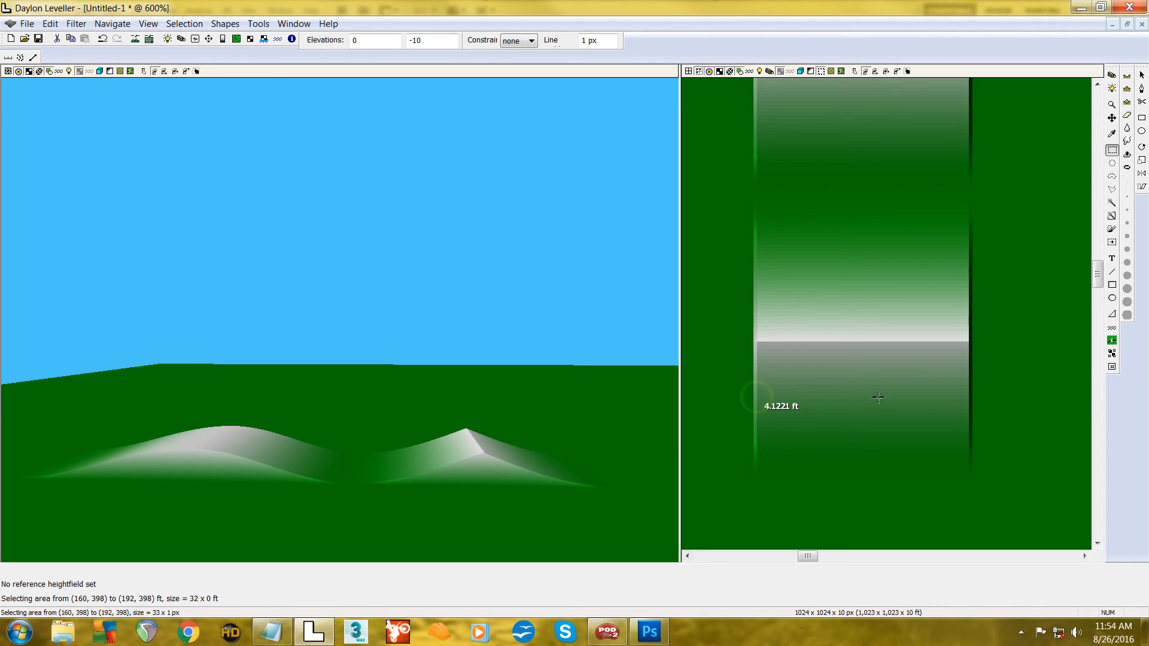
# - Mark a rectangular area spanning the jump's bright ridge and the grey plateau below it
pyautogui.moveTo(758, 398); pyautogui.dragTo(970, 320)
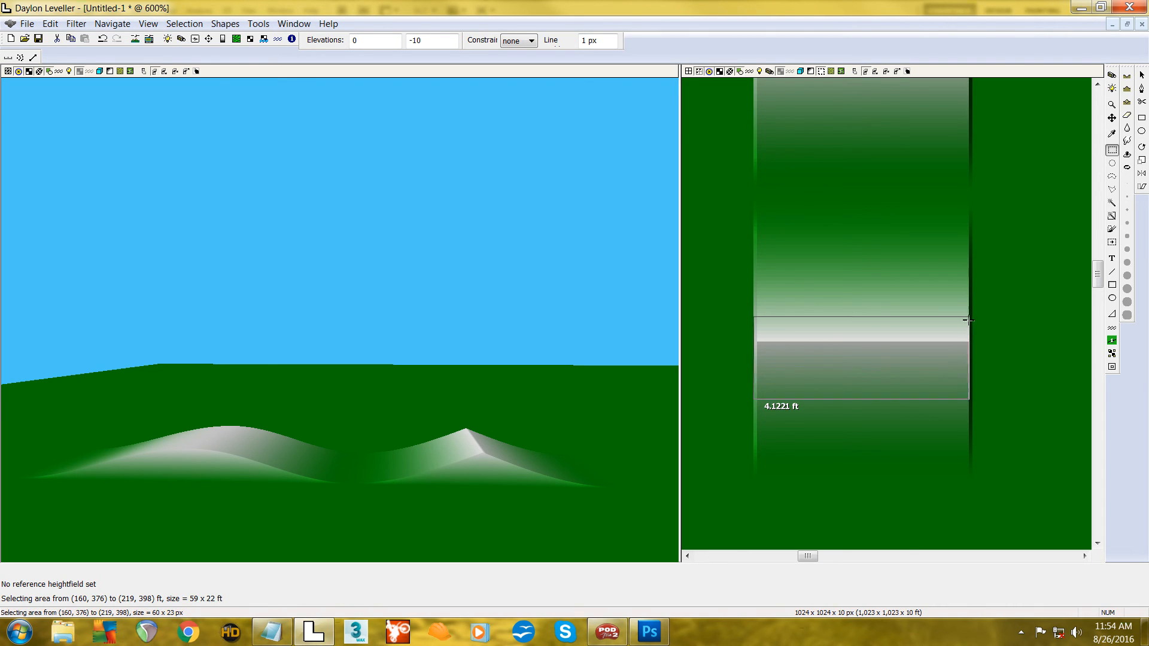
pyautogui.moveTo(968, 320); pyautogui.dragTo(969, 295)
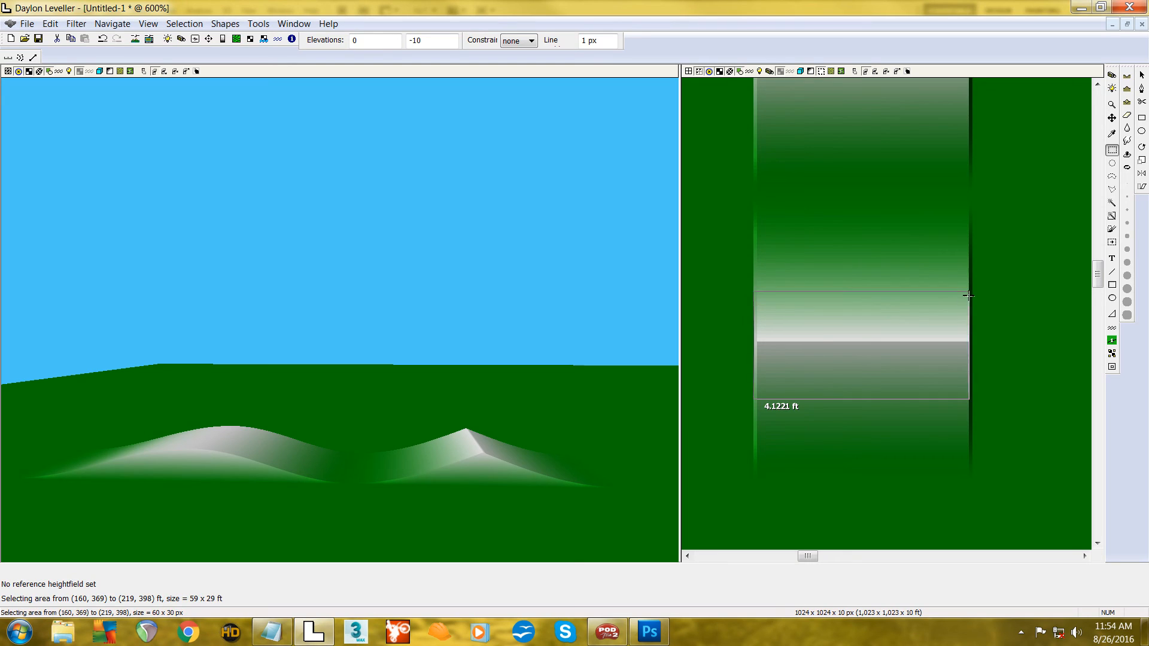
pyautogui.moveTo(969, 296); pyautogui.dragTo(969, 282)
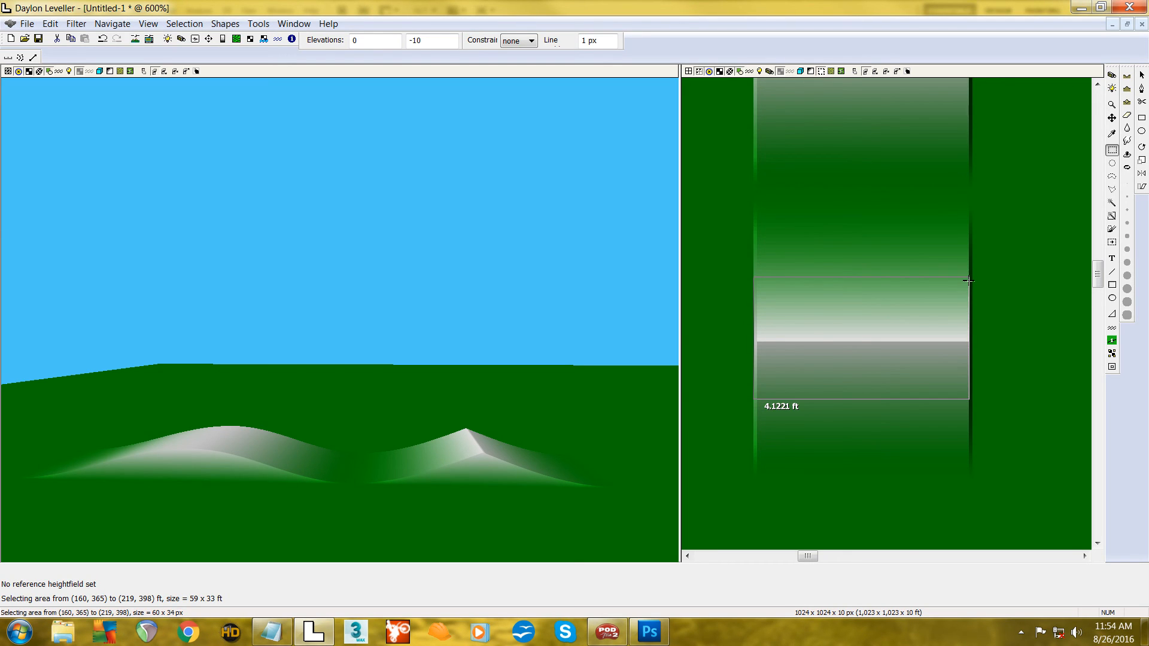
pyautogui.click(1111, 314)
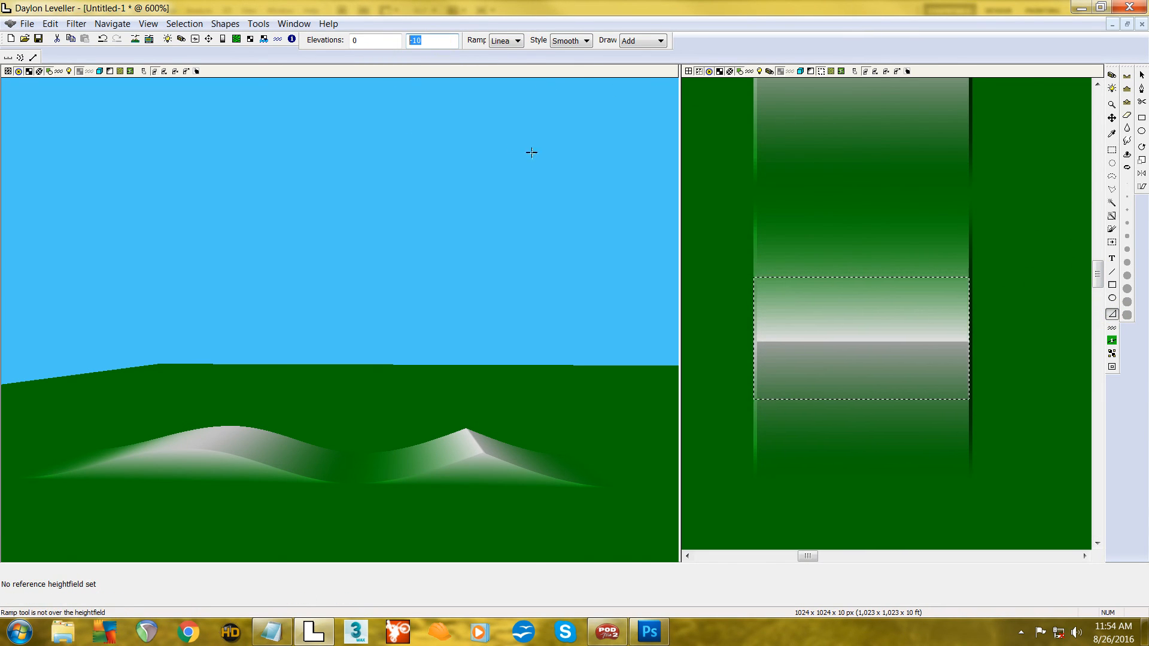
pyautogui.moveTo(557, 167)
pyautogui.write('2')
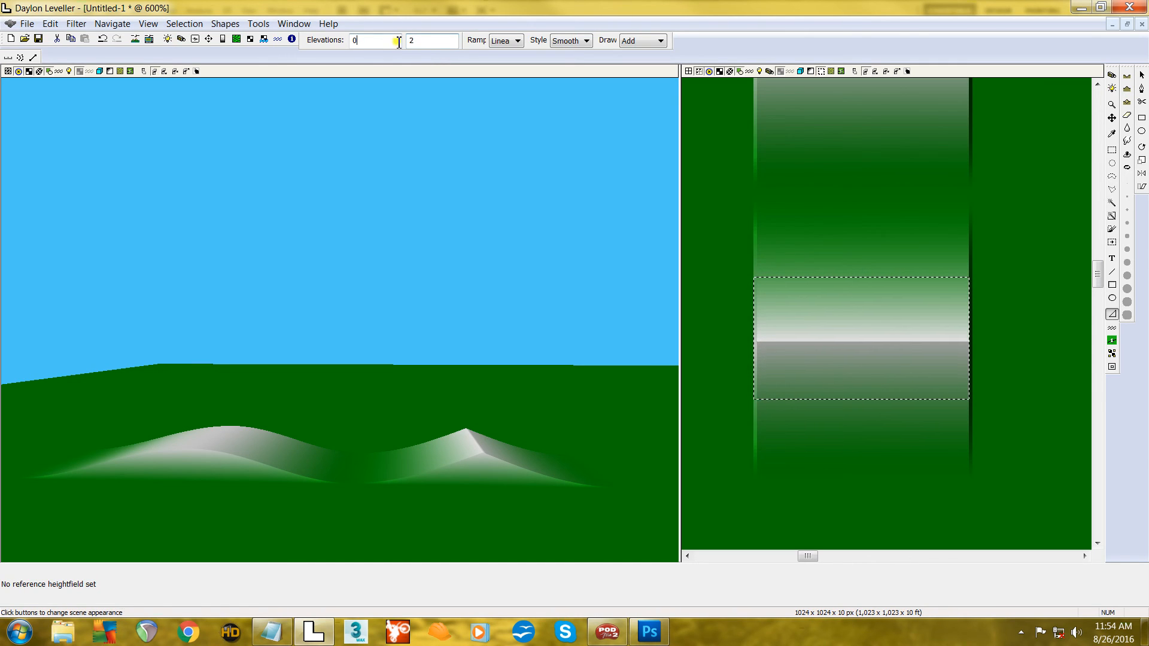
# - Set the ramp elevations to 0 and 2 with a concave, additive profile
pyautogui.click(586, 40)
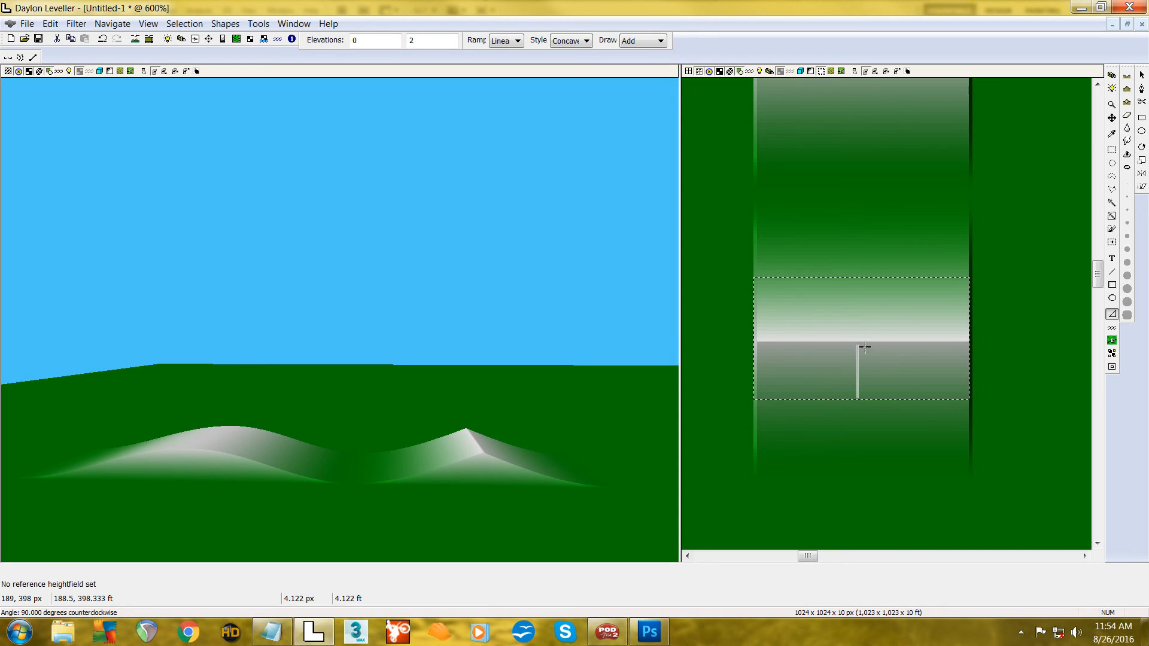
pyautogui.moveTo(869, 345)
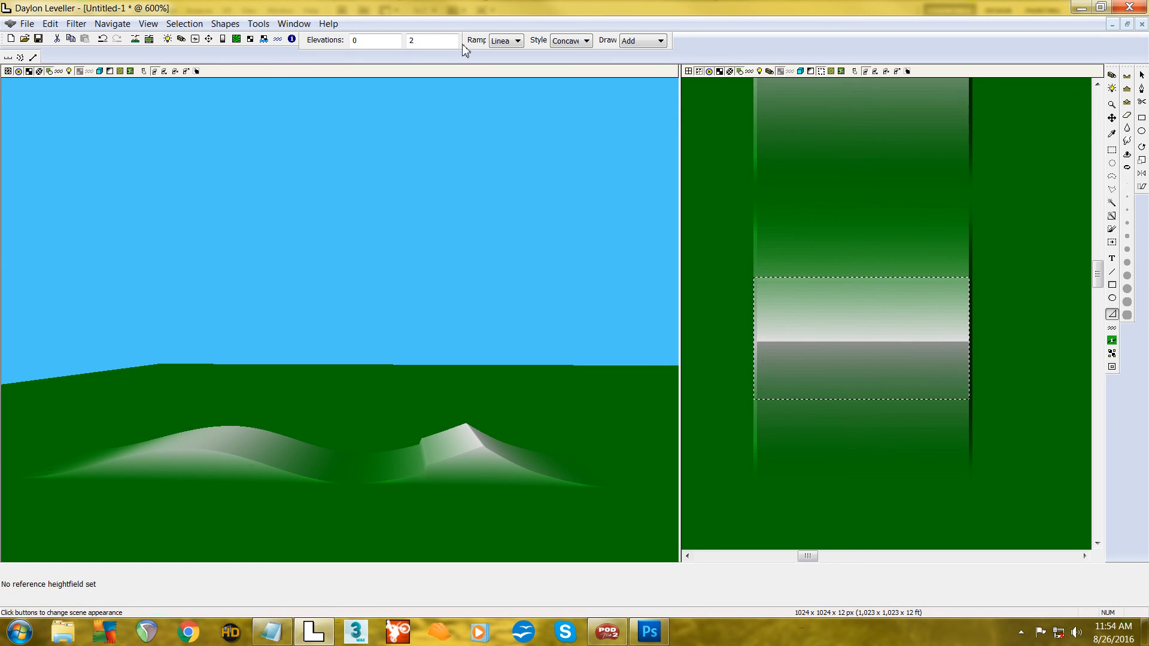
pyautogui.moveTo(486, 457)
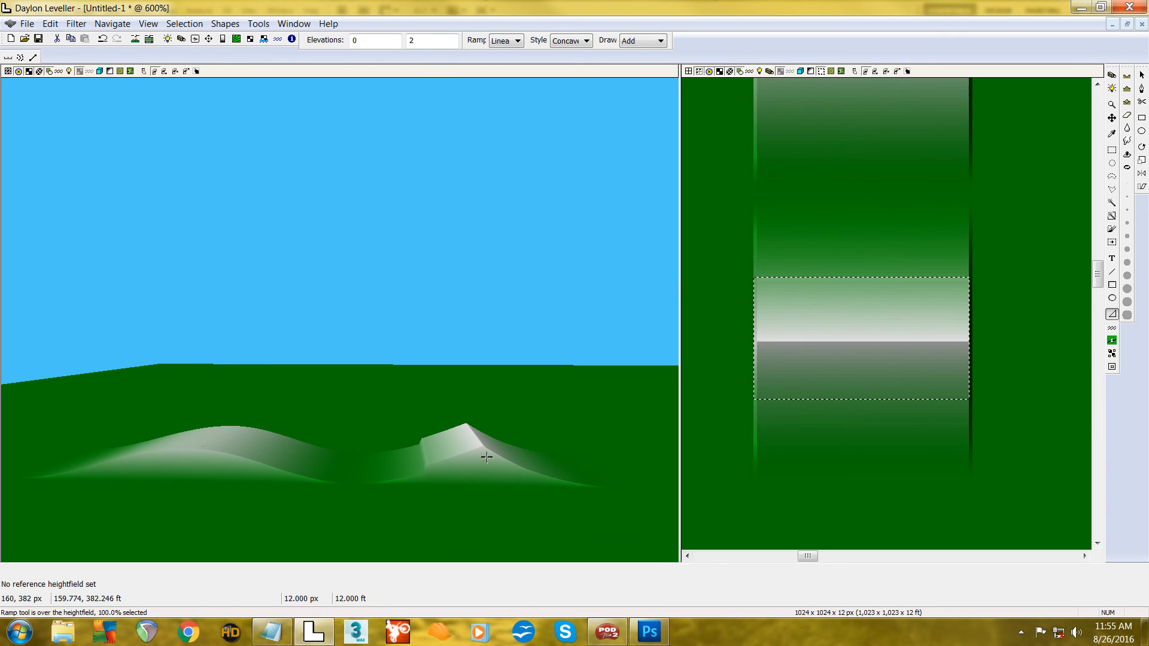
pyautogui.moveTo(482, 459)
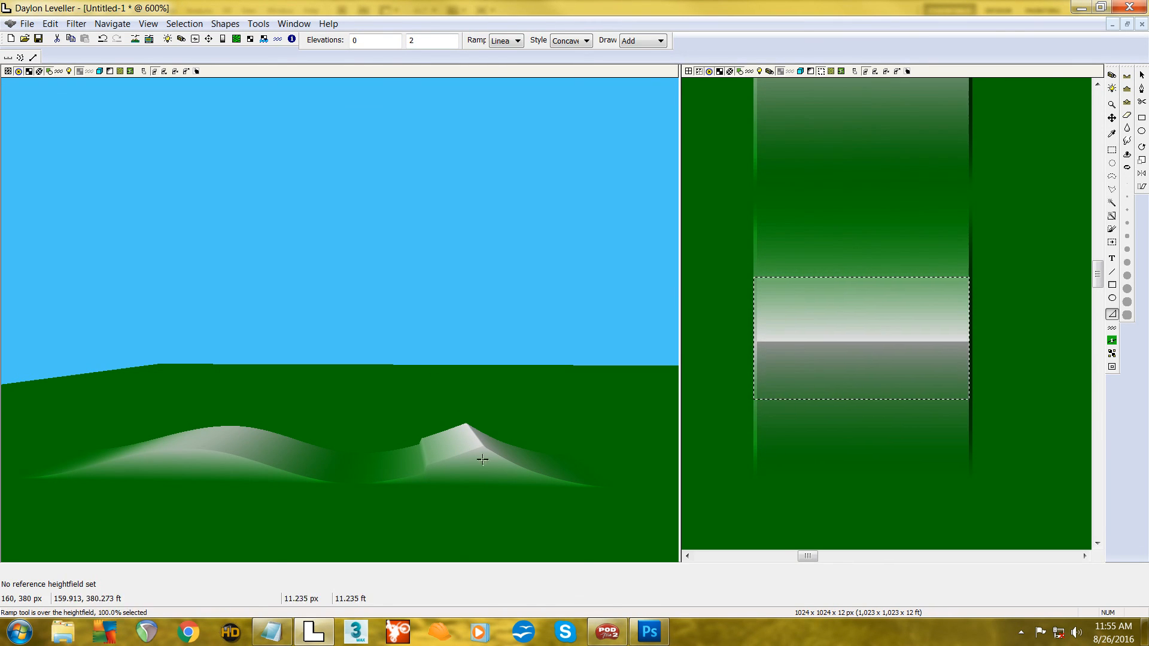
pyautogui.moveTo(427, 479)
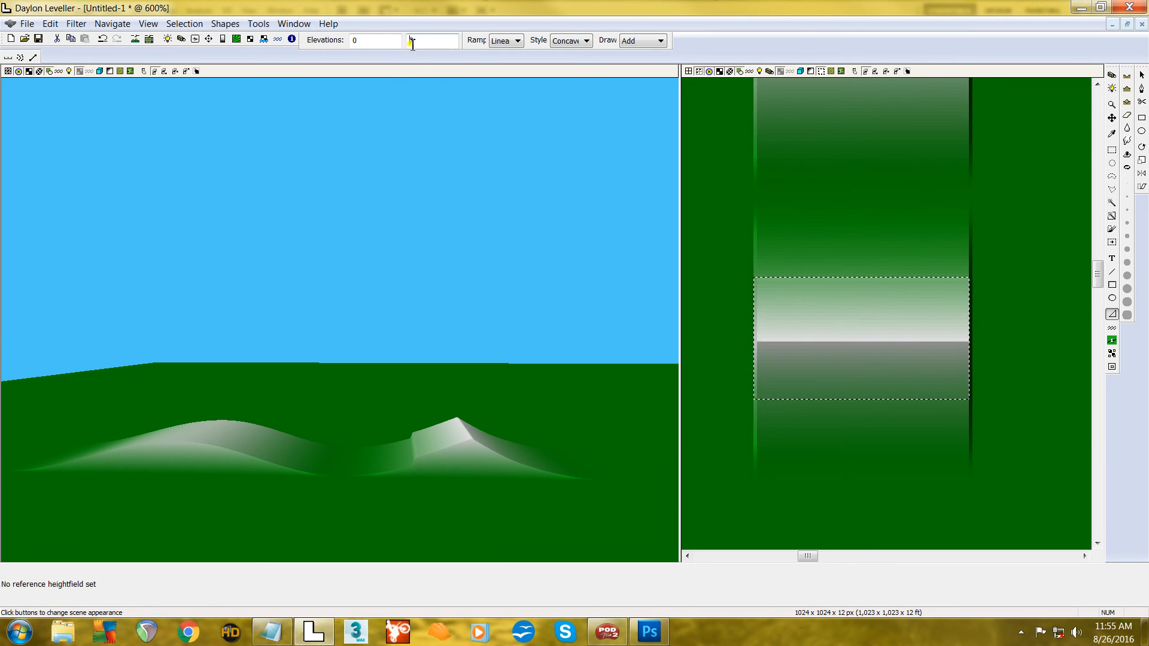
# - Change the ramp end elevation to -2, then pan the 3D preview between landing and jump
pyautogui.write('-2')
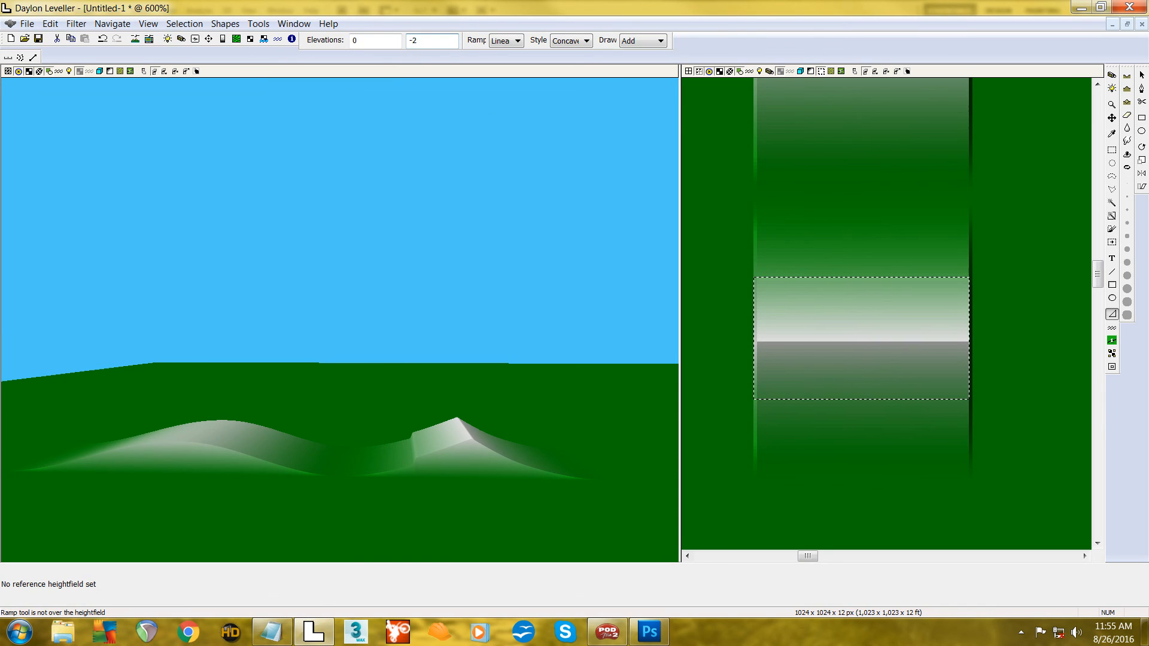
pyautogui.click(373, 40)
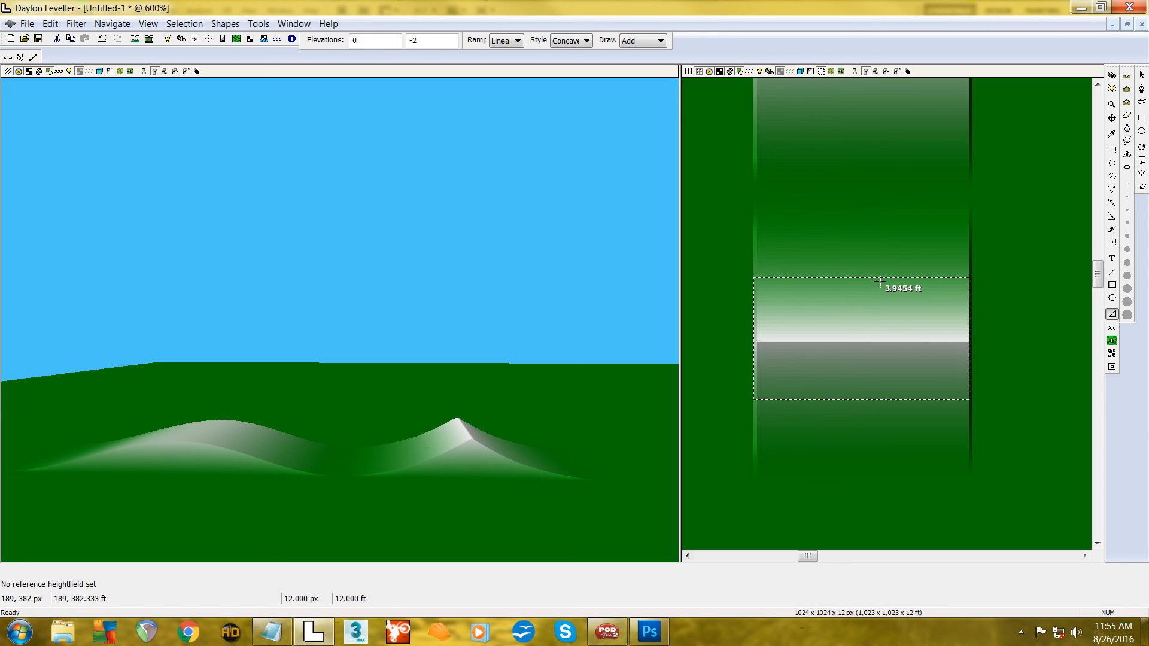
pyautogui.moveTo(560, 478)
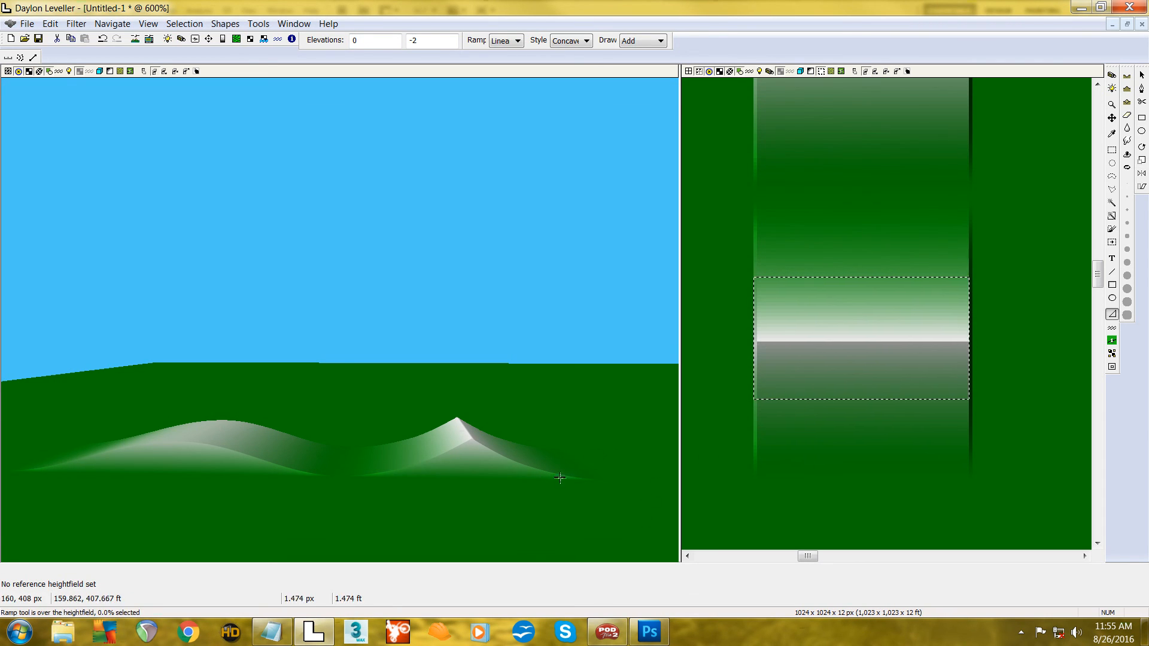
pyautogui.moveTo(561, 477); pyautogui.dragTo(450, 423)
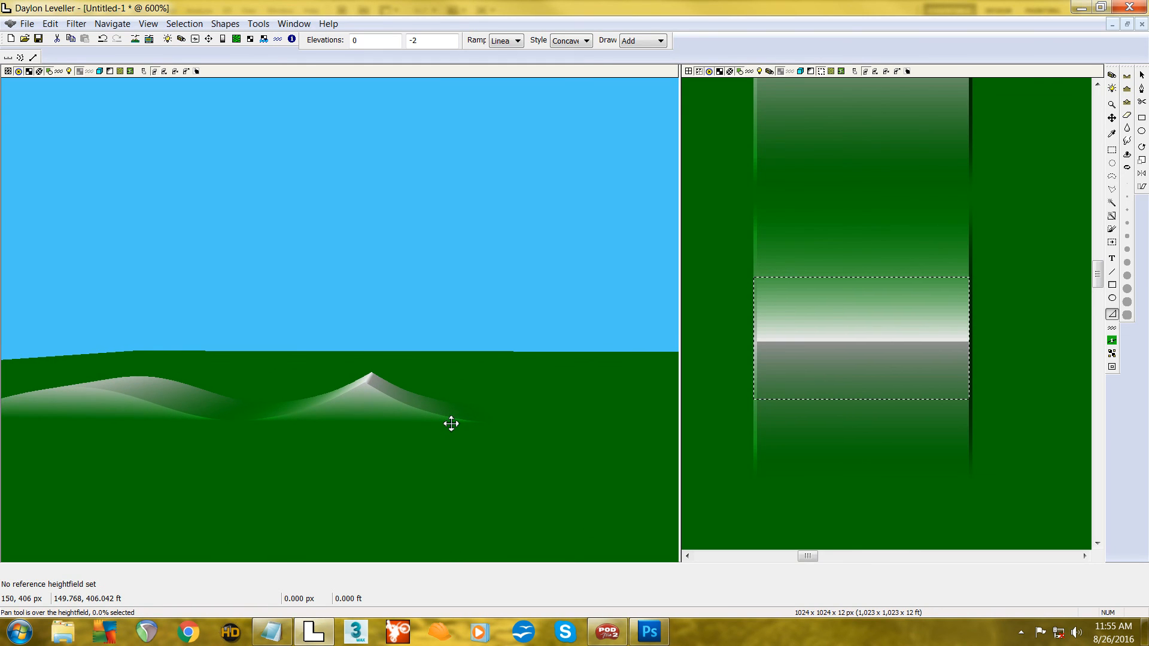
pyautogui.moveTo(450, 424); pyautogui.dragTo(666, 426)
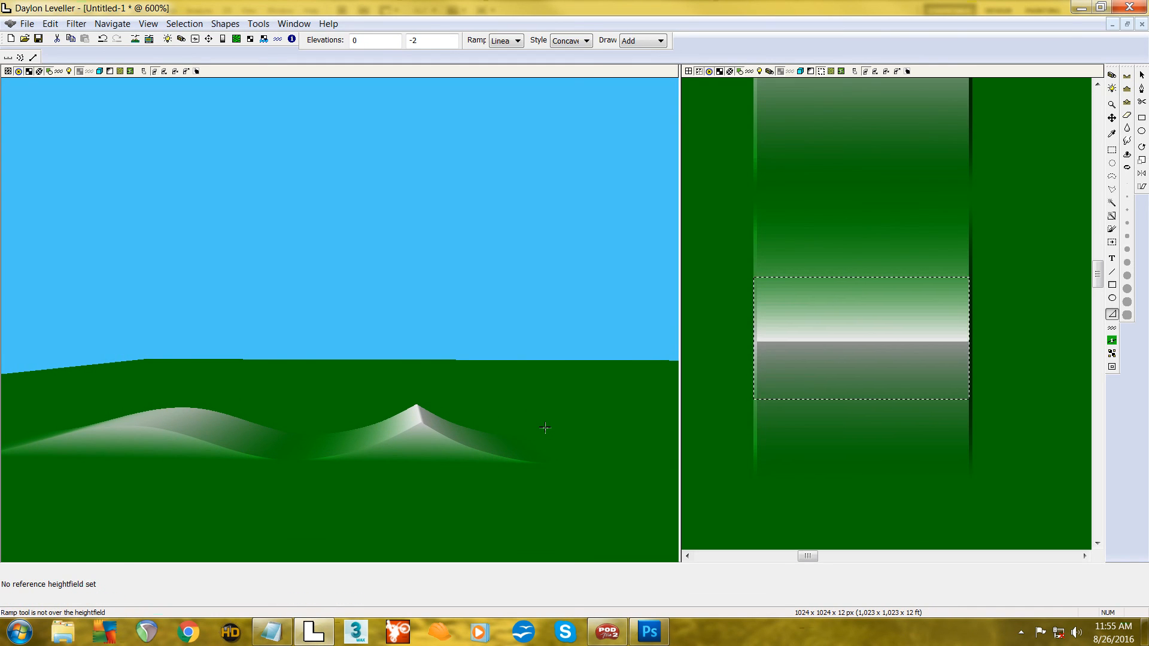
pyautogui.moveTo(452, 402)
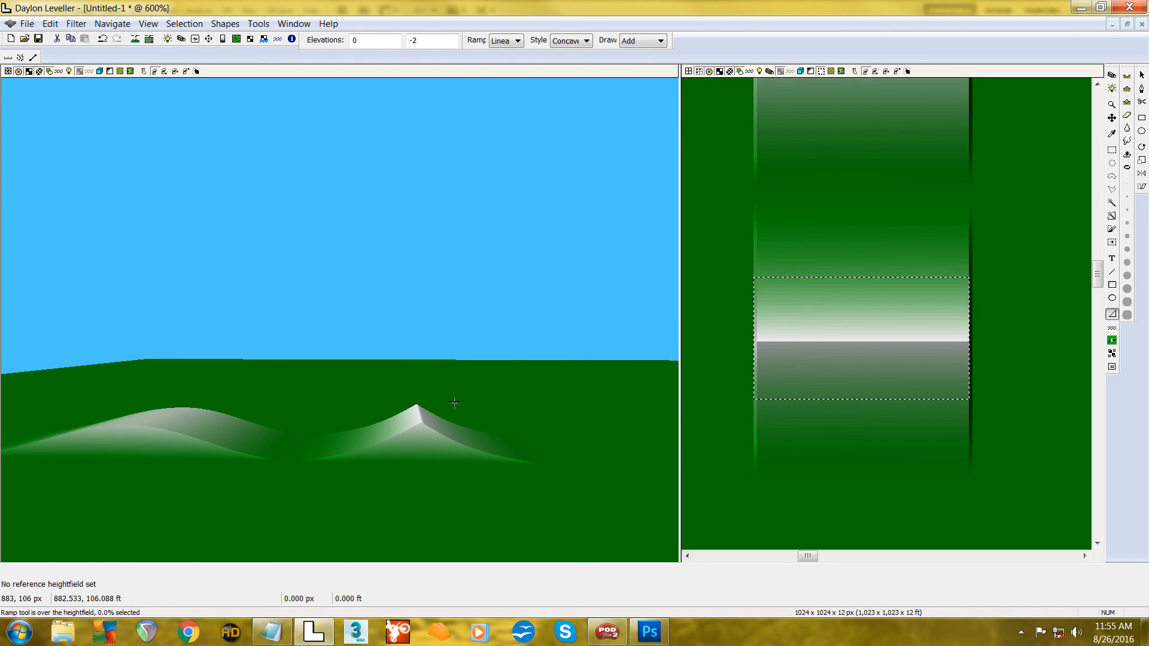
pyautogui.moveTo(525, 470)
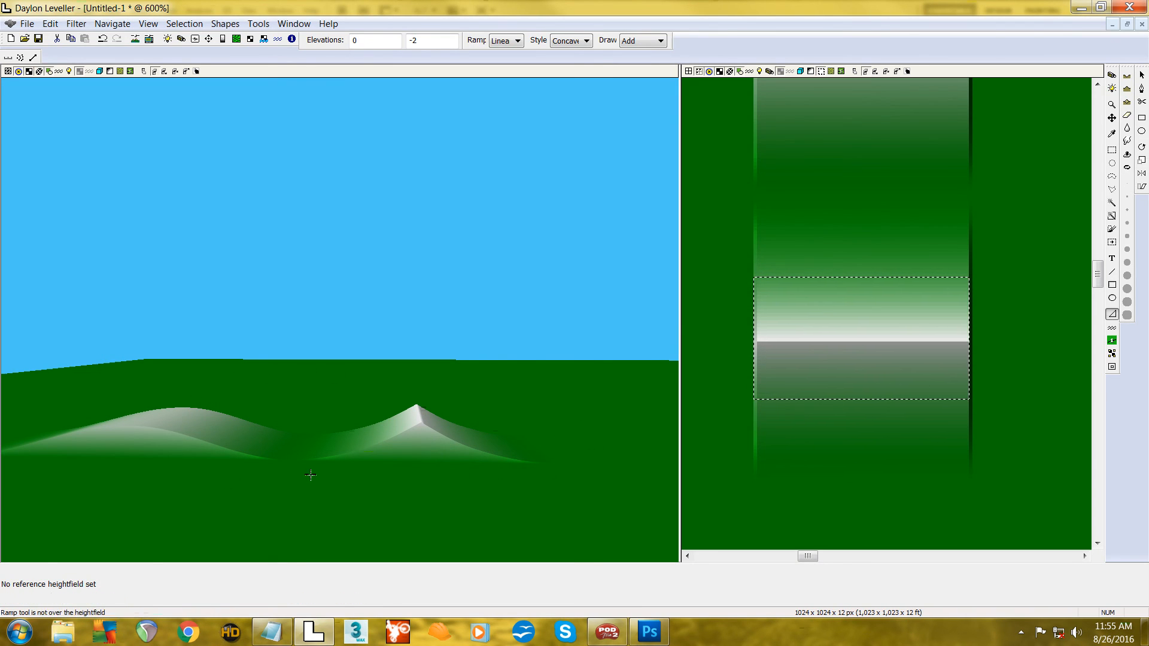
pyautogui.moveTo(692, 353)
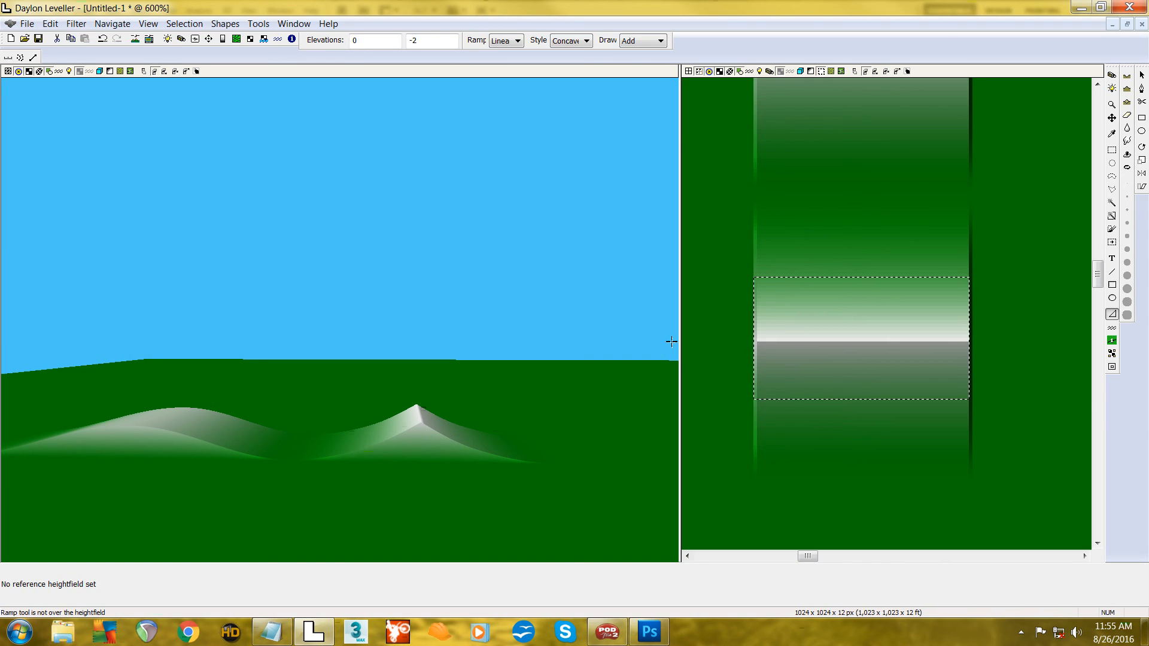
pyautogui.moveTo(762, 324)
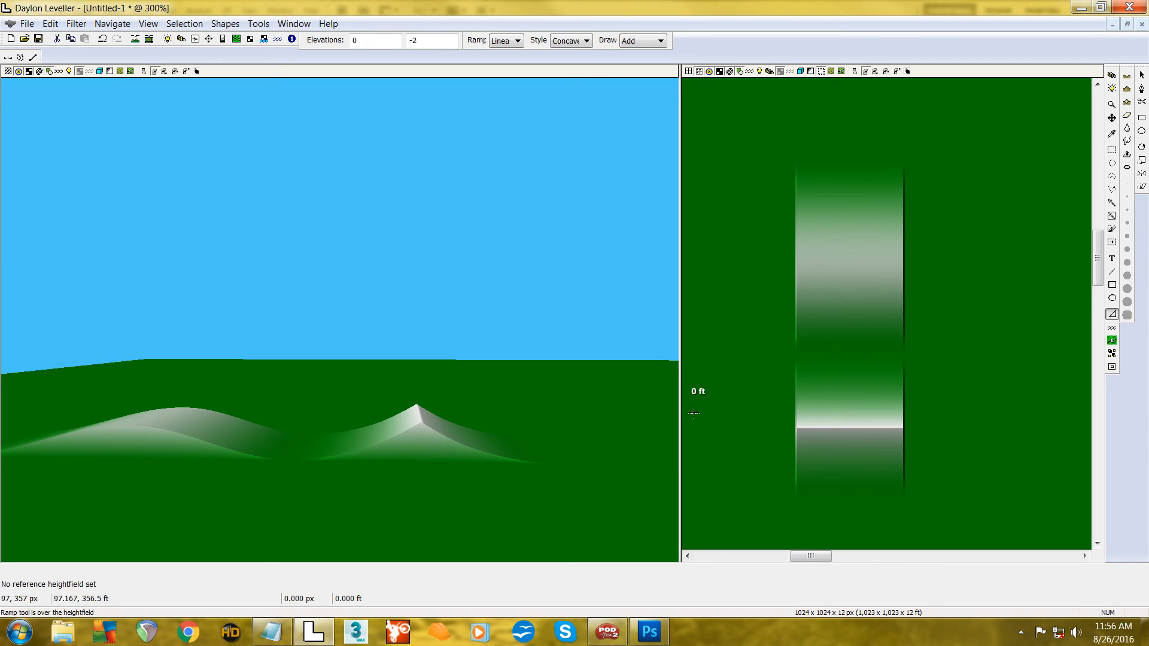
pyautogui.moveTo(839, 269)
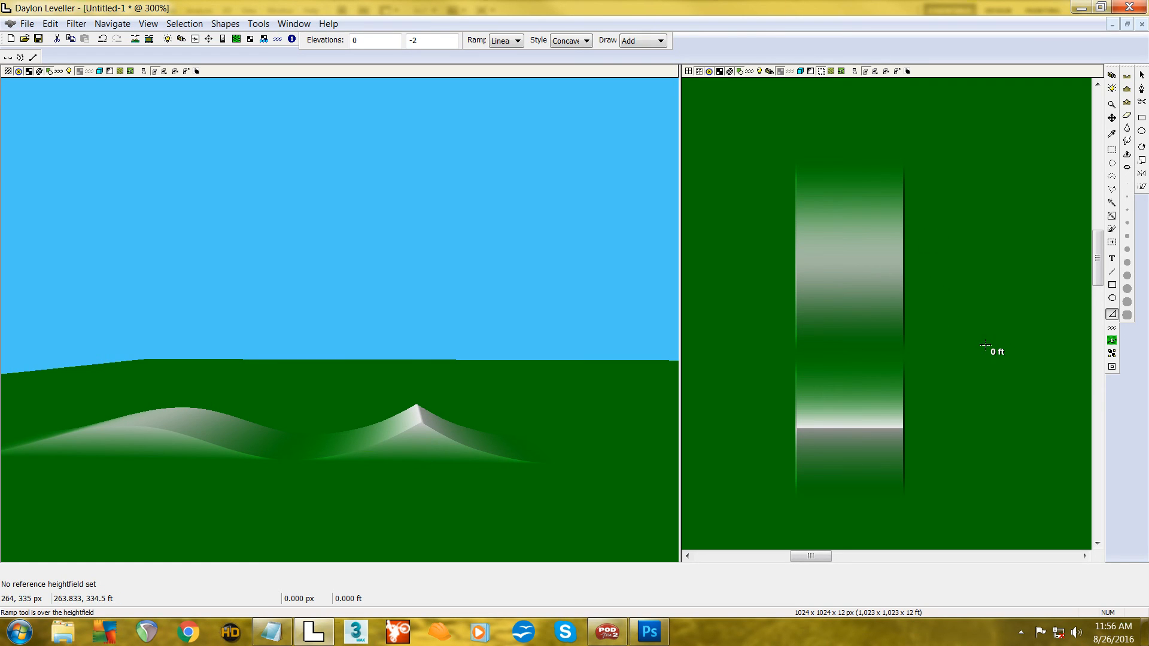
pyautogui.moveTo(810, 250)
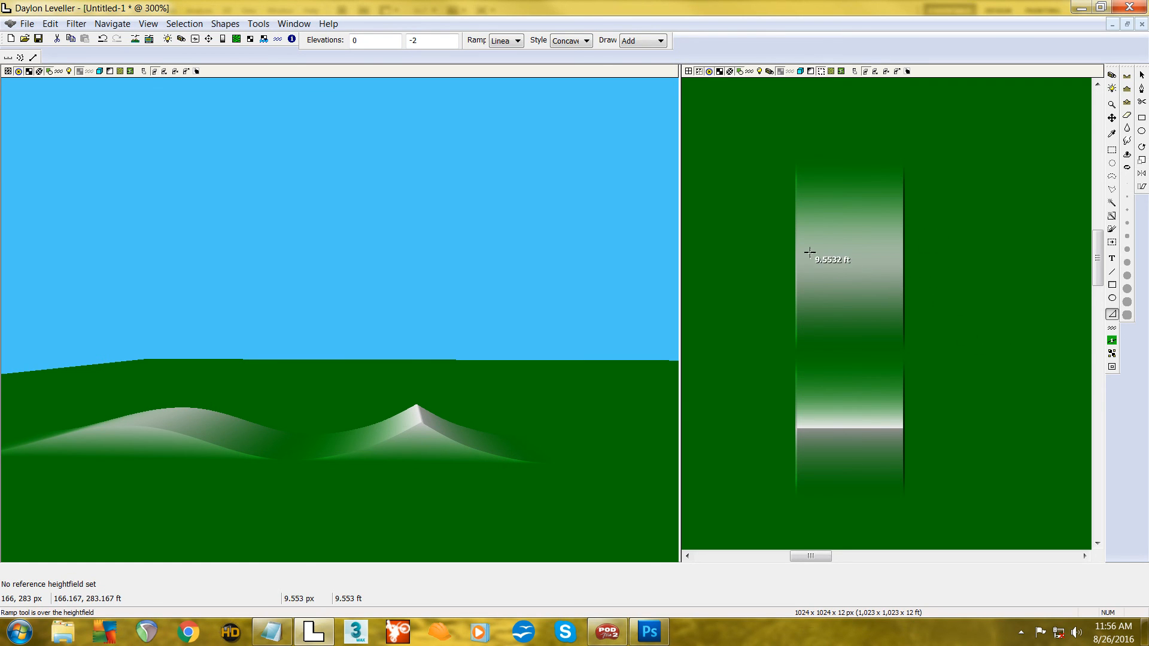
pyautogui.moveTo(743, 297)
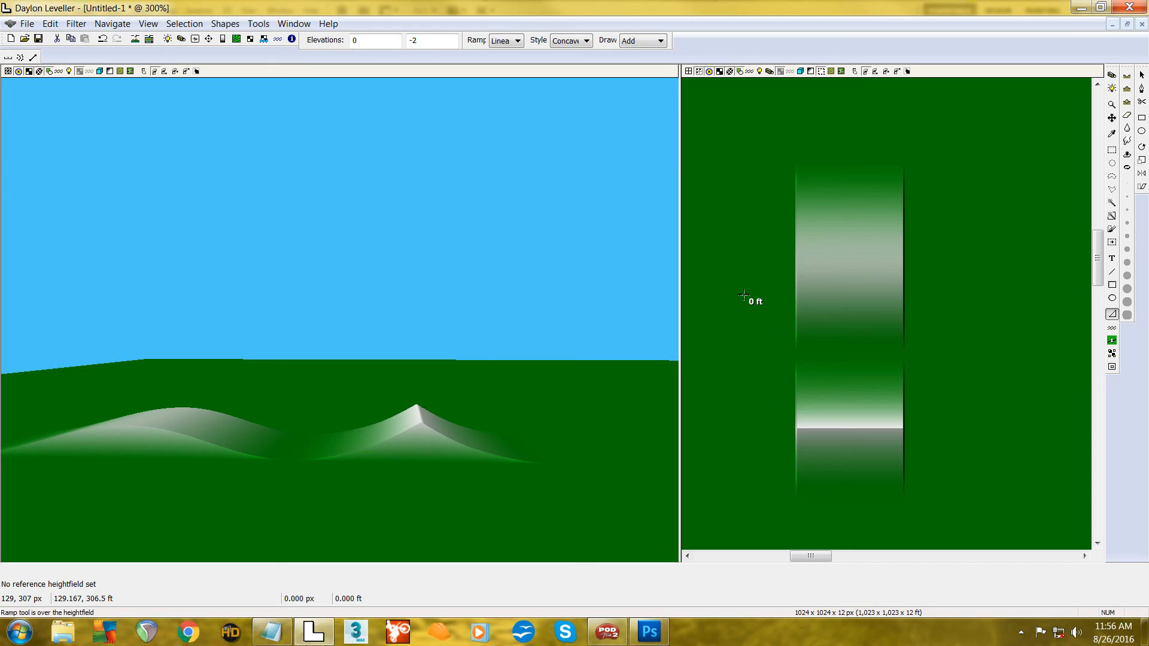